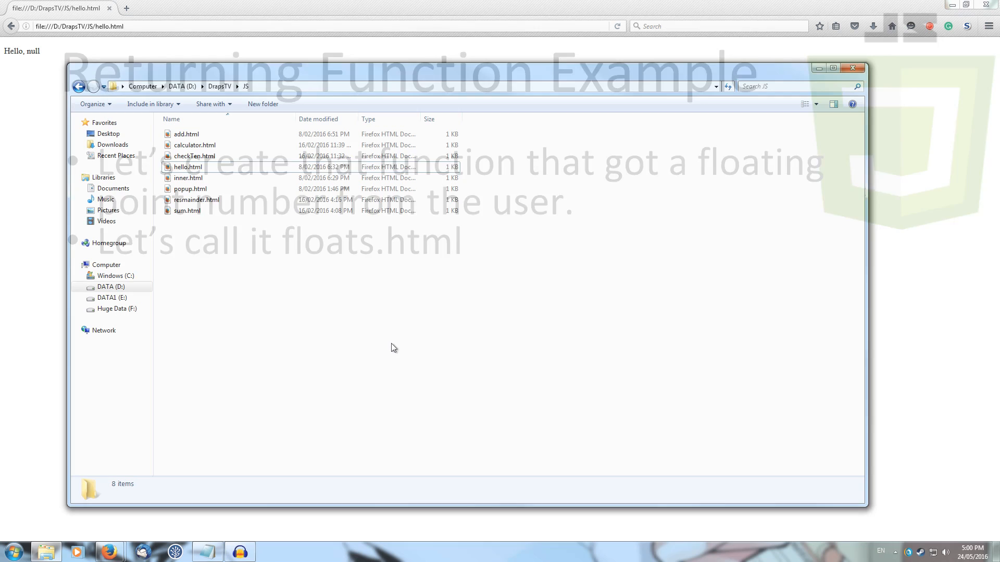
pyautogui.moveTo(187, 178)
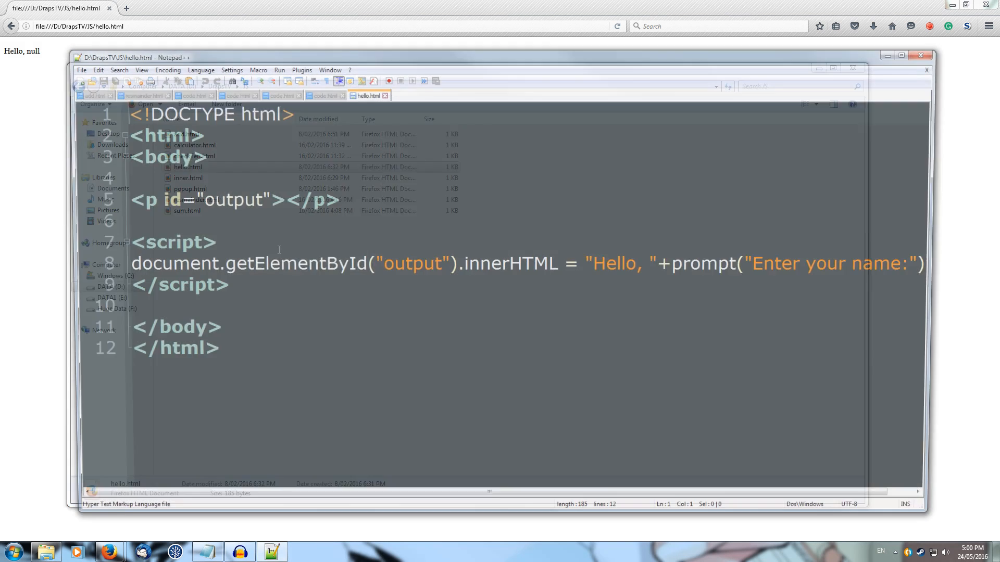
# Start saving hello.html under a new name via Save As
pyautogui.click(81, 70)
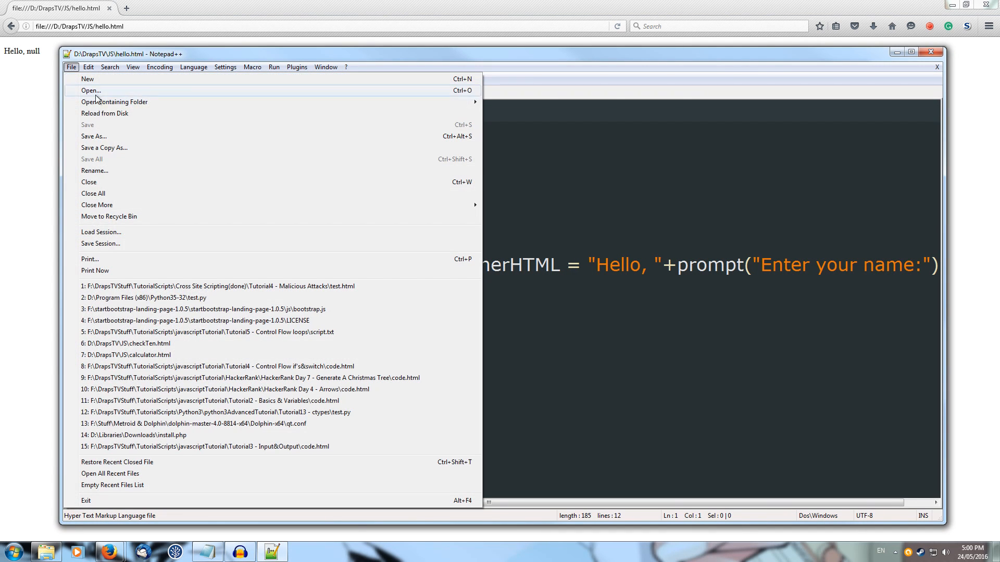
pyautogui.click(94, 135)
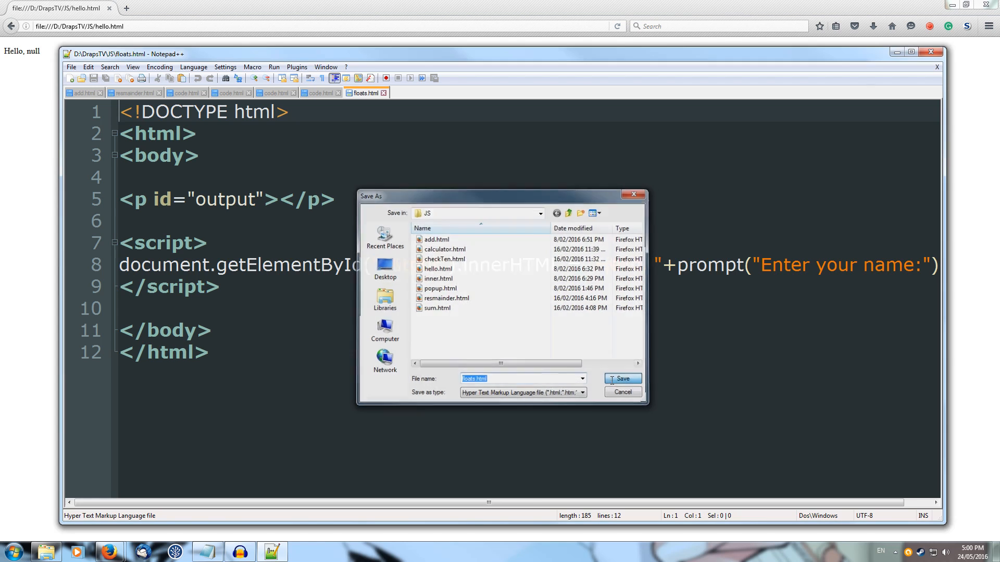
# Save the copy as floats.html, then delete the greeting script line and the output paragraph
pyautogui.click(618, 378)
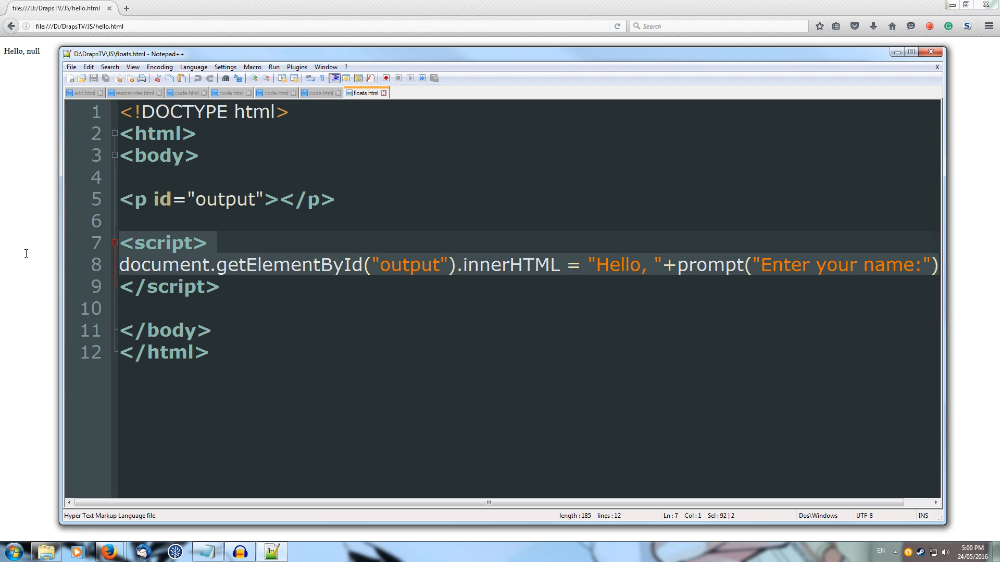
pyautogui.write(';')
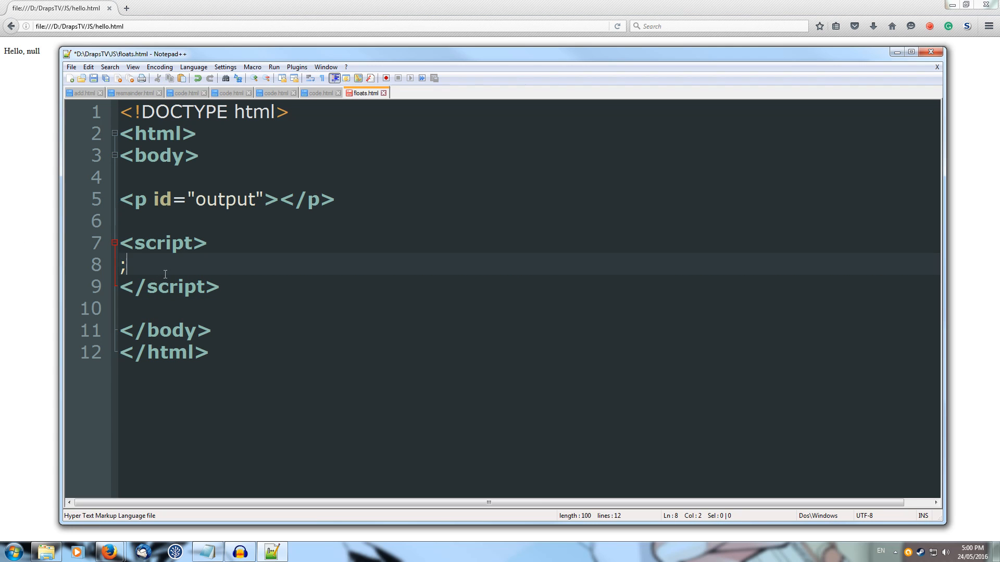
pyautogui.moveTo(249, 299)
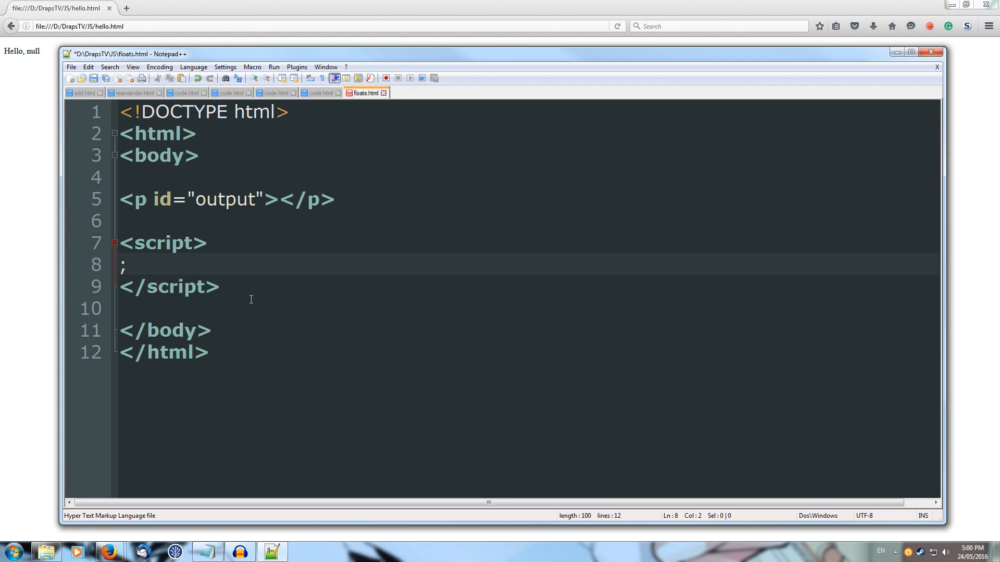
pyautogui.press('Backspace')
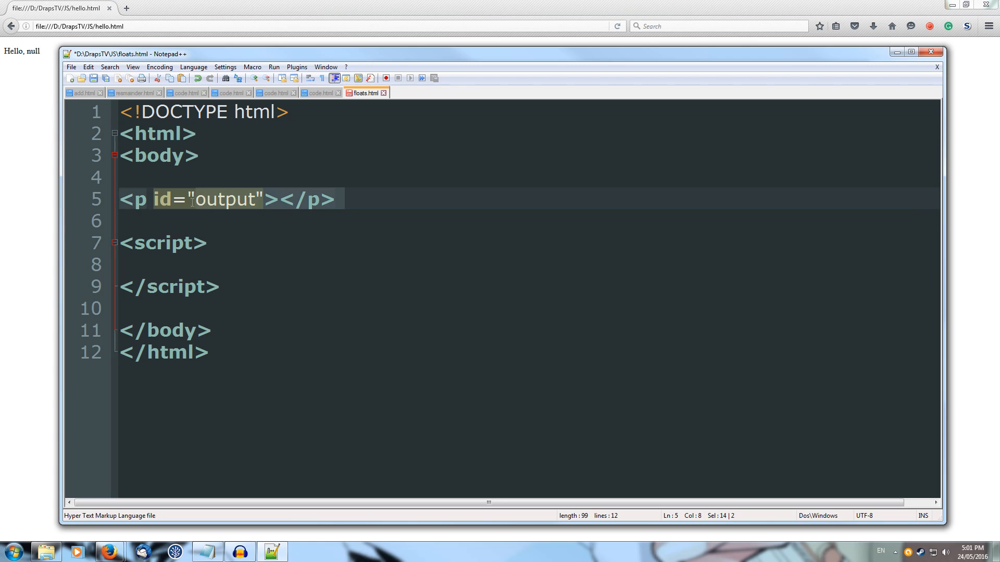
pyautogui.press('Delete')
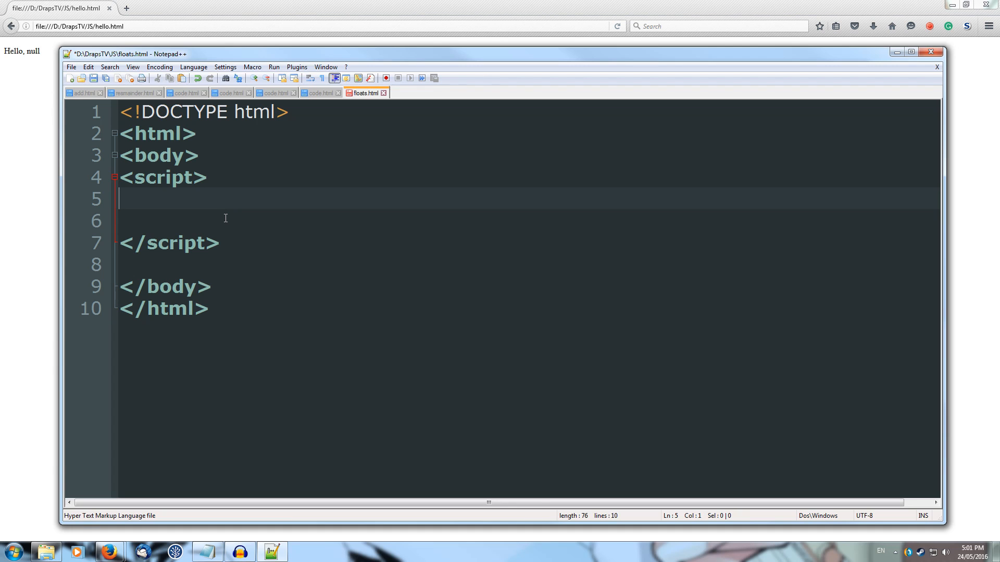
# Declare a getFloat() function header and open its body
pyautogui.write('functio')
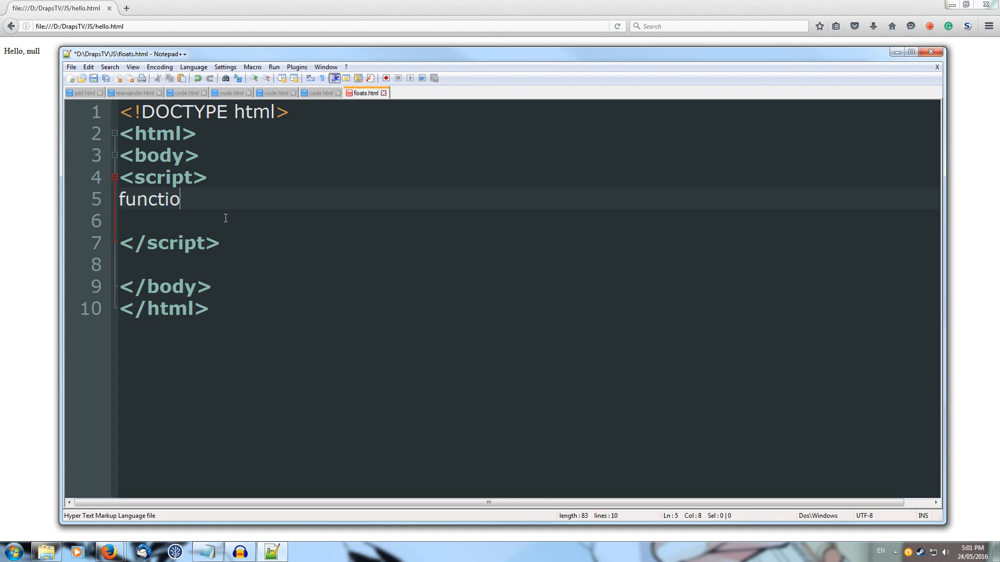
pyautogui.write('n')
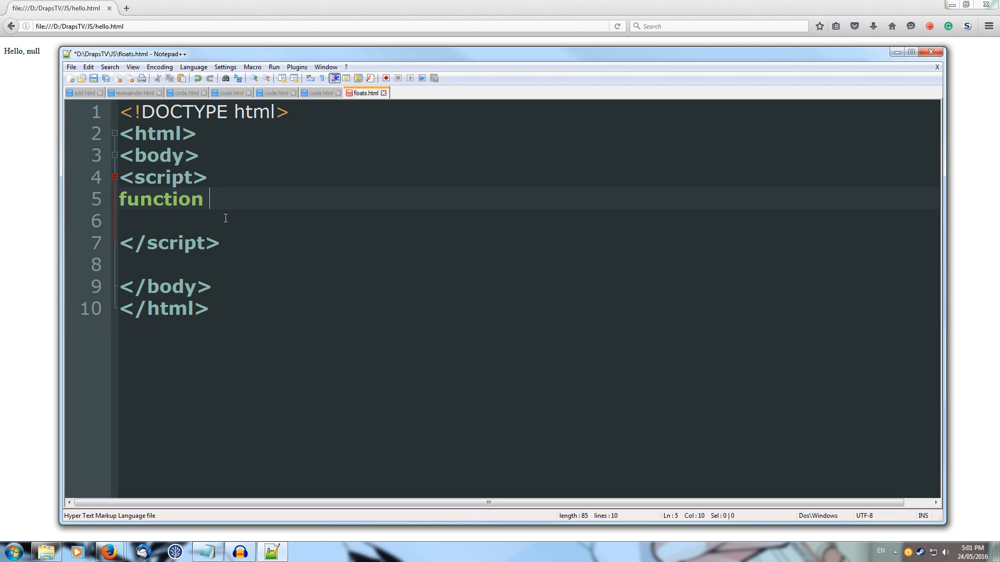
pyautogui.write('get')
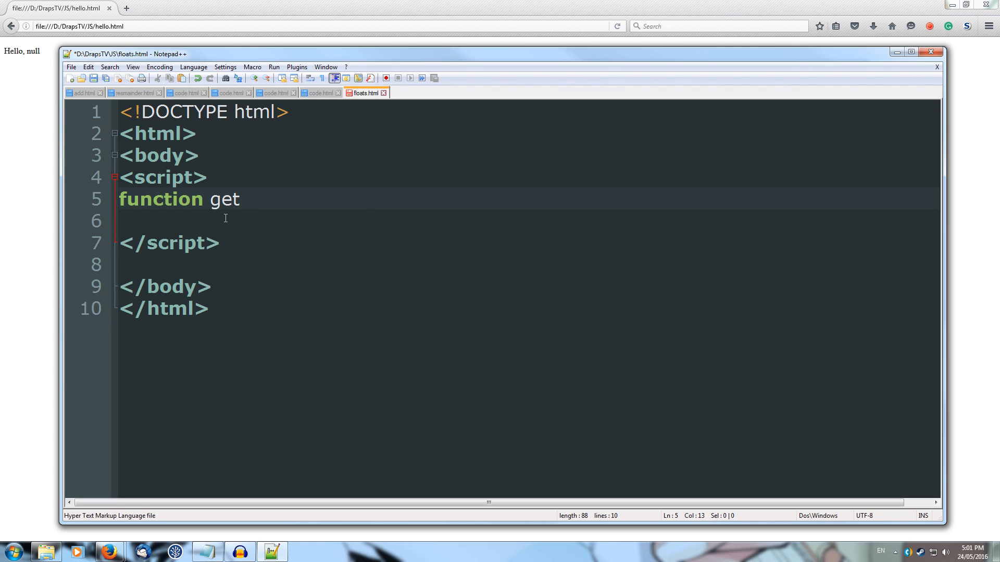
pyautogui.write('Float')
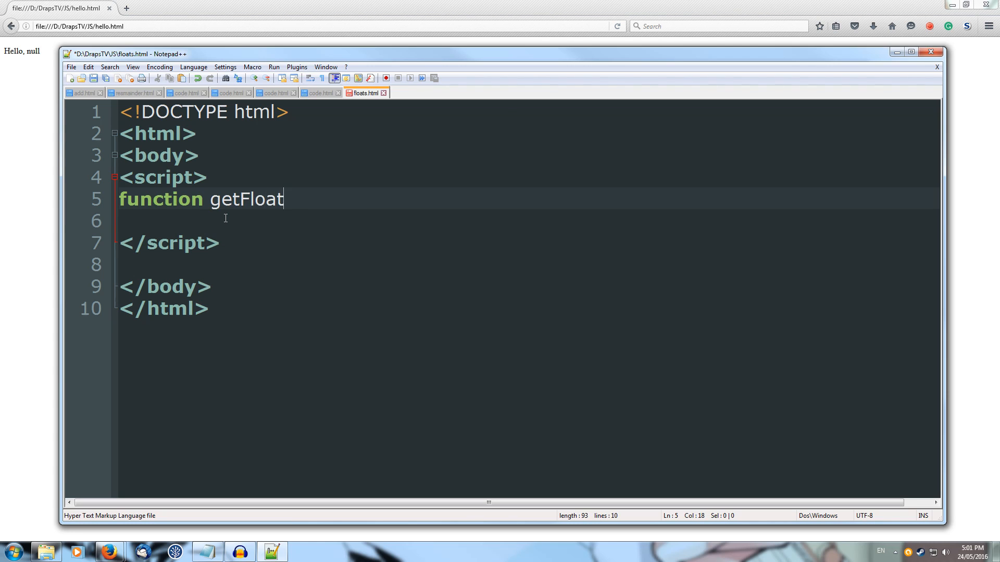
pyautogui.write('()')
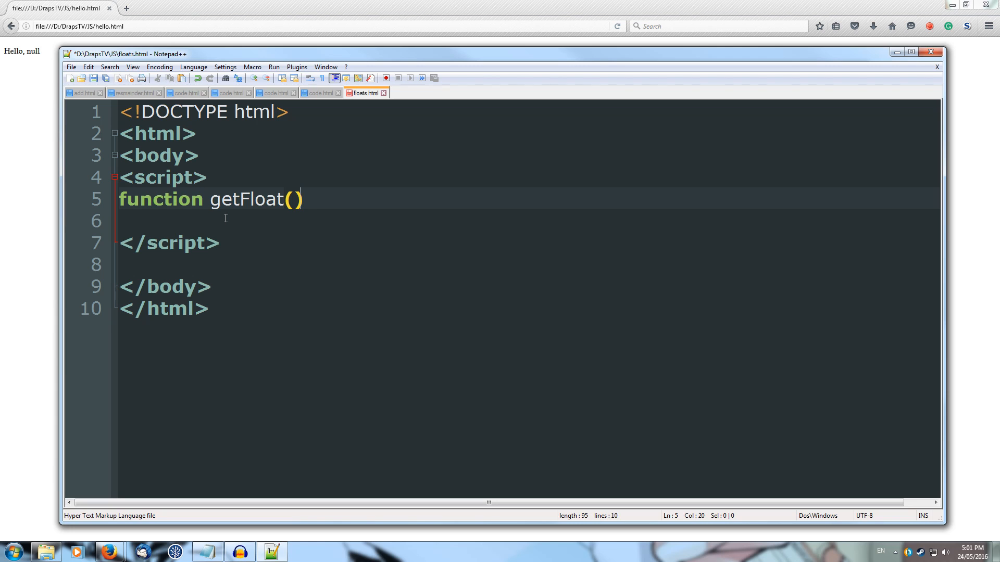
pyautogui.press('Return')
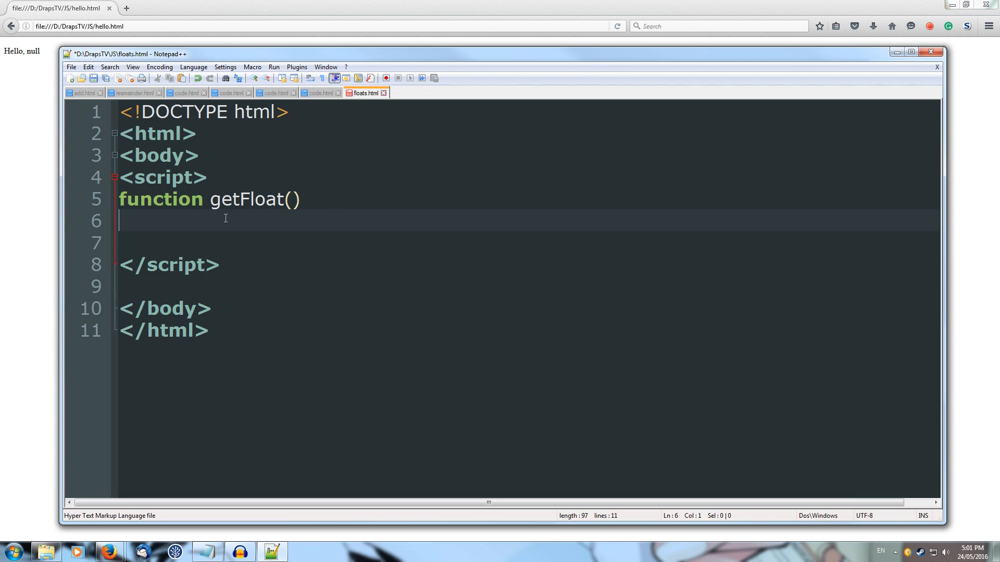
pyautogui.write('{')
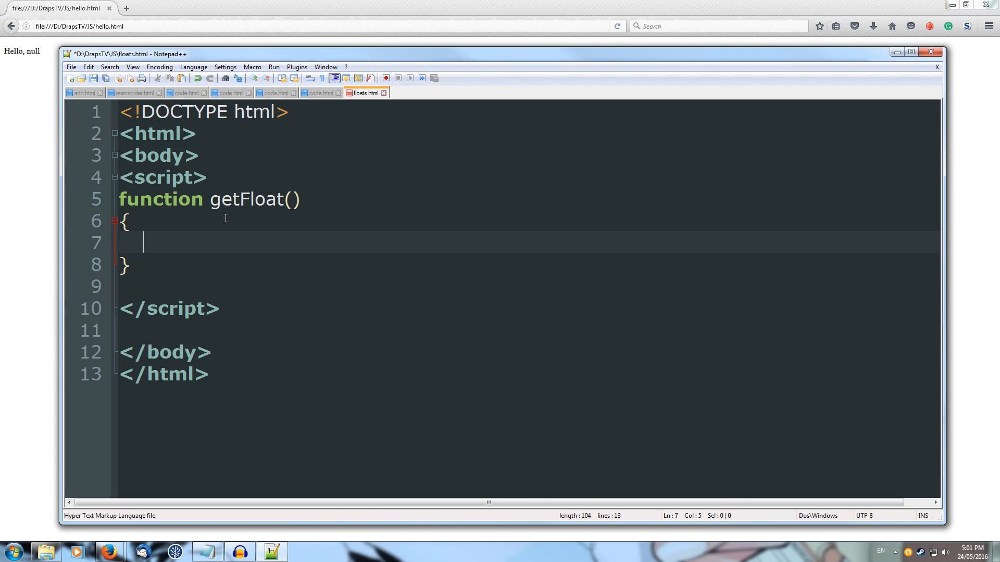
# Store parseFloat(prompt("Enter a number:")) in a result variable
pyautogui.write('var result')
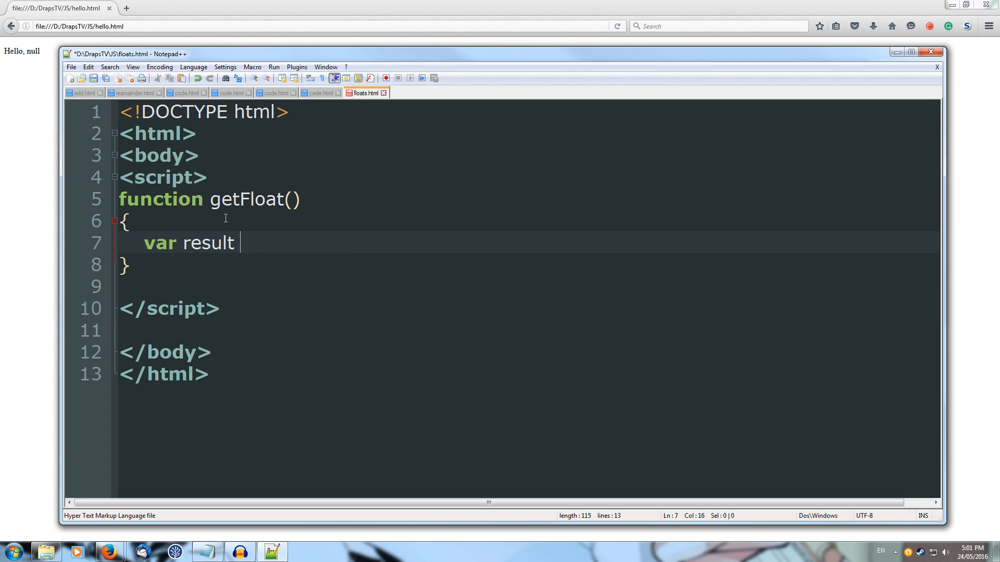
pyautogui.write('=')
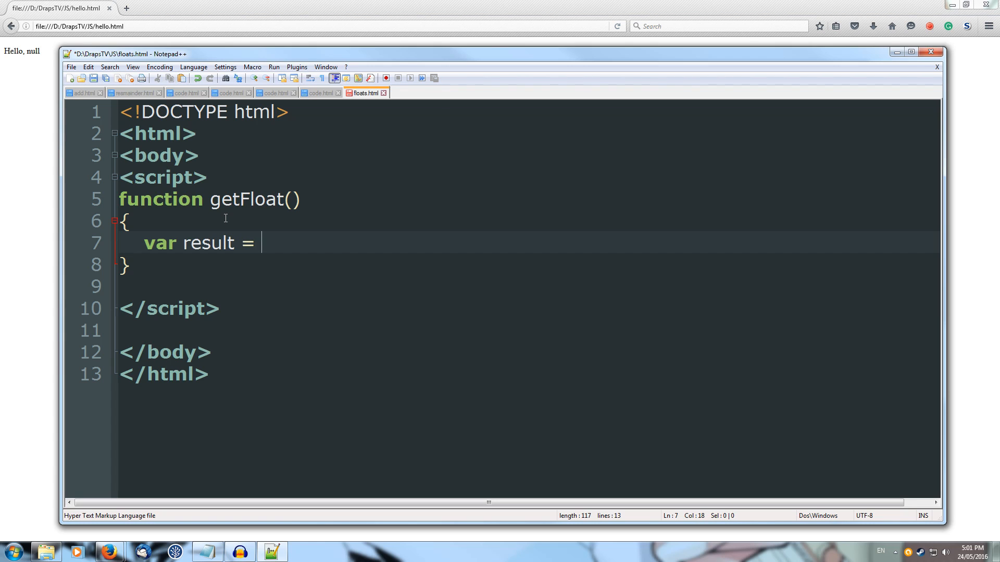
pyautogui.write('parse')
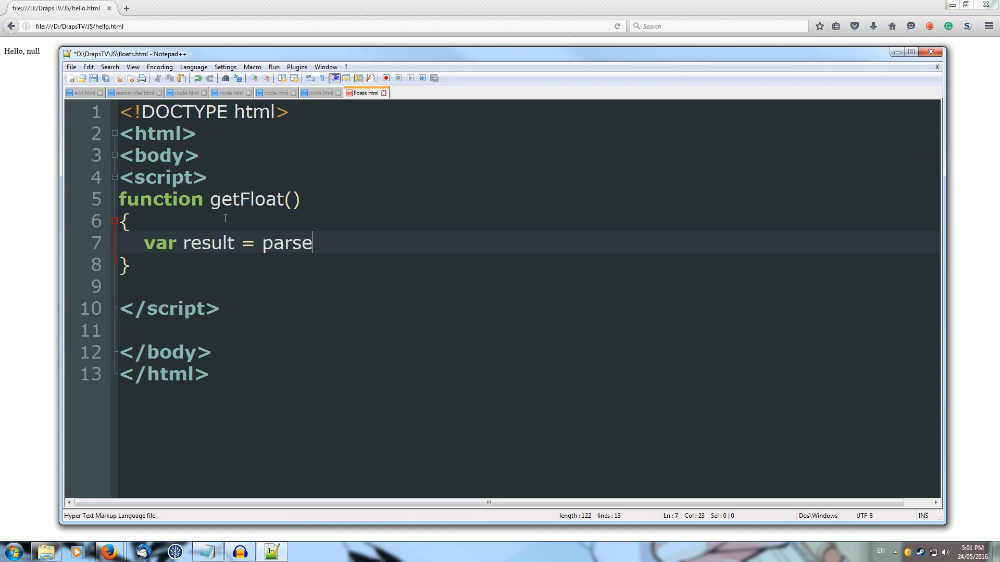
pyautogui.write('Flosa')
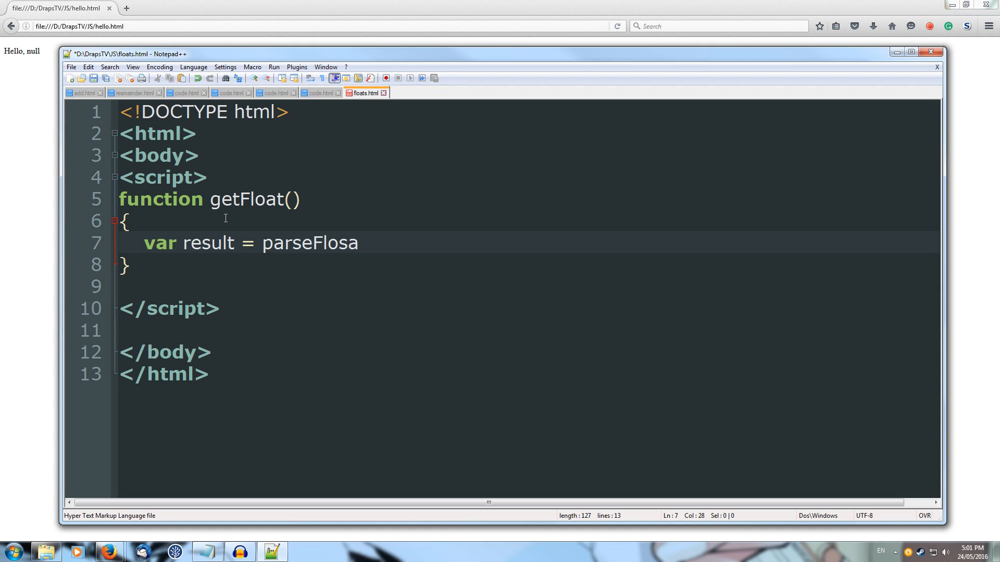
pyautogui.write('parseFloat')
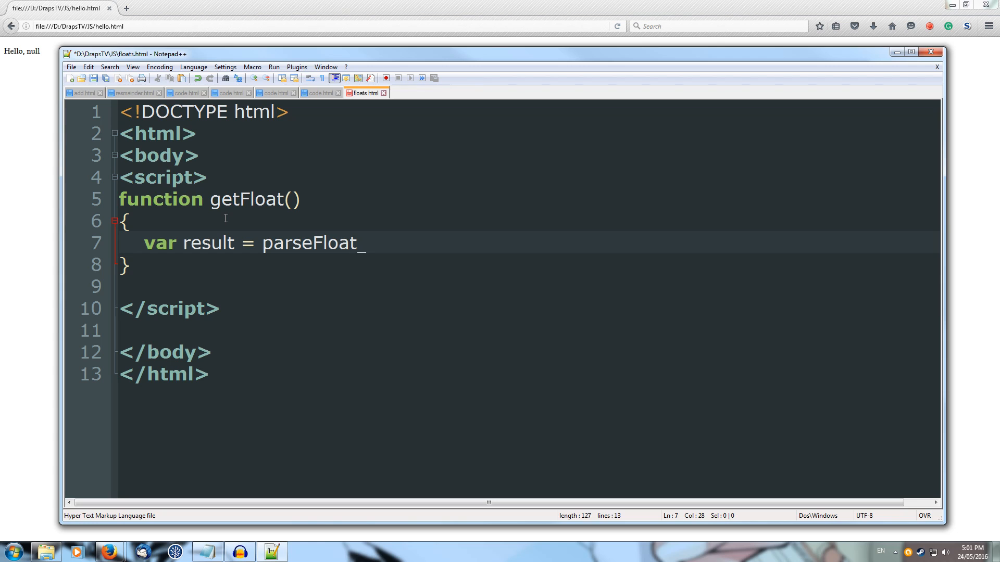
pyautogui.write('()')
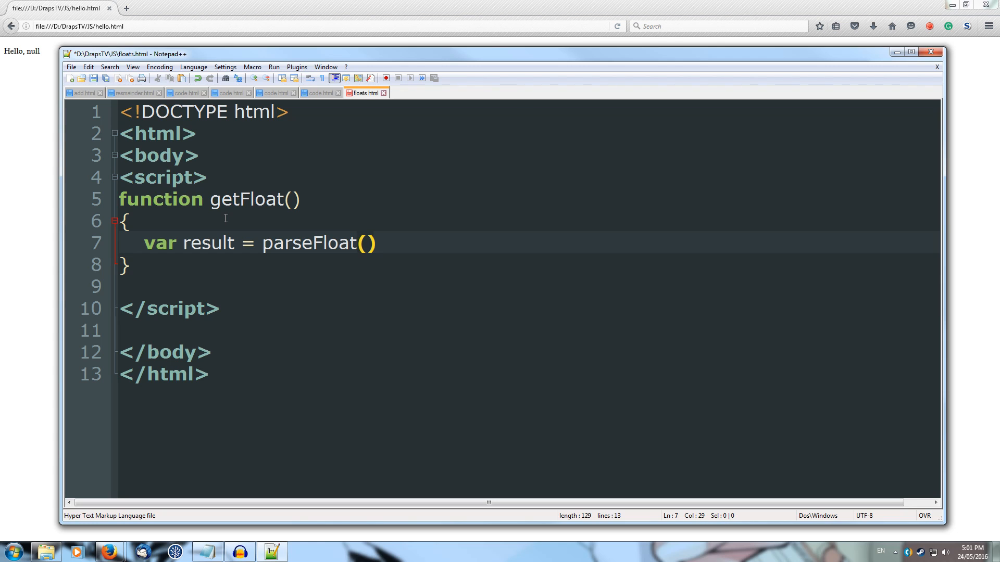
pyautogui.write('(p')
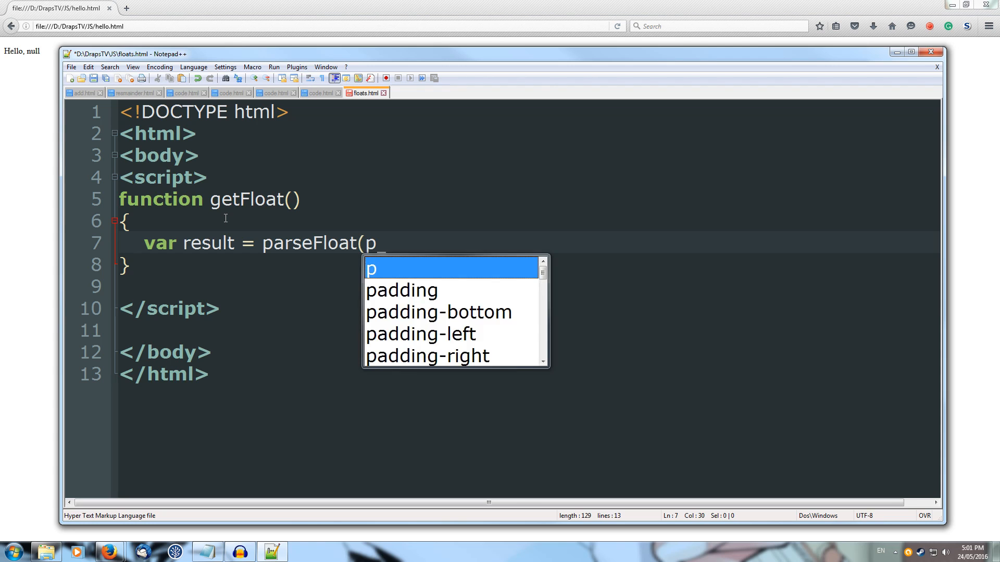
pyautogui.write('rompt("')
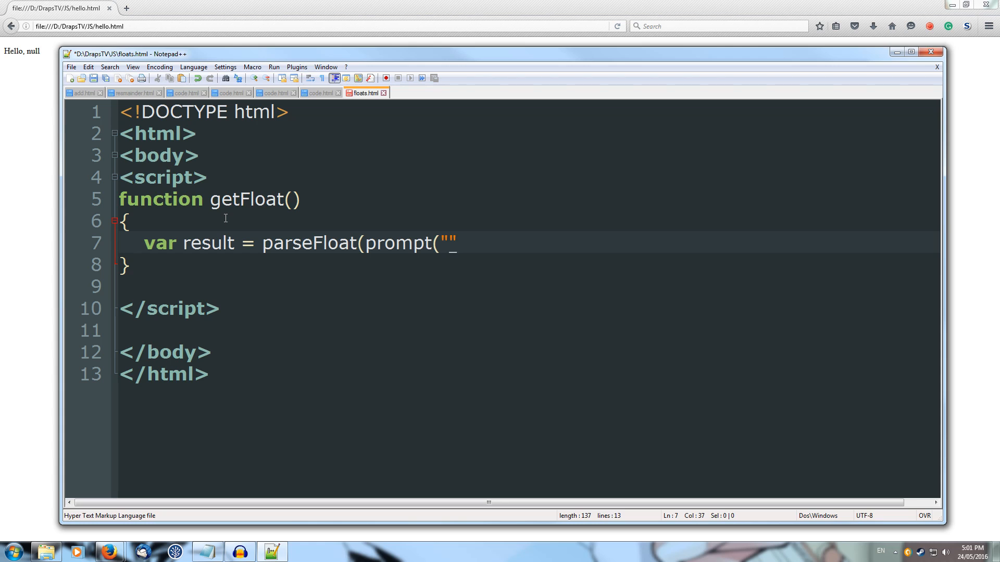
pyautogui.write('Enter')
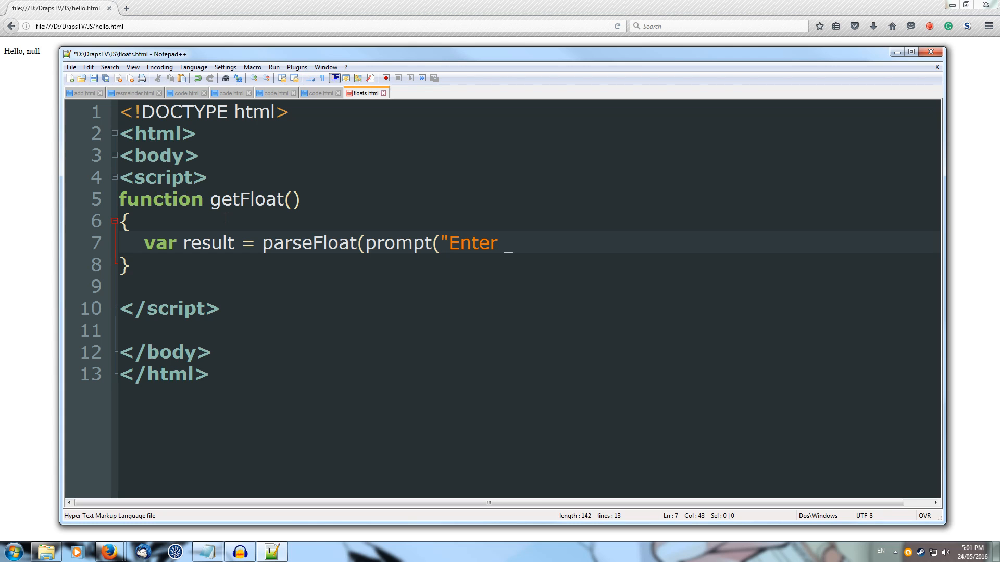
pyautogui.write('a number')
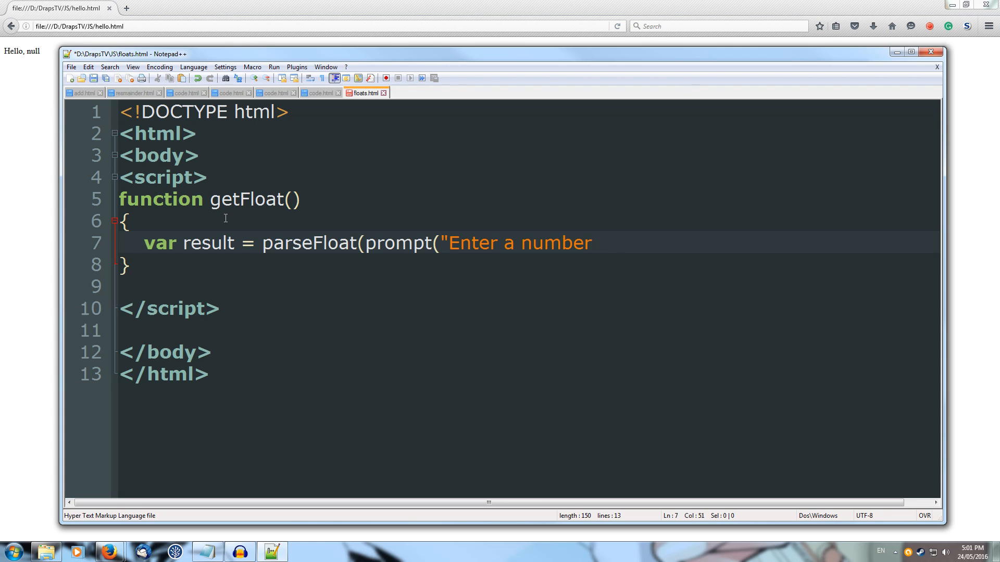
pyautogui.write(': ""')
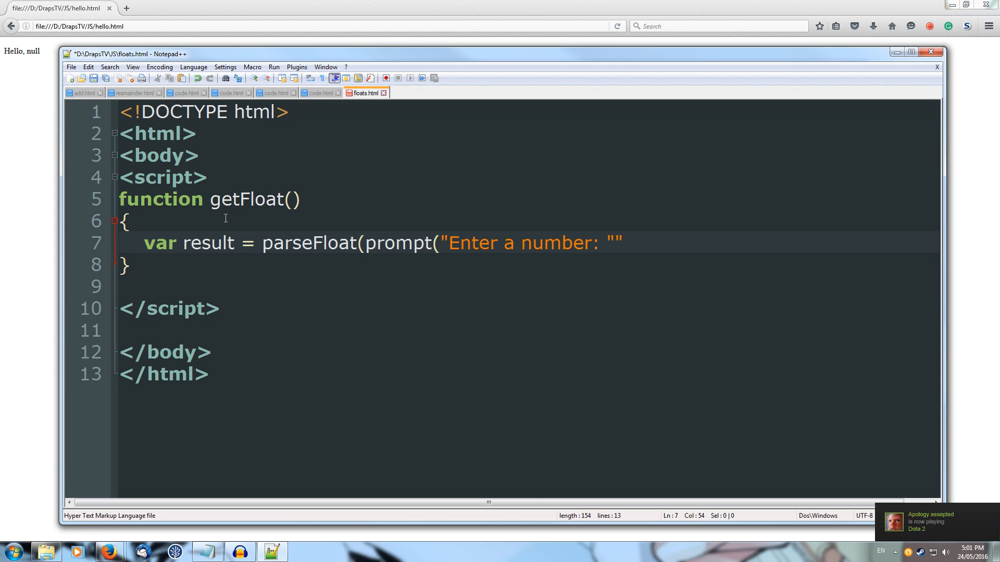
pyautogui.press('Backspace')
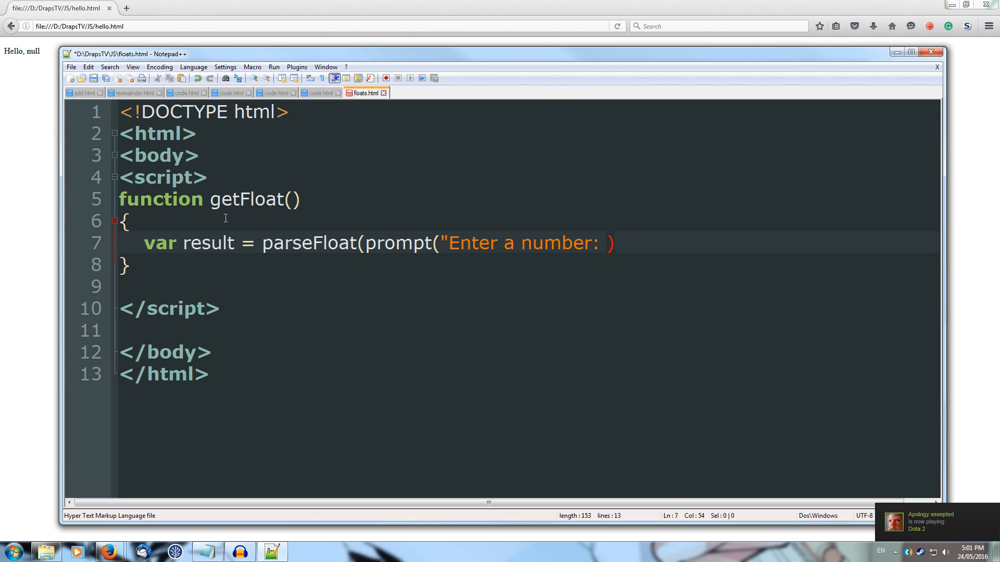
pyautogui.write(')')
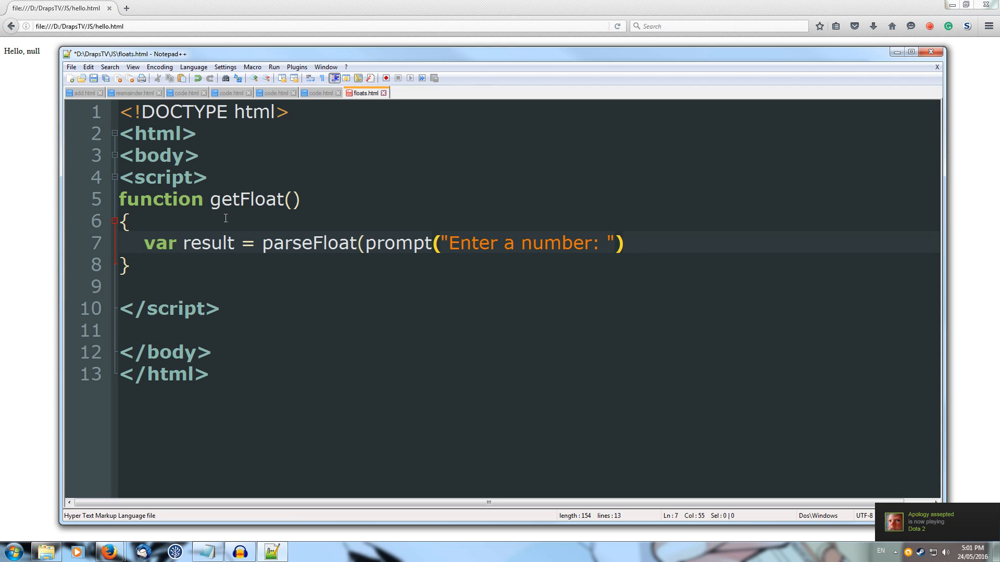
pyautogui.write(')')
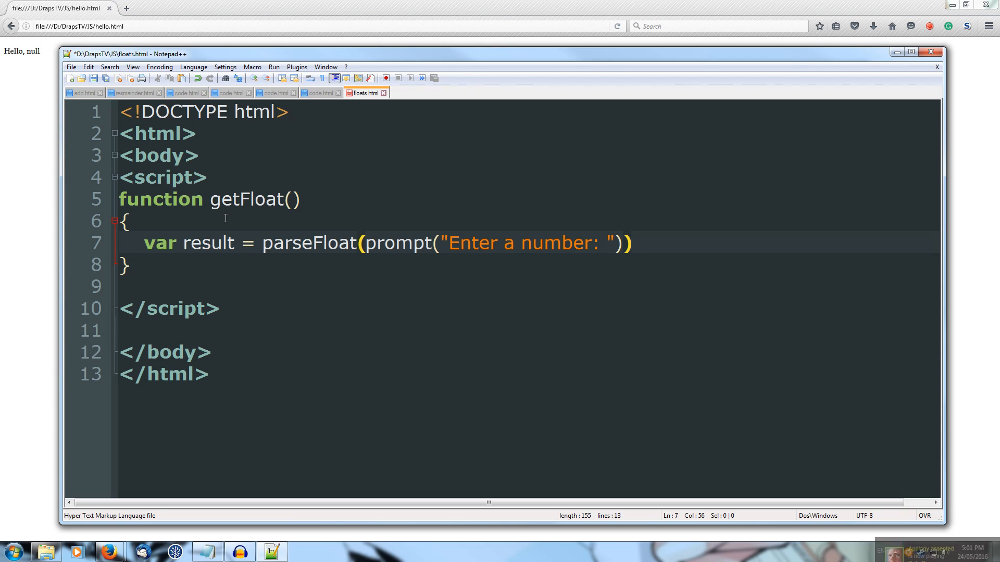
pyautogui.write(';')
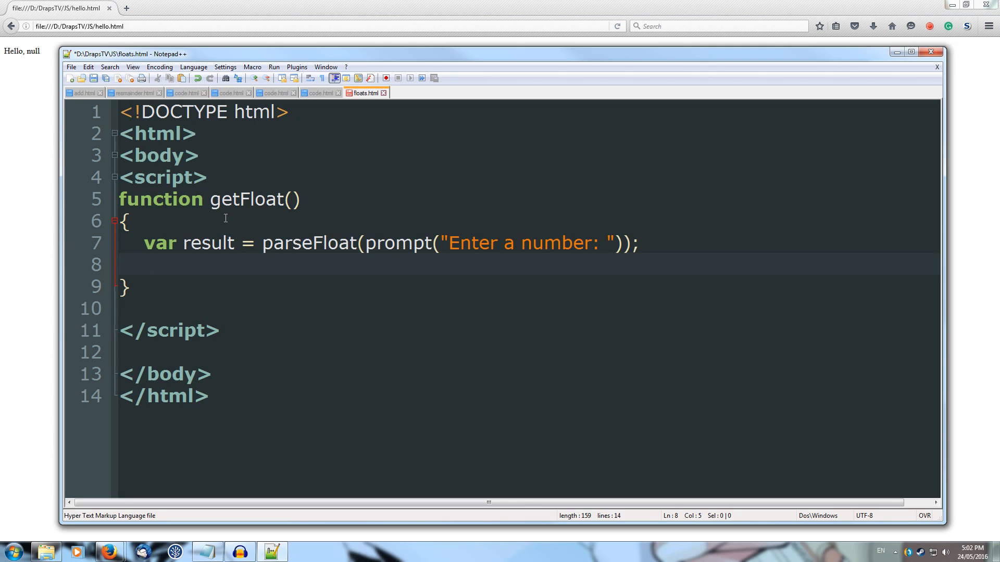
# Make getFloat return result
pyautogui.write('retu')
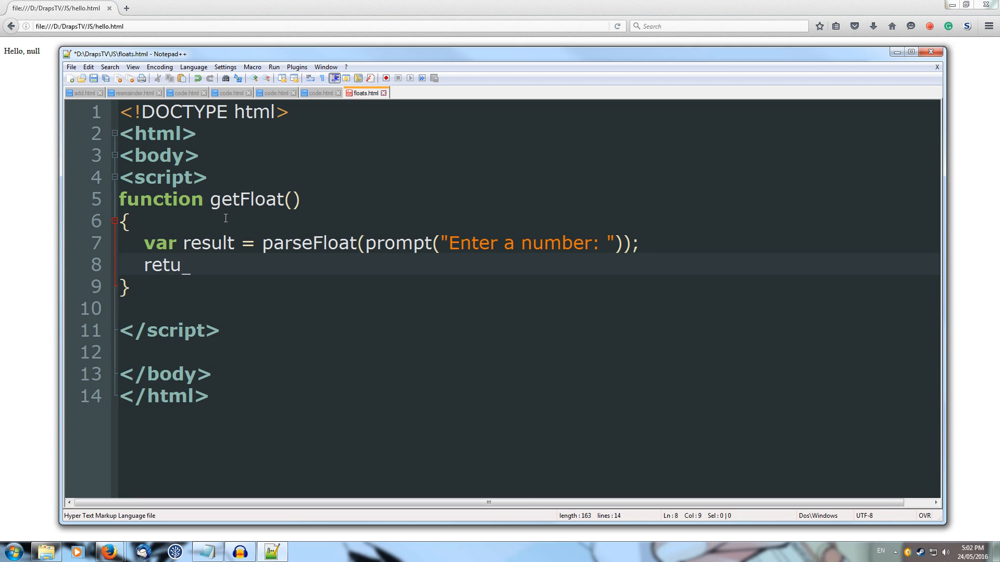
pyautogui.write('rn')
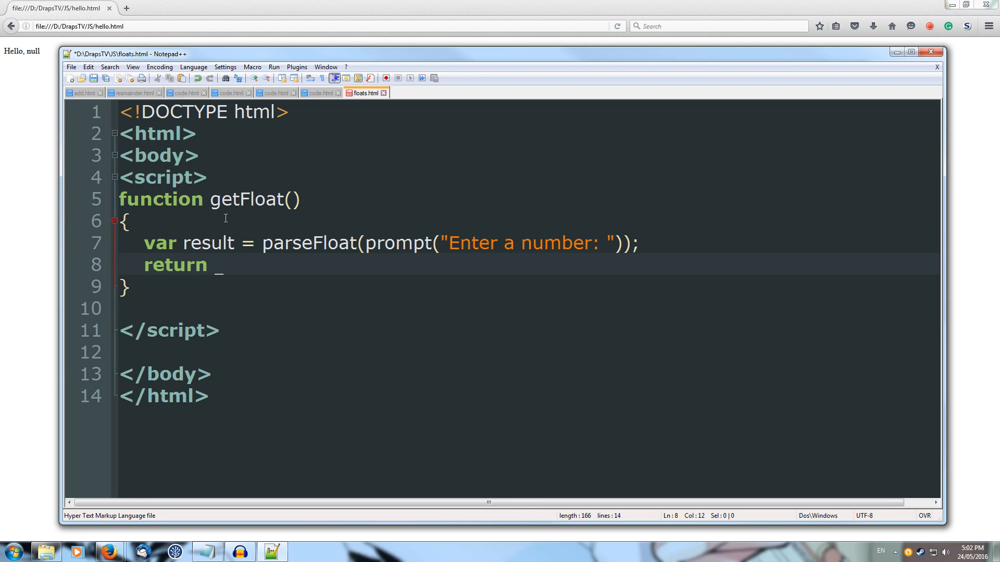
pyautogui.write('resu')
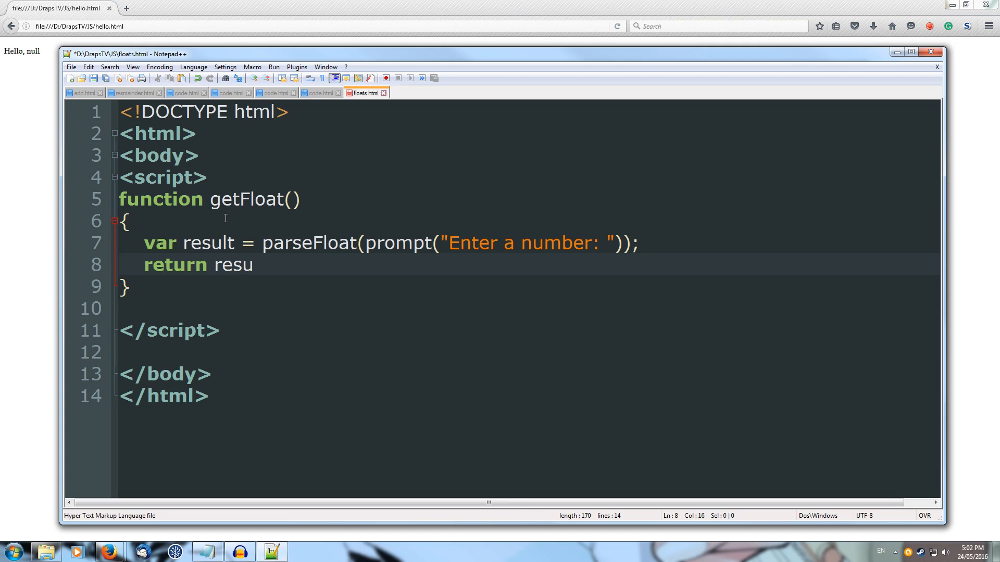
pyautogui.write('lt;')
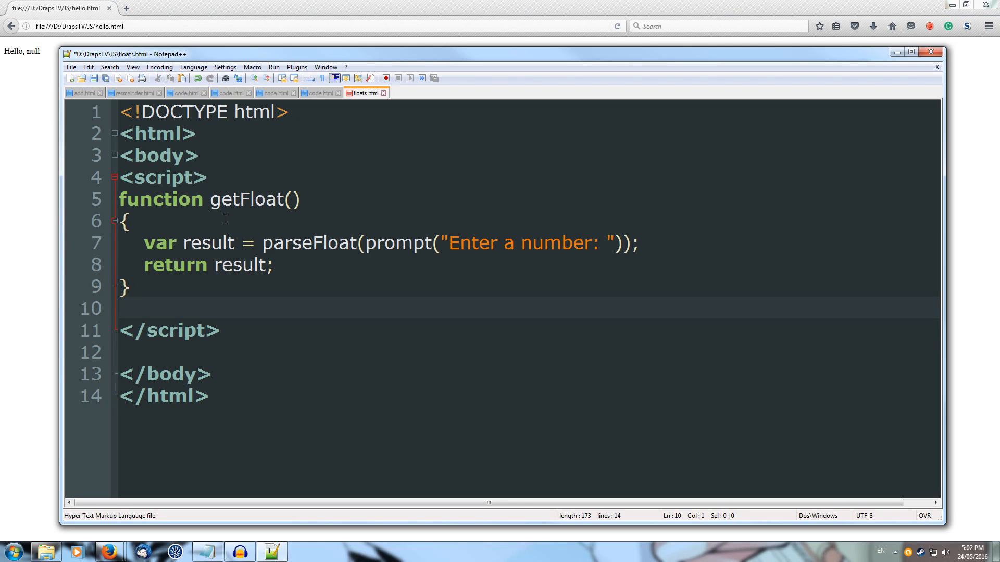
# Read two numbers into num and num2 with getFloat() calls
pyautogui.press('enter')
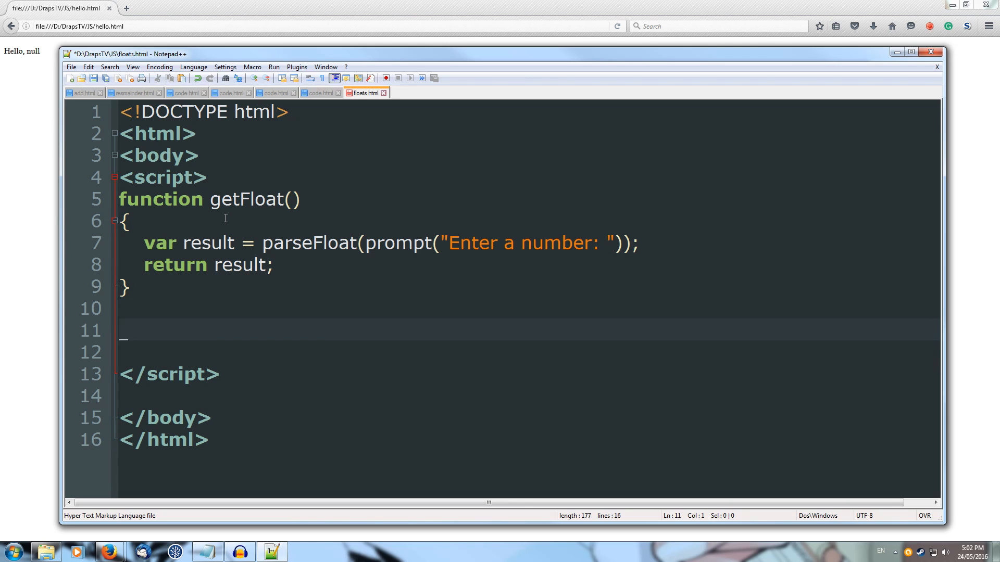
pyautogui.press('insert')
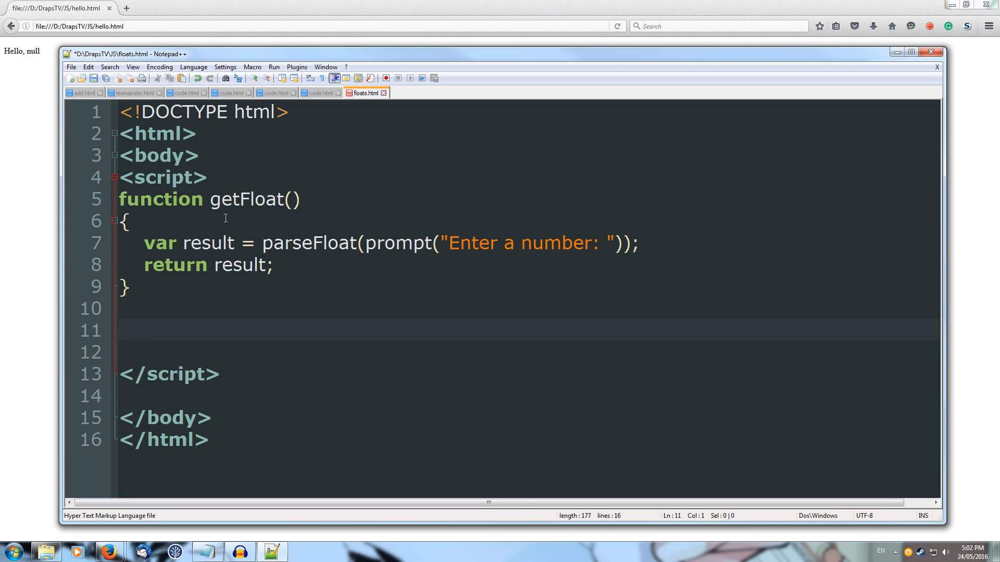
pyautogui.write('v')
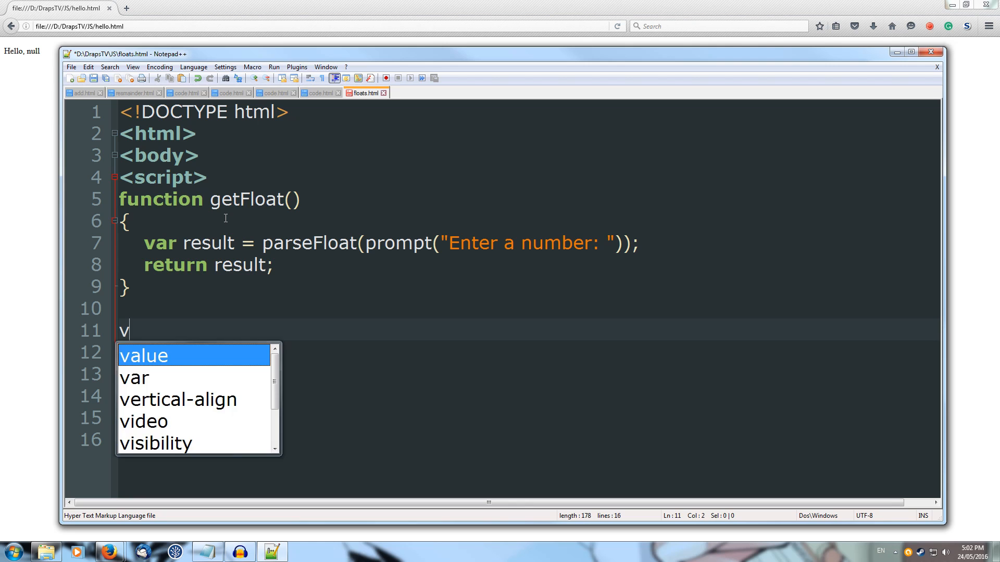
pyautogui.write('ar num = getFloat(')
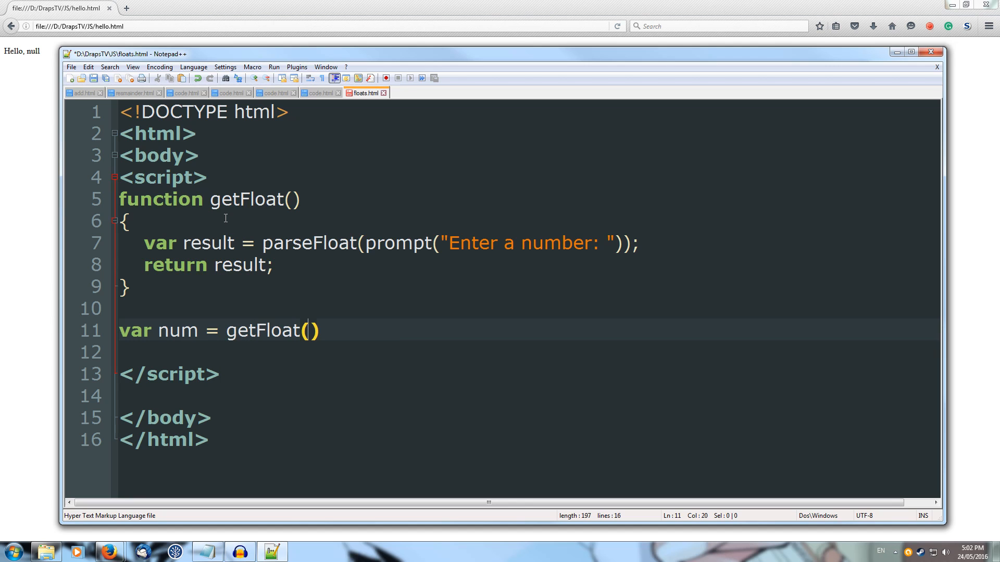
pyautogui.write(';')
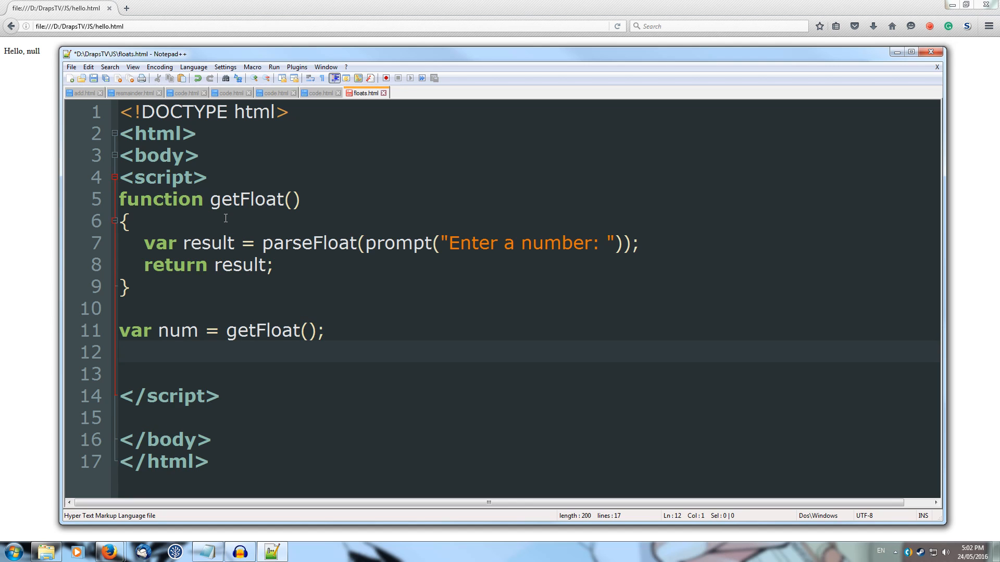
pyautogui.write('var num')
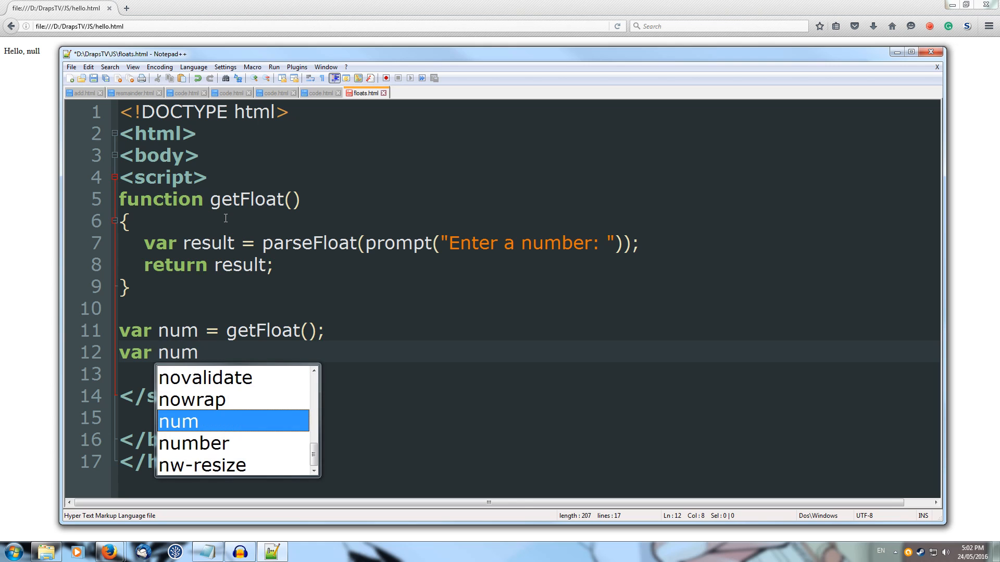
pyautogui.write('2 =')
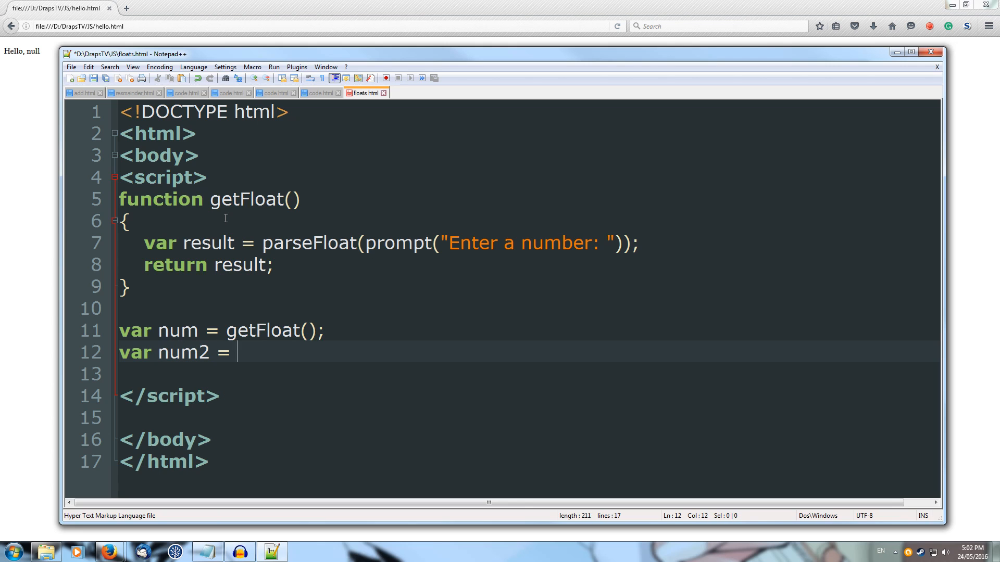
pyautogui.write('getFloat();')
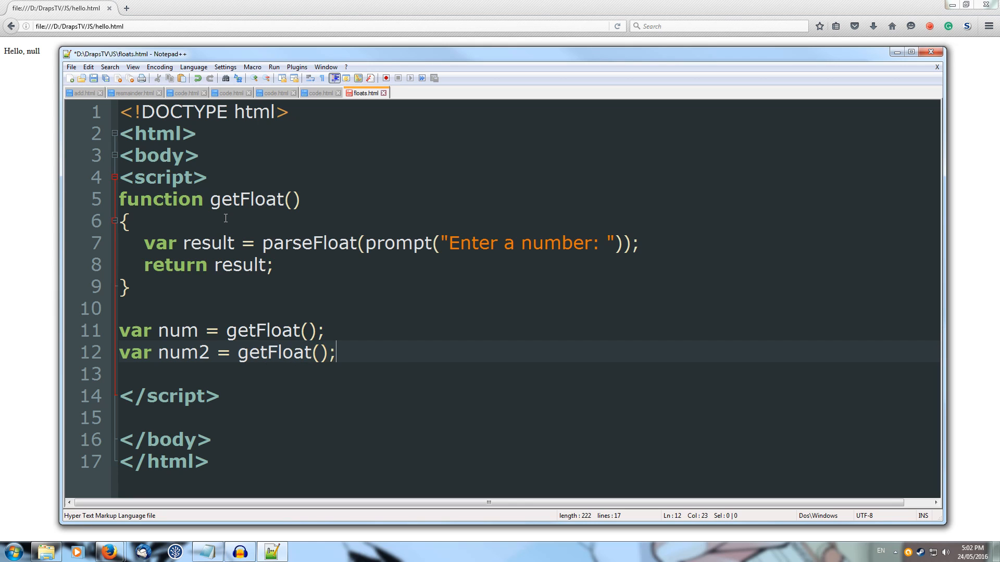
pyautogui.press('Return')
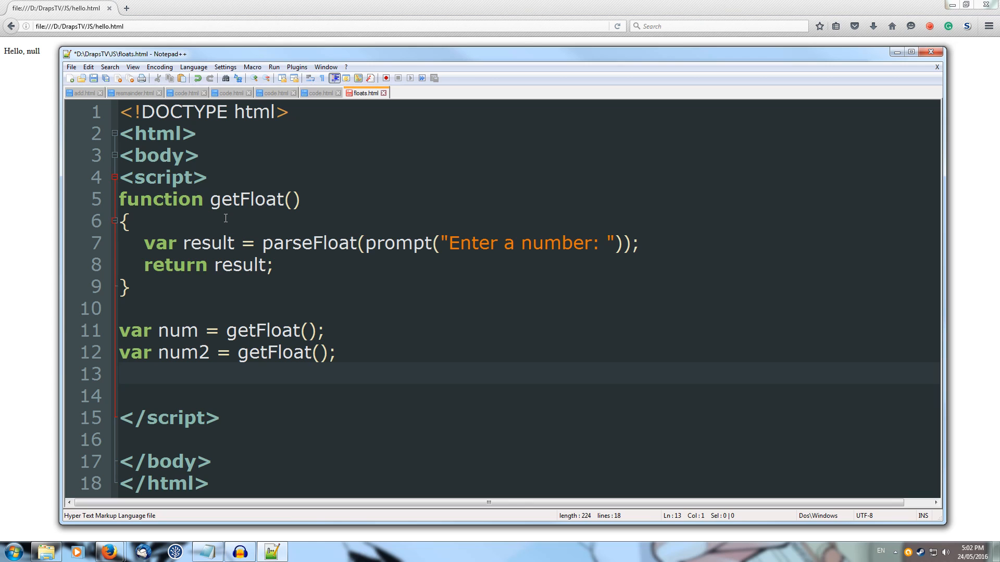
# Alert the sum num + num2
pyautogui.write('al')
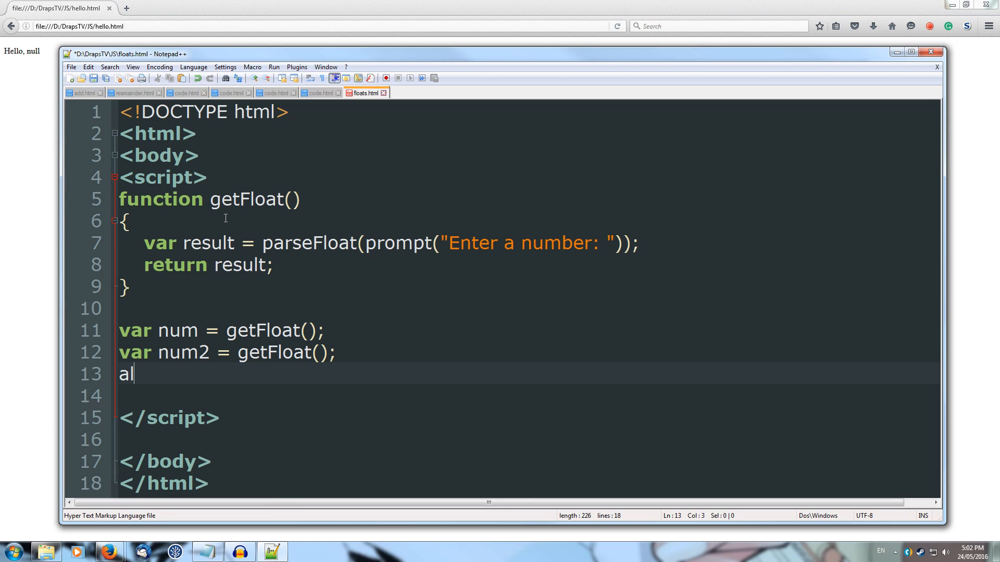
pyautogui.press('Backspace')
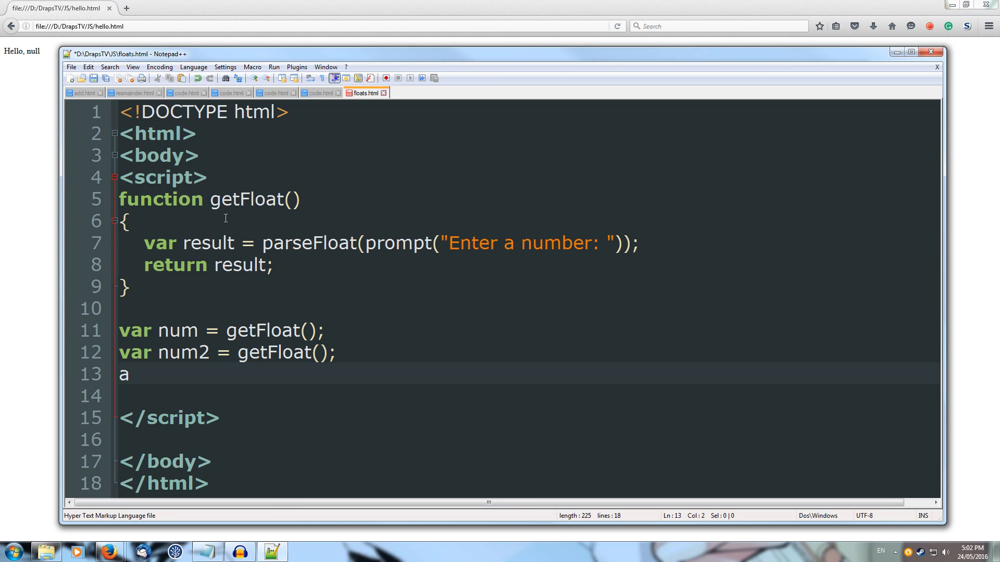
pyautogui.write('ler')
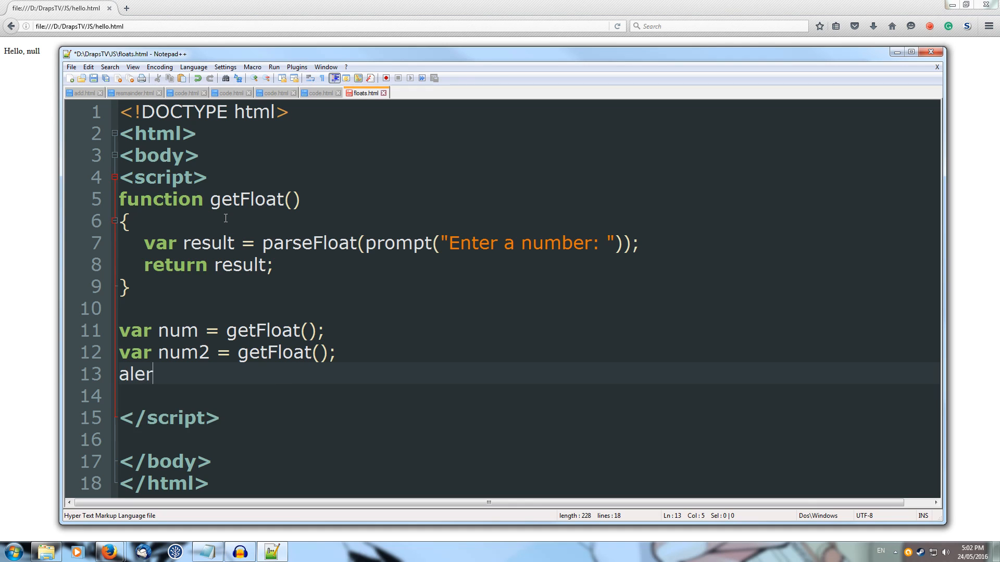
pyautogui.write('t()')
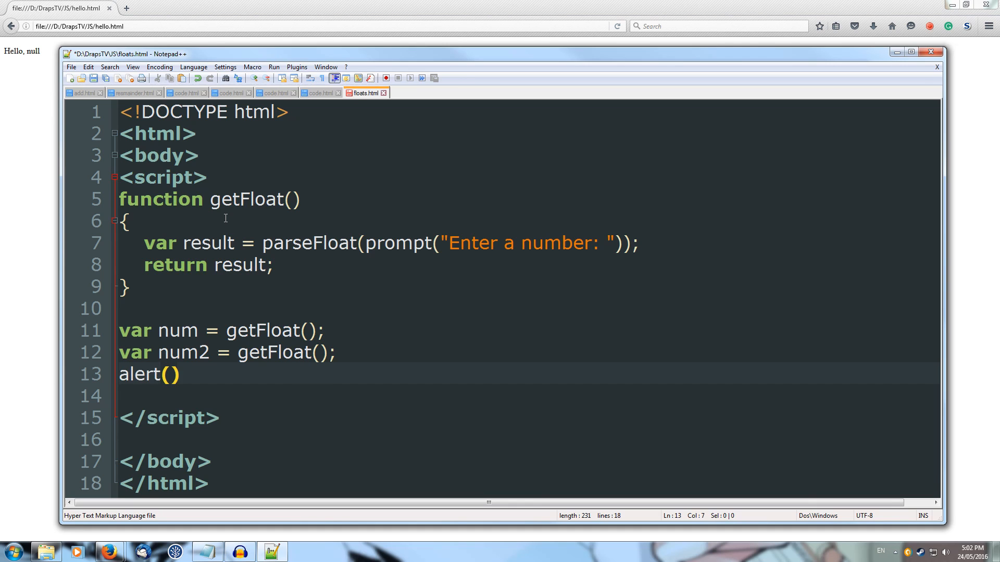
pyautogui.write('num')
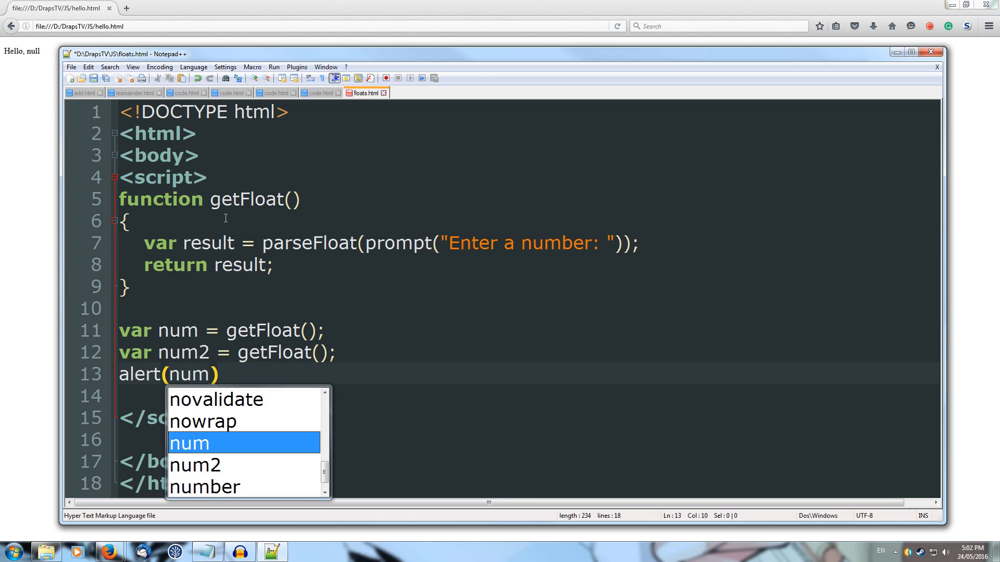
pyautogui.write('+n')
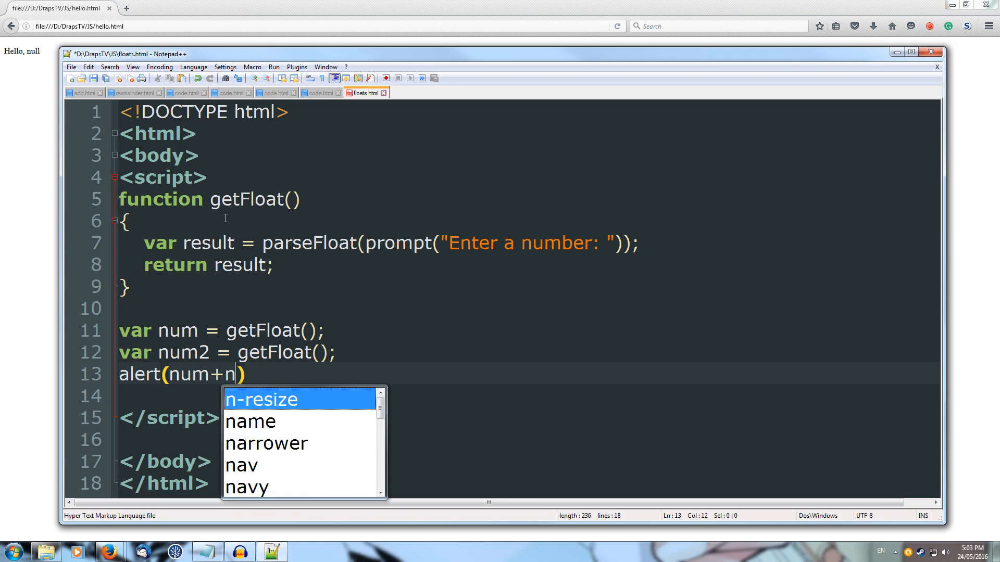
pyautogui.write('um2);')
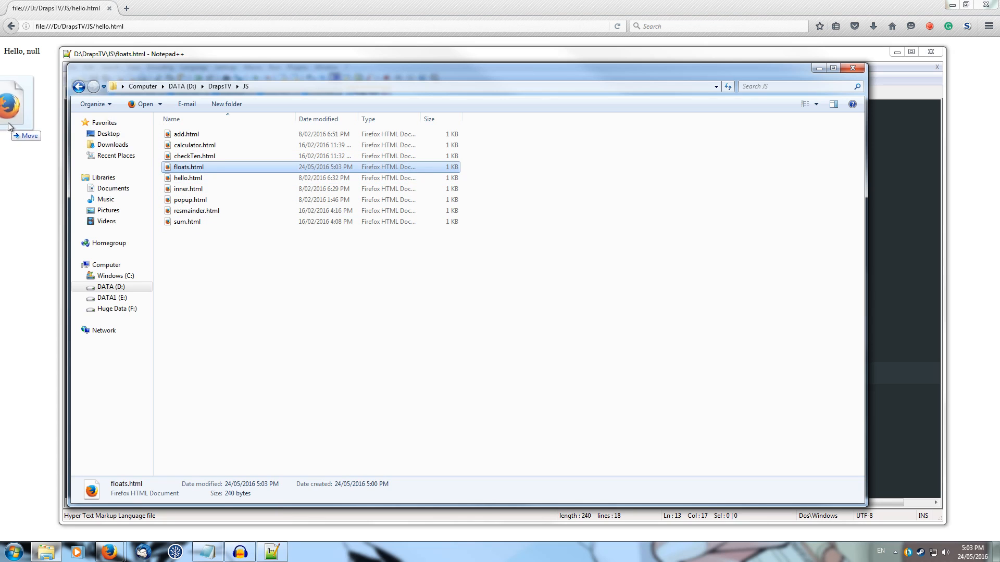
# Run floats.html in Firefox with 4.2 and 6.5 and acknowledge the sum alert
pyautogui.doubleClick(189, 166)
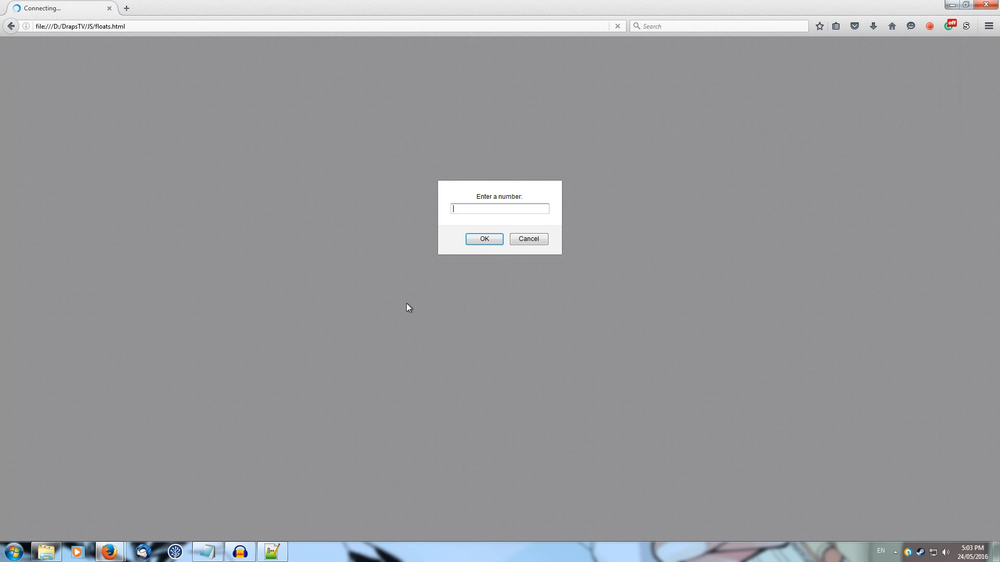
pyautogui.moveTo(408, 328)
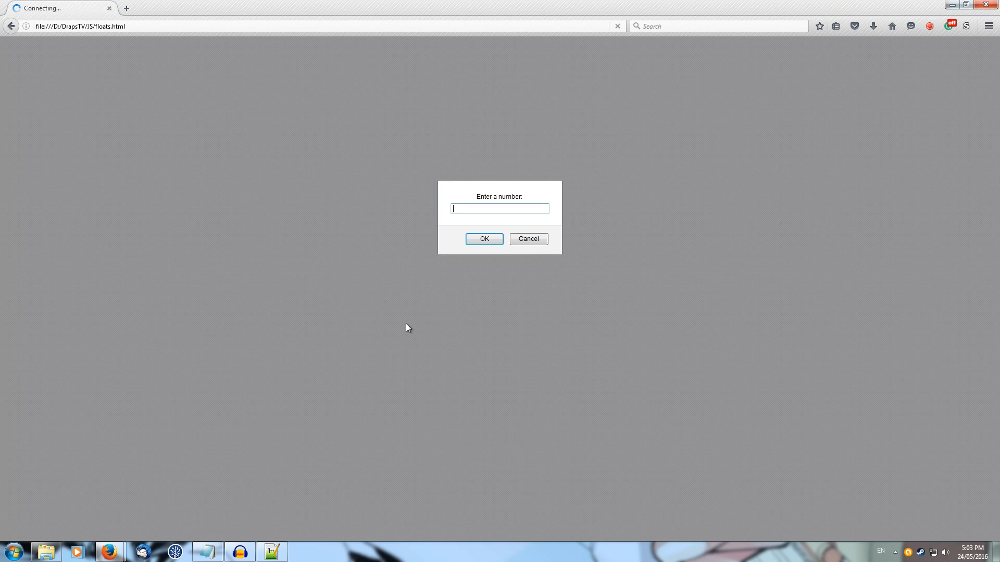
pyautogui.write('4.2')
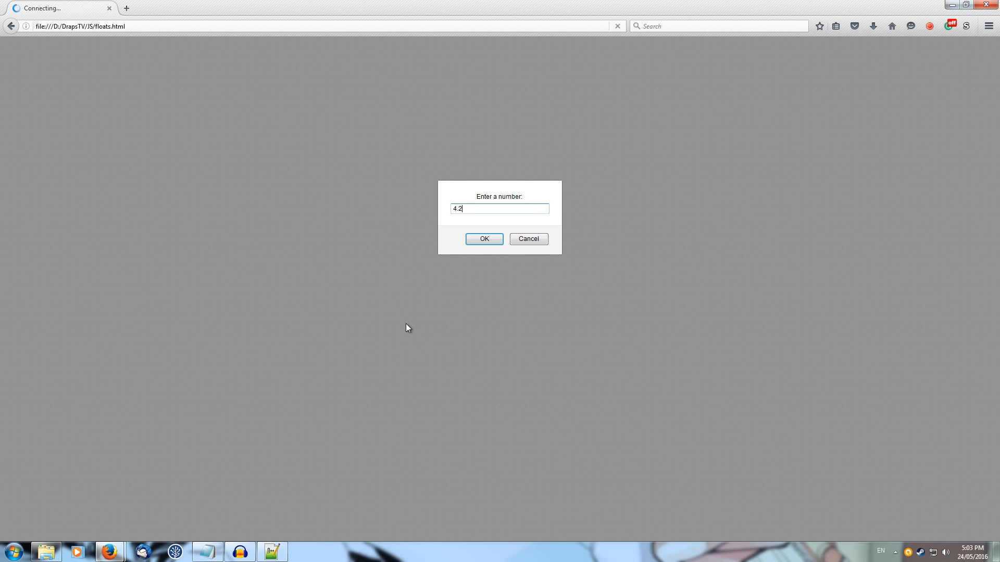
pyautogui.click(483, 239)
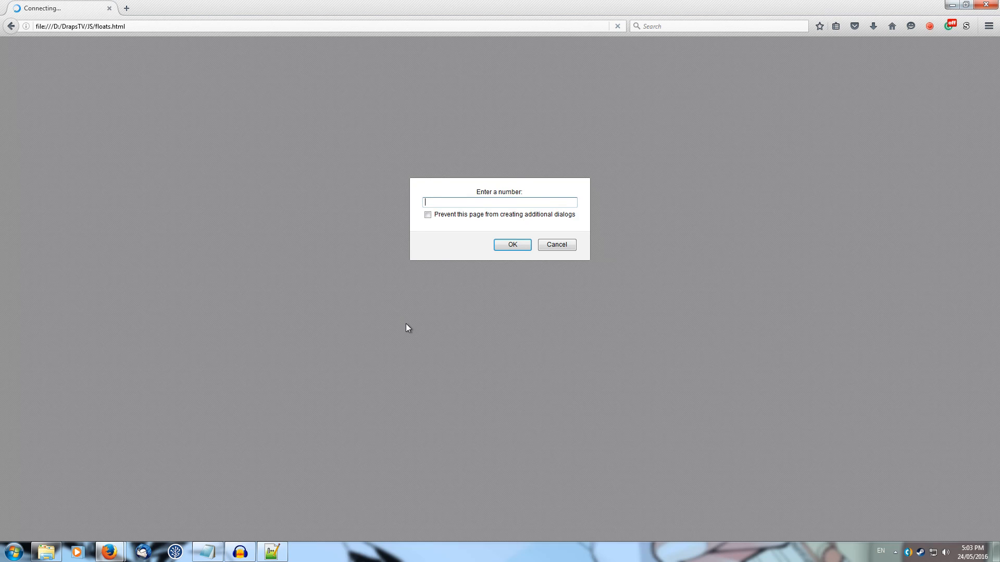
pyautogui.write('6')
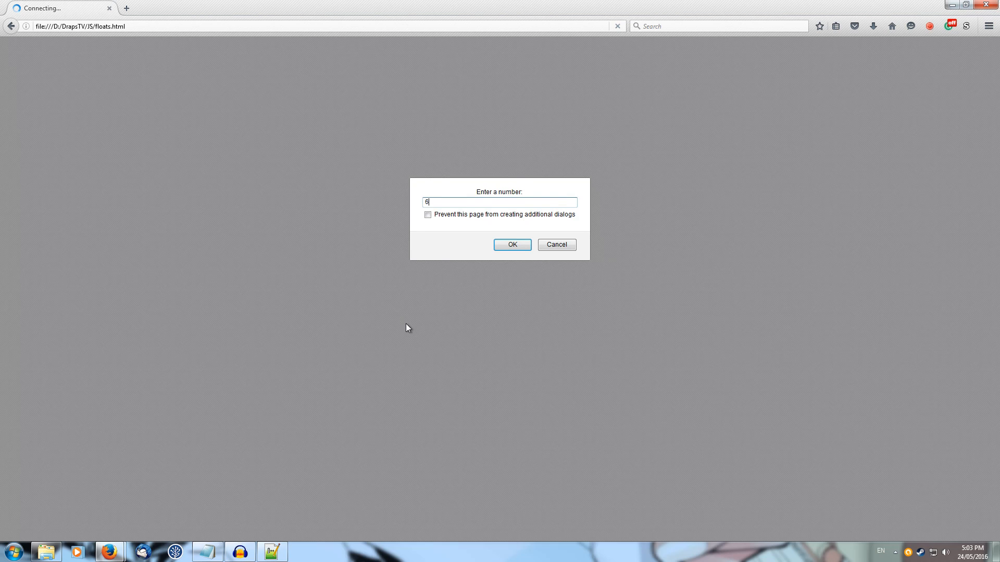
pyautogui.write('.5')
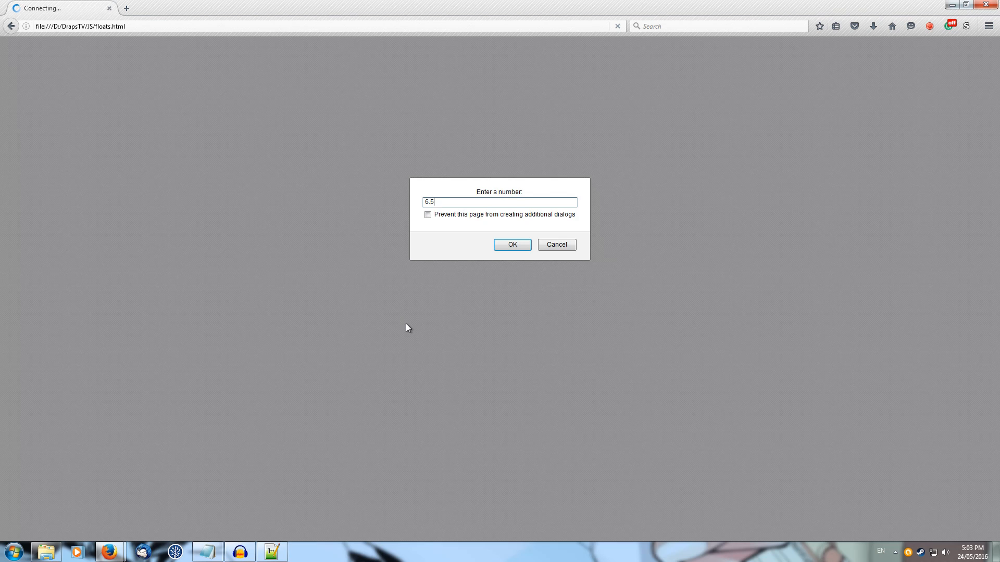
pyautogui.click(512, 243)
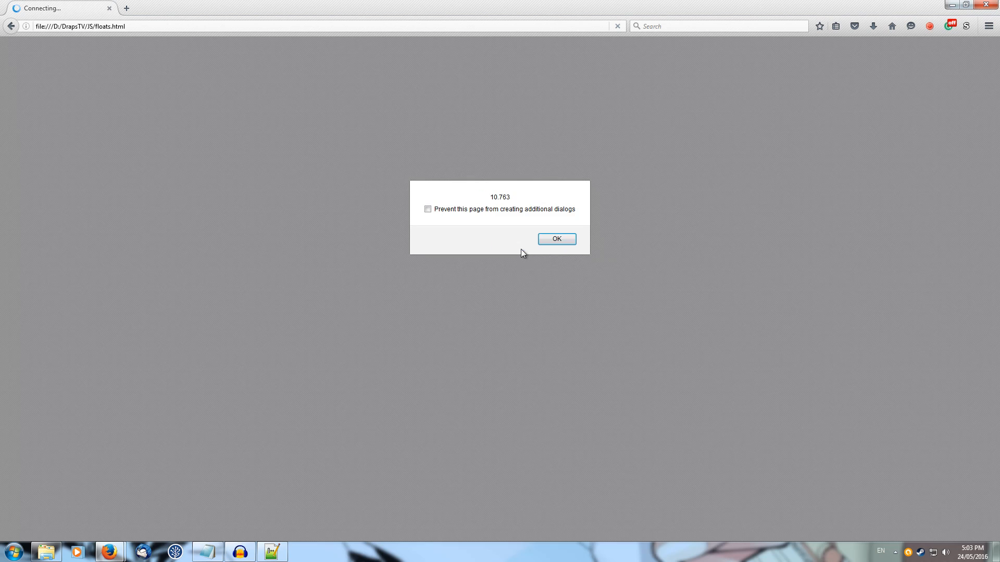
pyautogui.moveTo(485, 209)
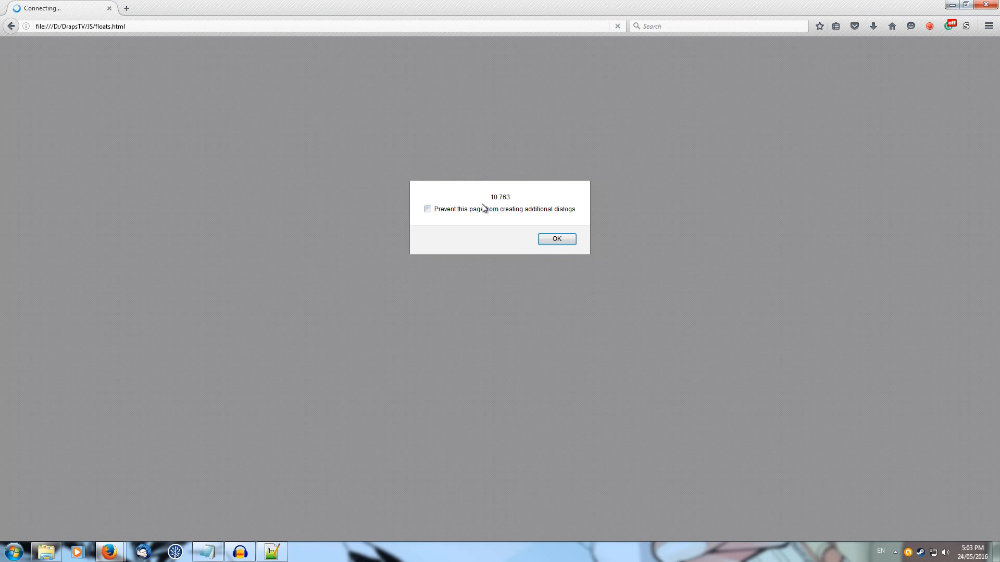
pyautogui.moveTo(492, 206)
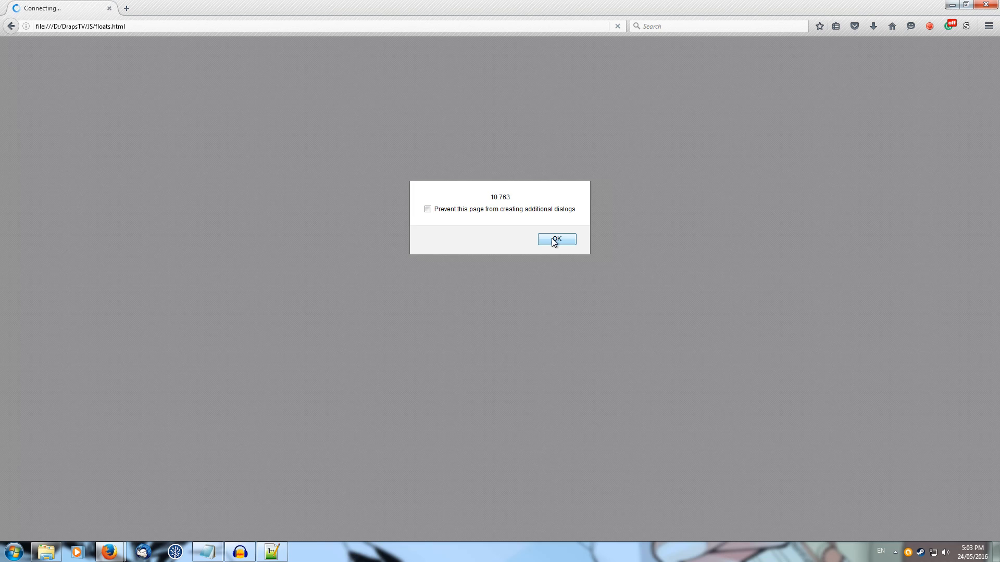
pyautogui.click(556, 240)
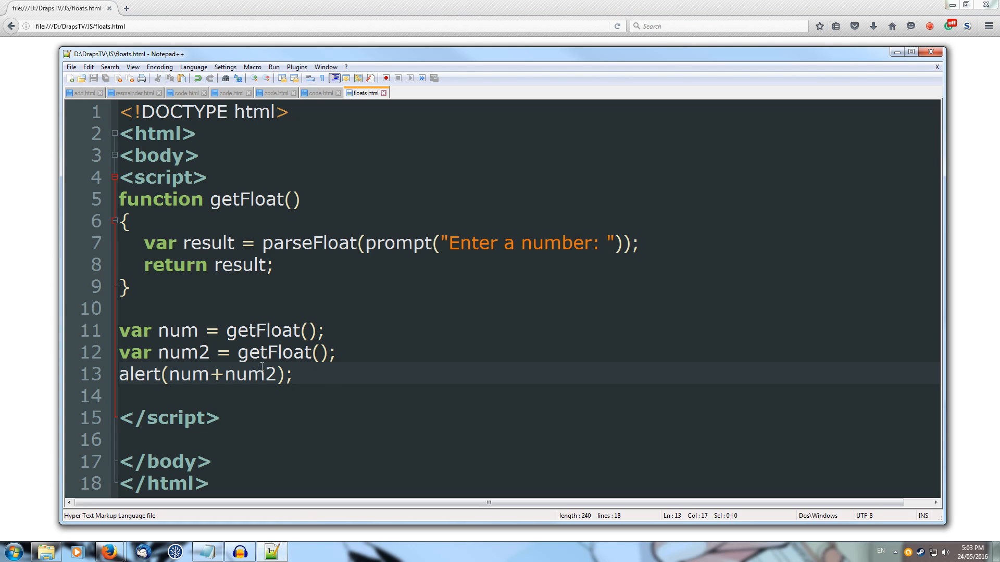
pyautogui.moveTo(434, 308)
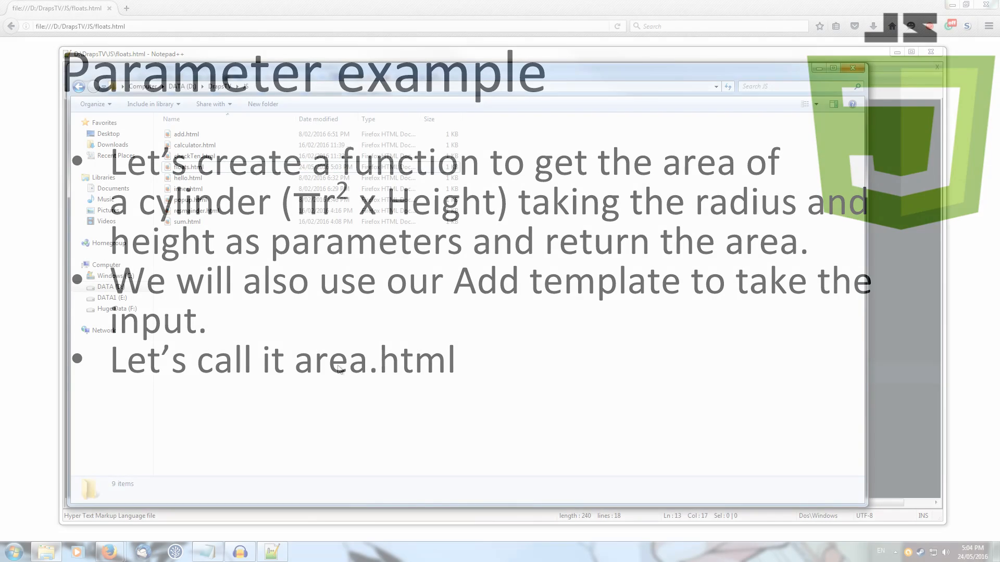
# Open the number-adding page add.html in the editor
pyautogui.click(186, 135)
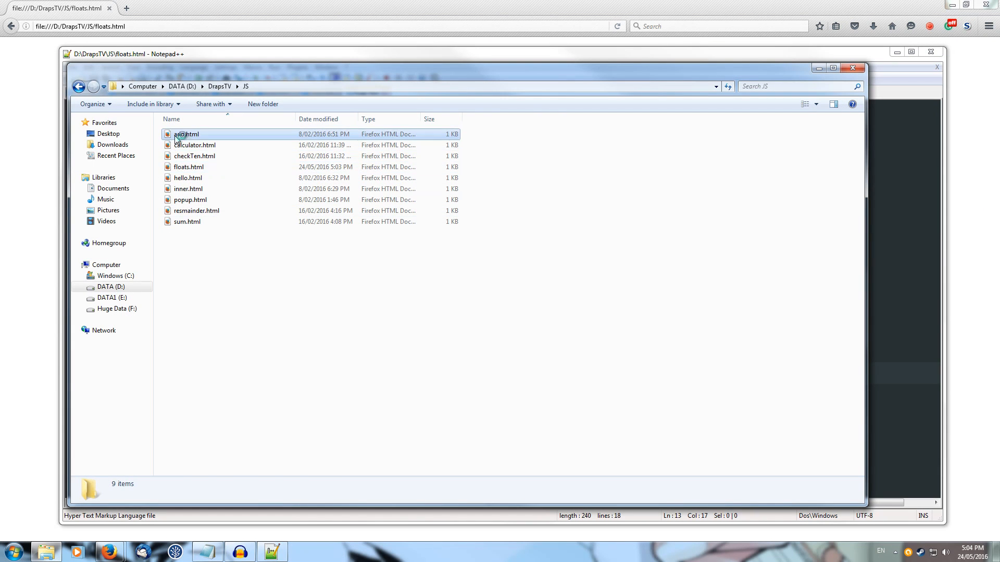
pyautogui.doubleClick(186, 135)
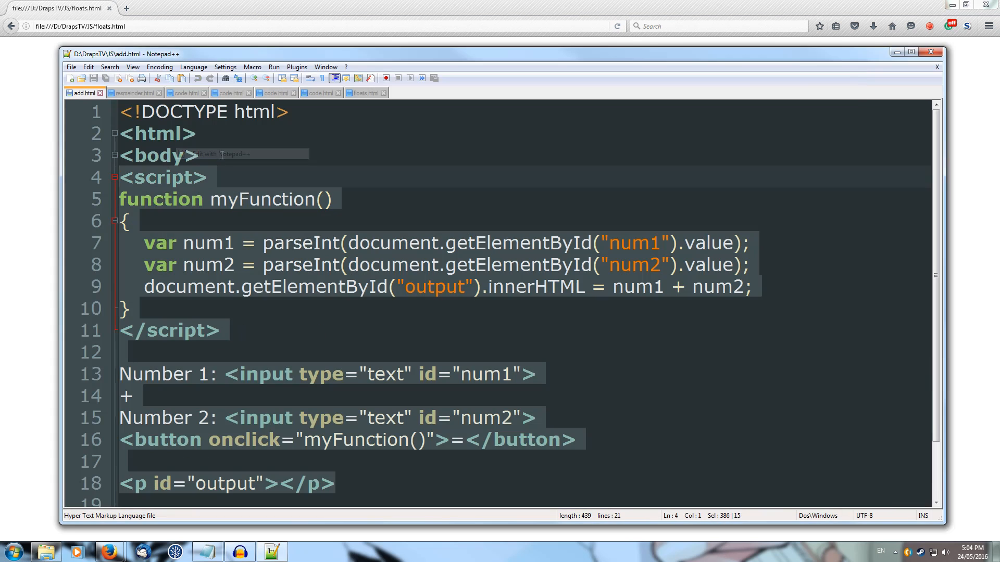
pyautogui.click(209, 177)
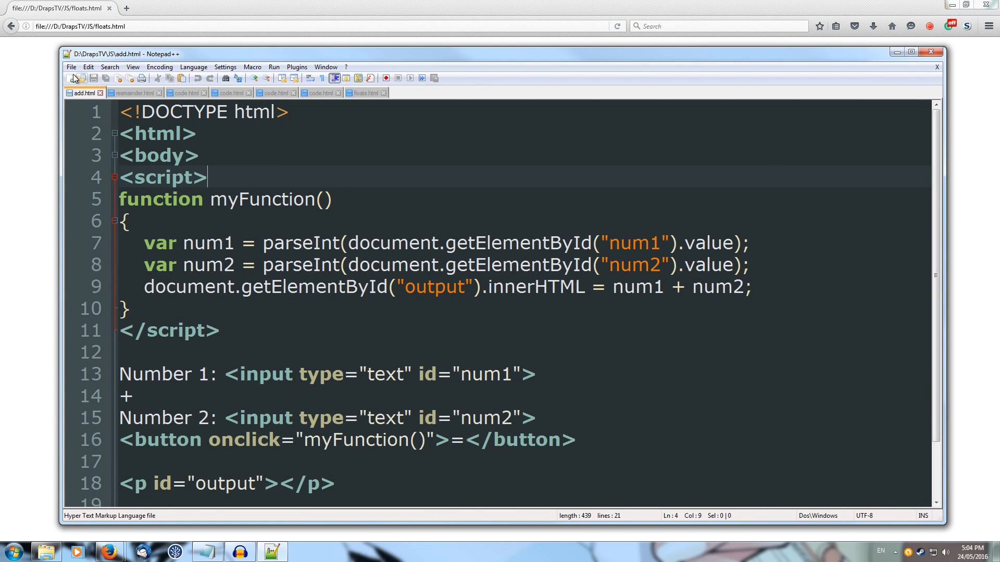
# Save a copy of add.html as area.html
pyautogui.click(71, 67)
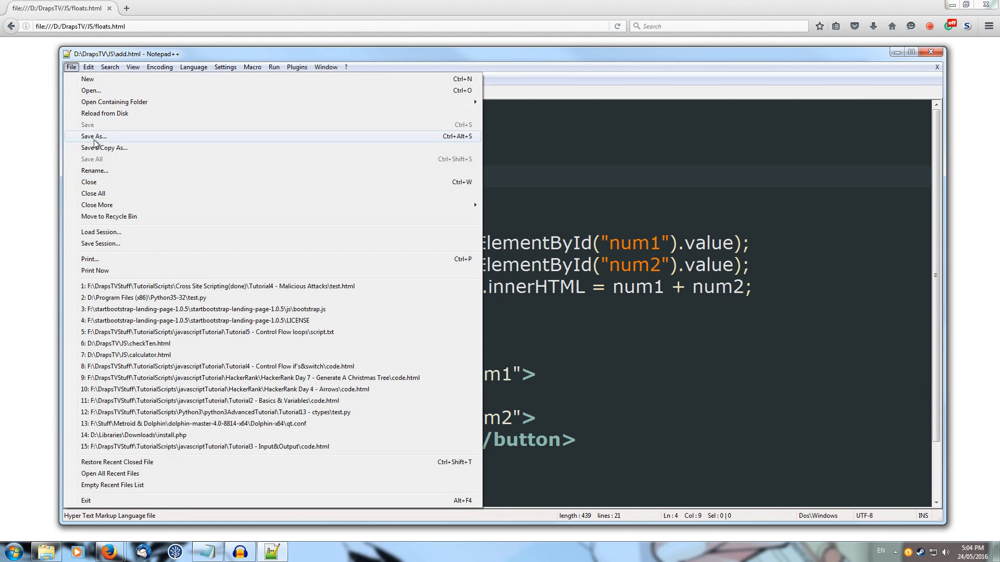
pyautogui.click(93, 136)
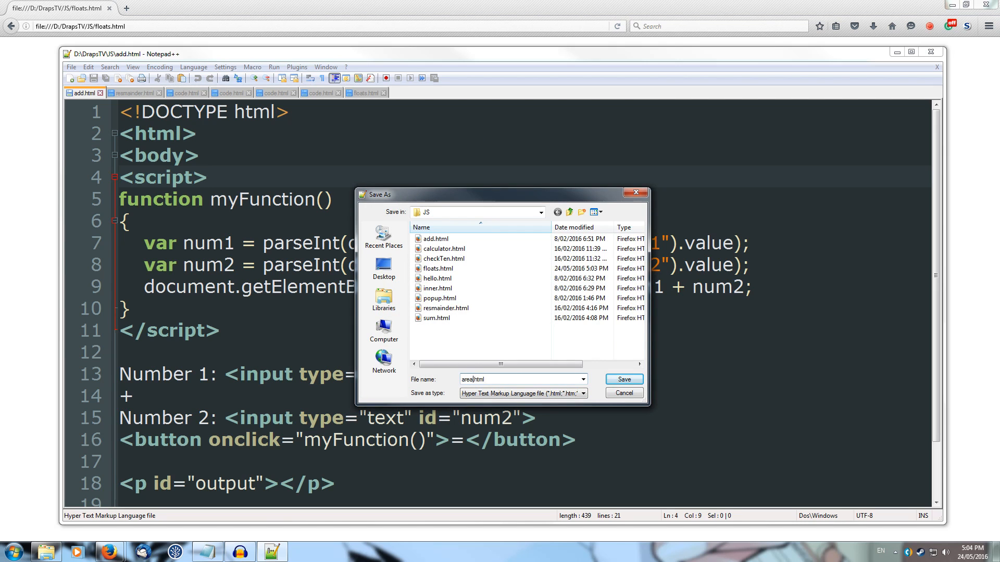
pyautogui.click(622, 379)
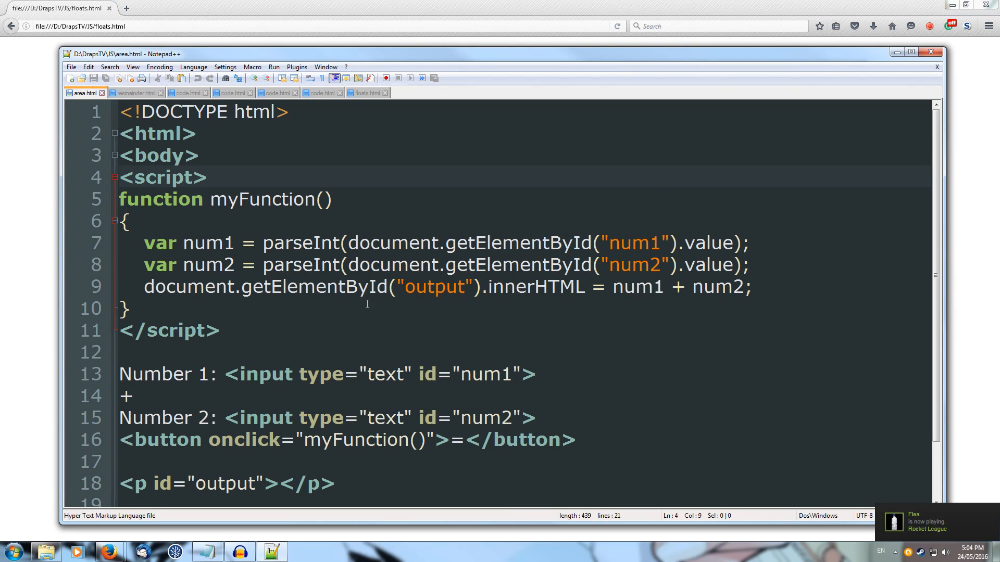
pyautogui.moveTo(240, 249)
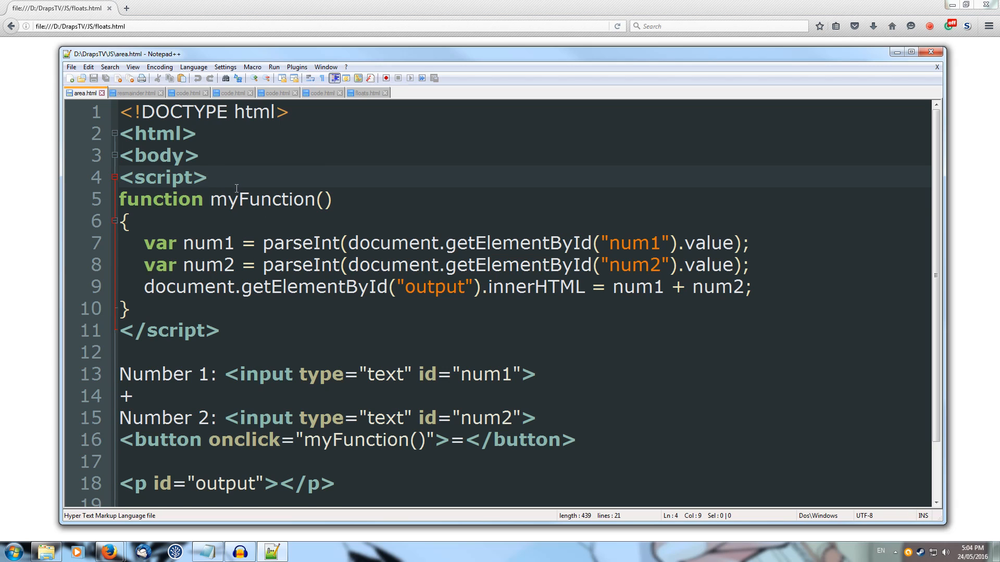
# Declare a getCylArea(radius, height) function above myFunction
pyautogui.press('Return')
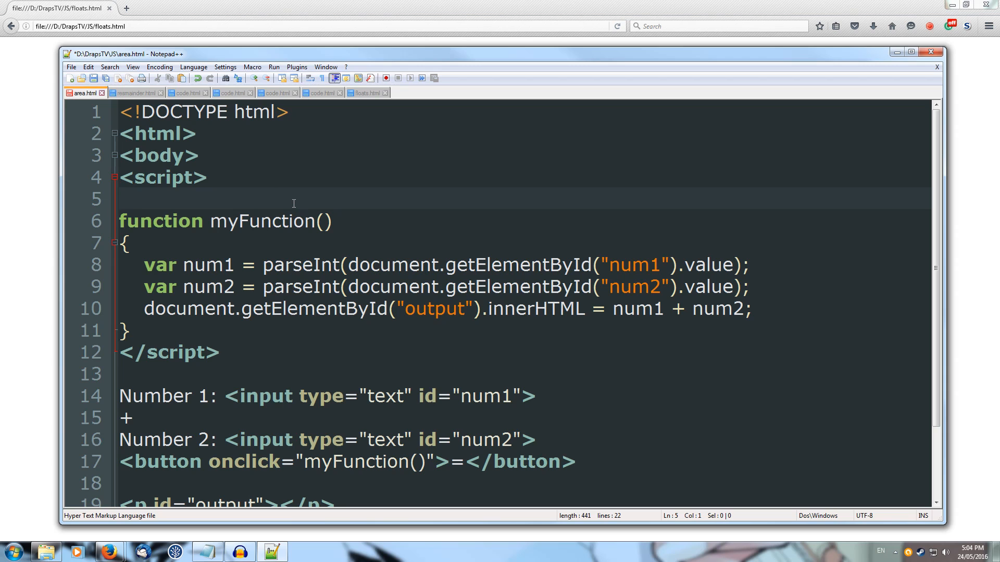
pyautogui.write('function')
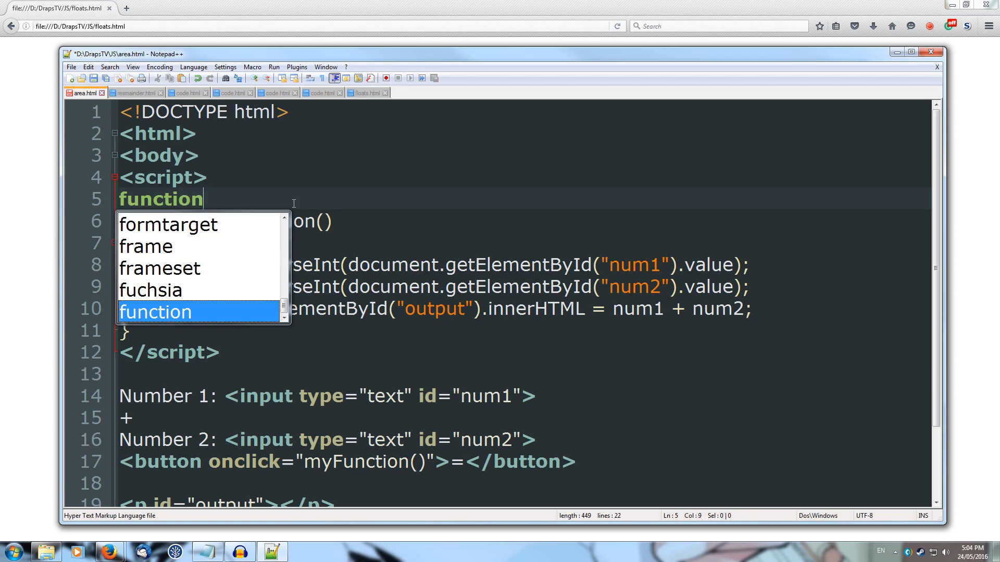
pyautogui.write('get')
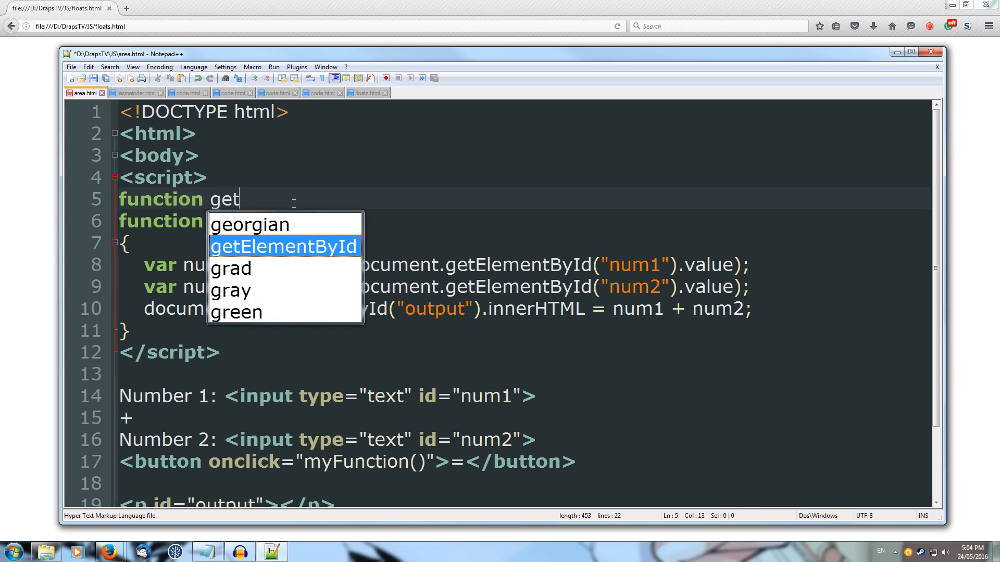
pyautogui.write('C')
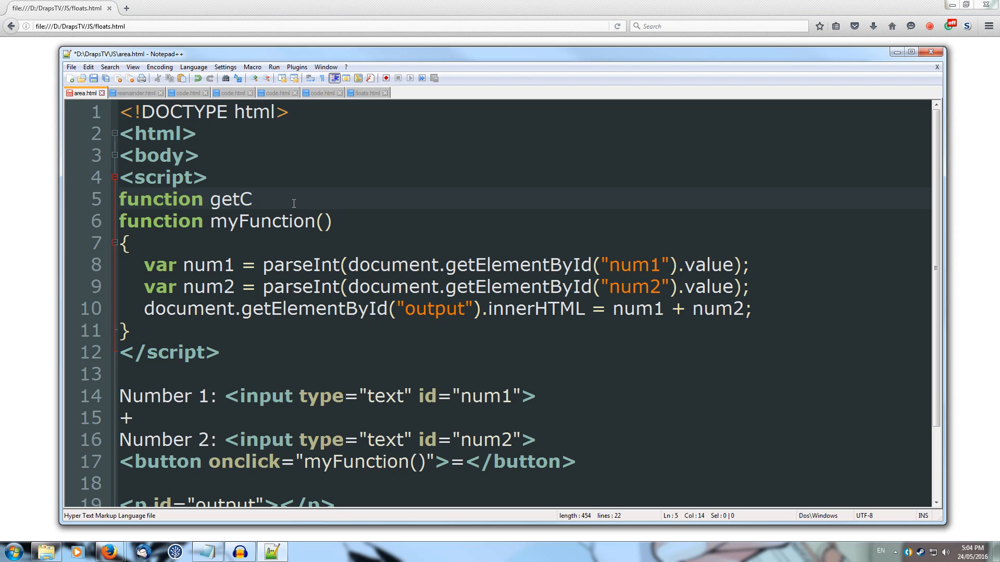
pyautogui.write('ylArea')
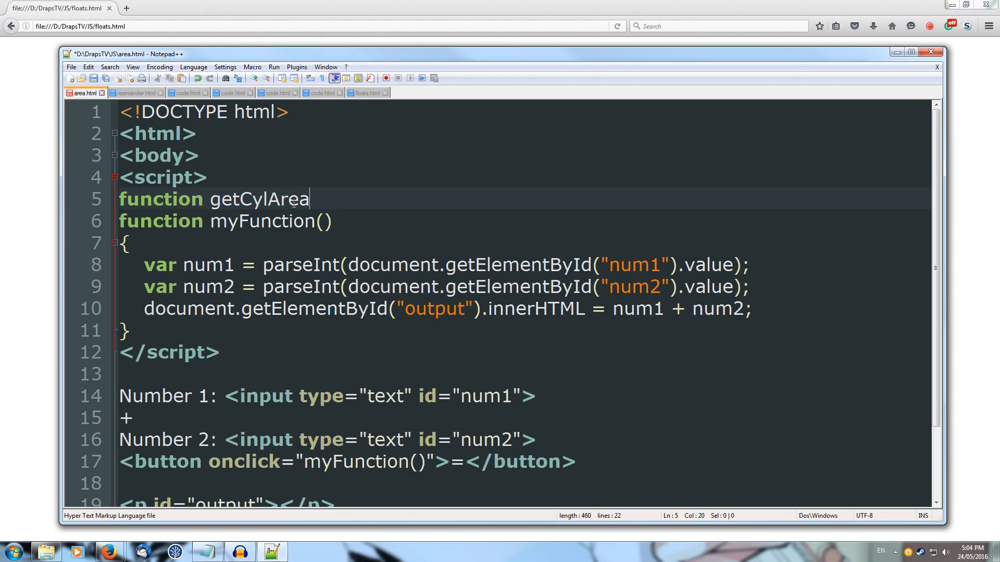
pyautogui.write('()')
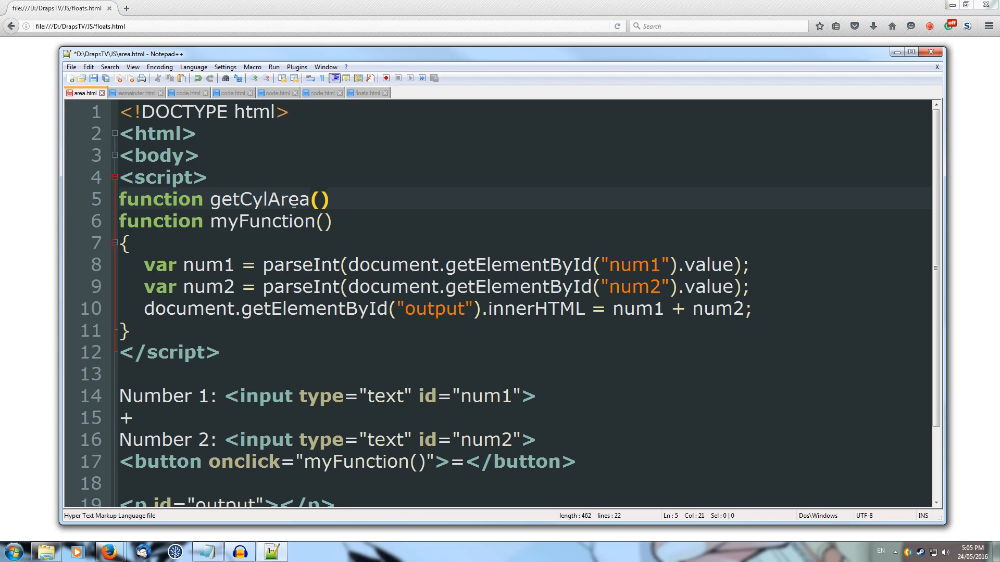
pyautogui.write('radius')
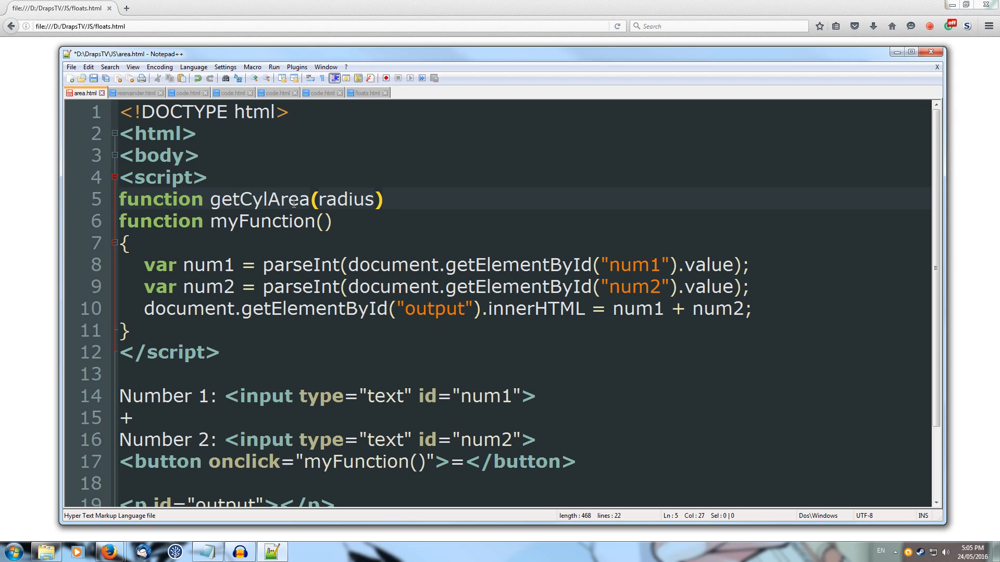
pyautogui.write(',')
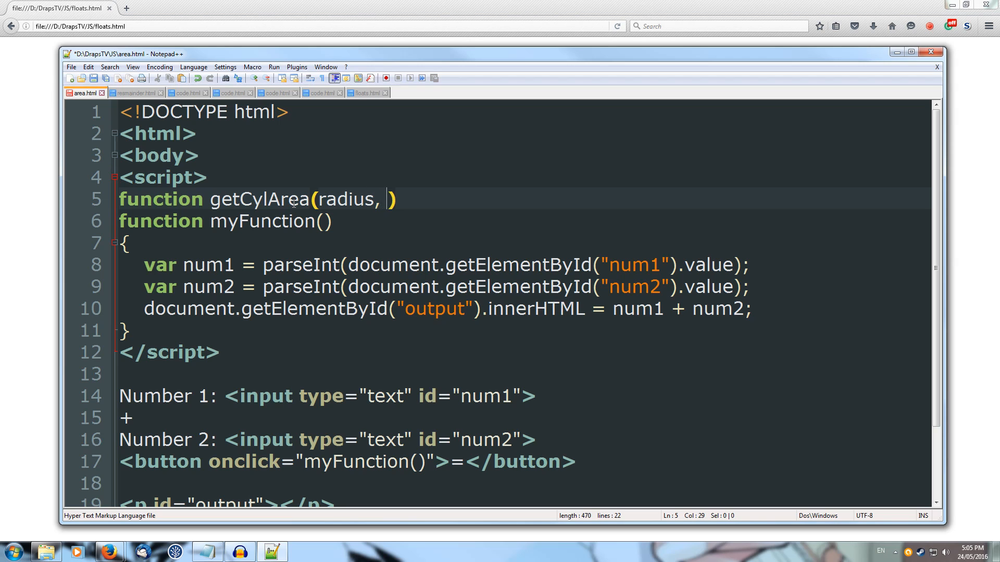
pyautogui.write('height')
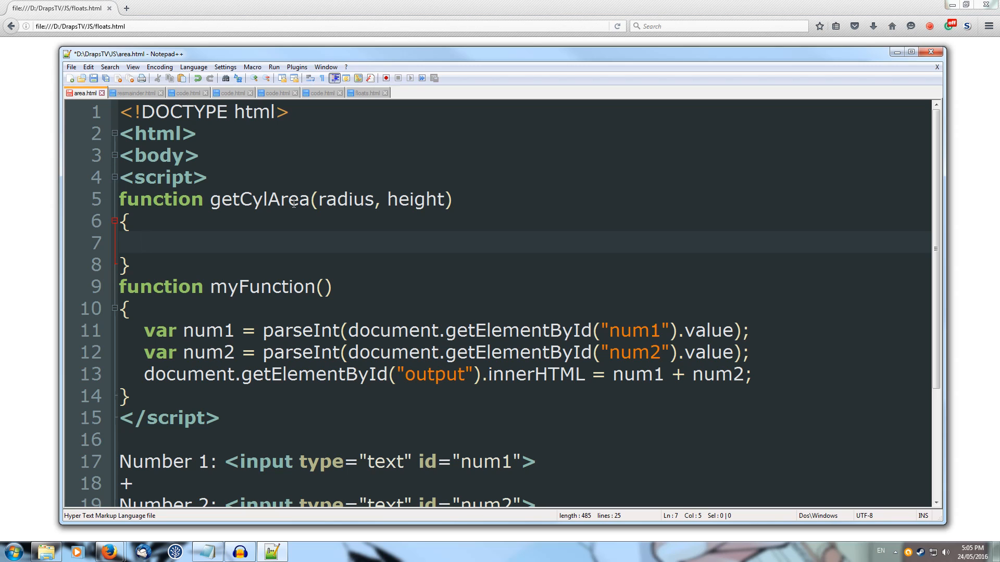
# Return (3.14 * (radius * radius)) * height from getCylArea
pyautogui.write('return')
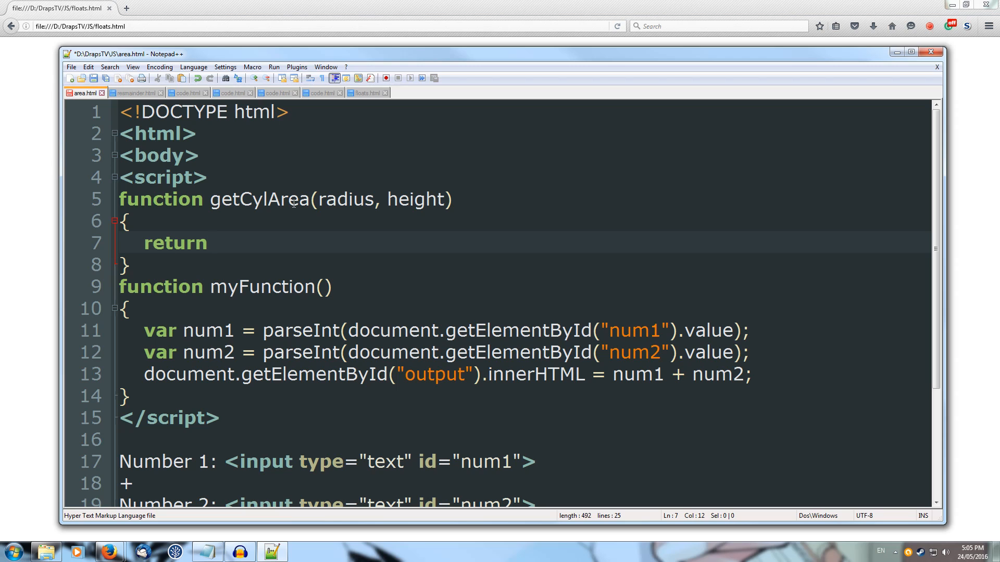
pyautogui.write('()')
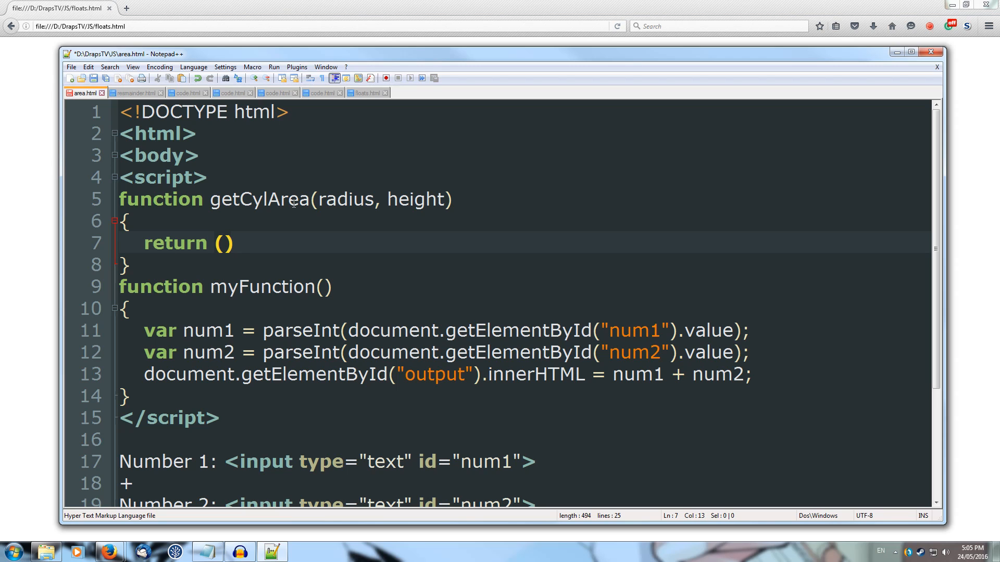
pyautogui.write('3.')
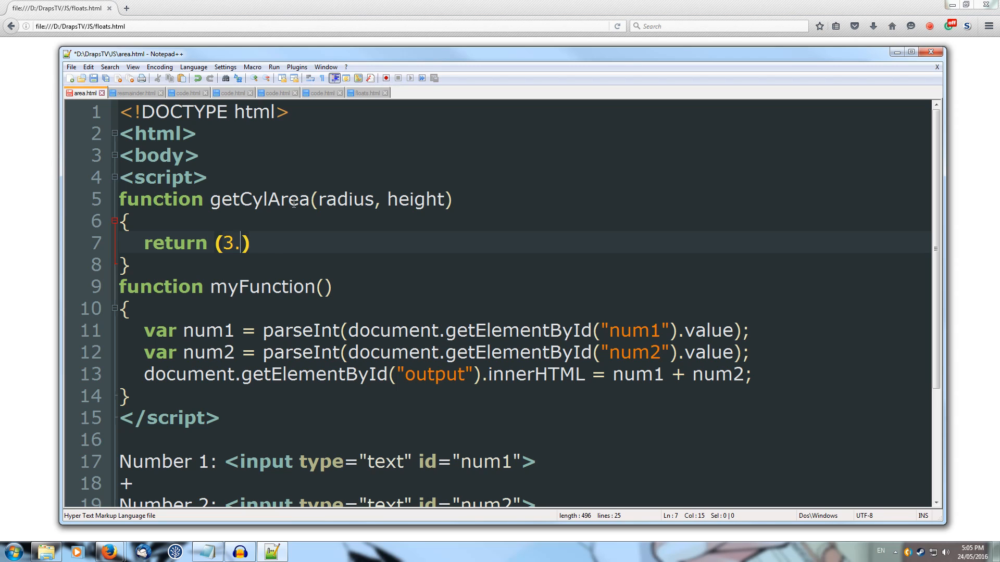
pyautogui.write('14')
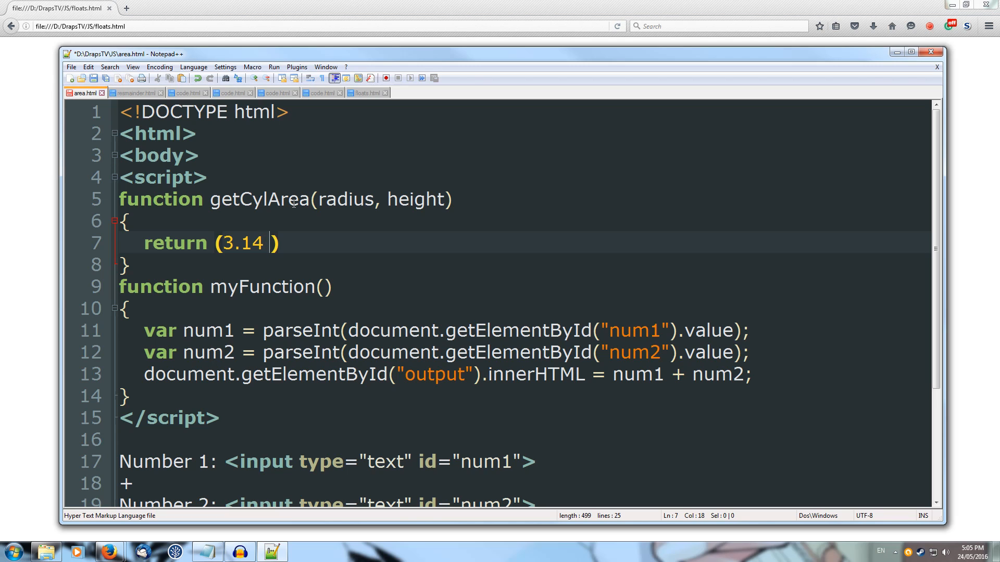
pyautogui.write('*')
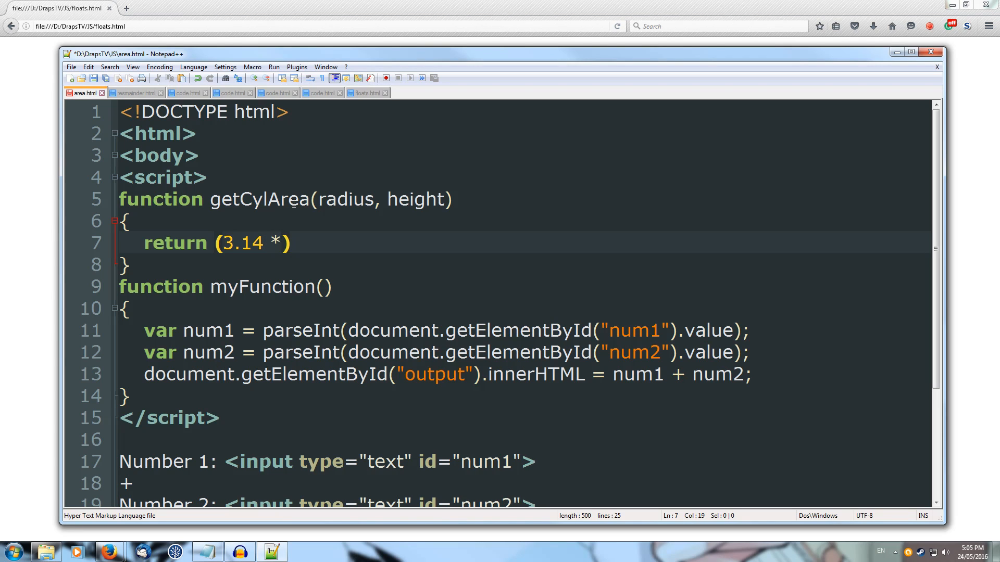
pyautogui.write('()')
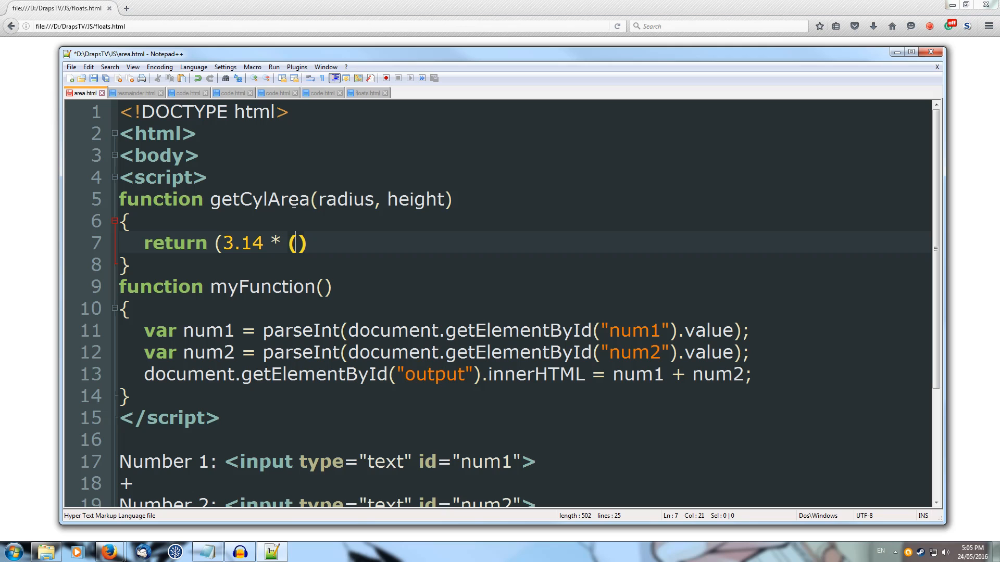
pyautogui.write('radius * radius')
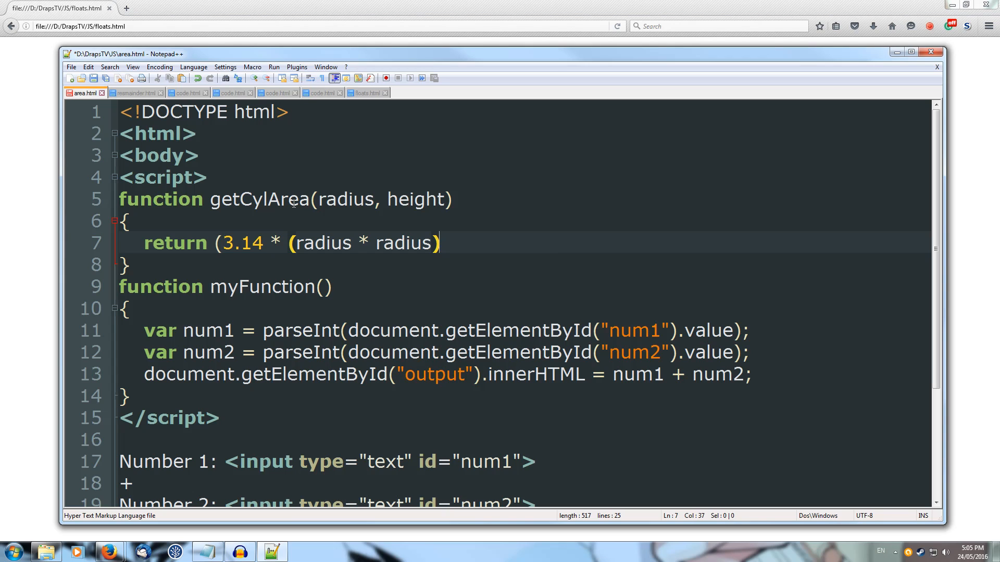
pyautogui.write(')')
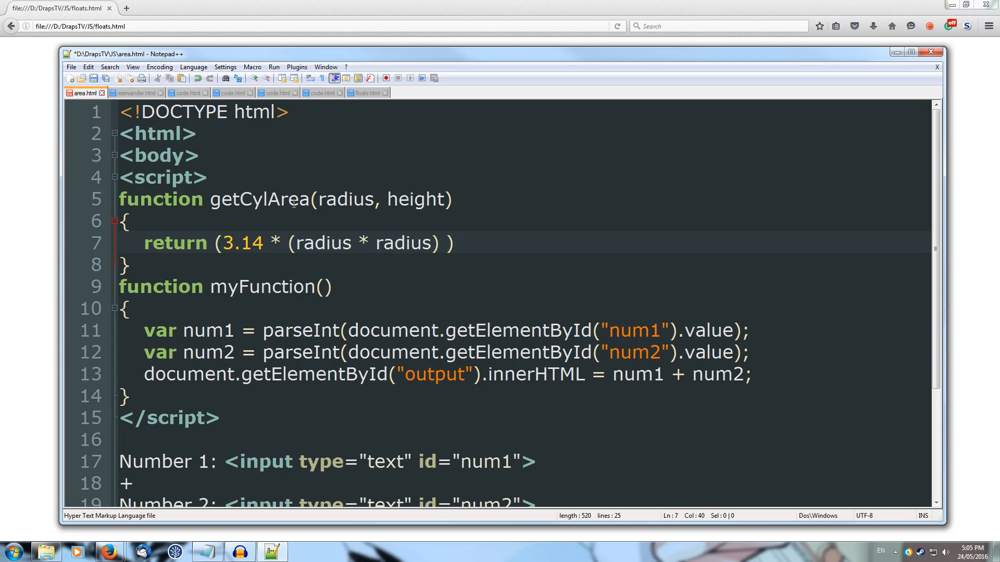
pyautogui.write('*')
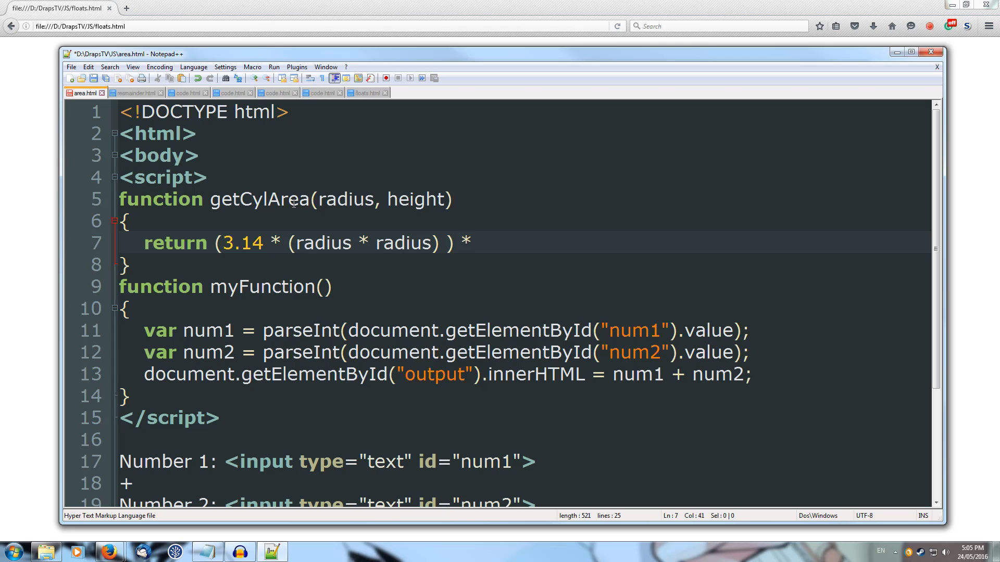
pyautogui.write('he')
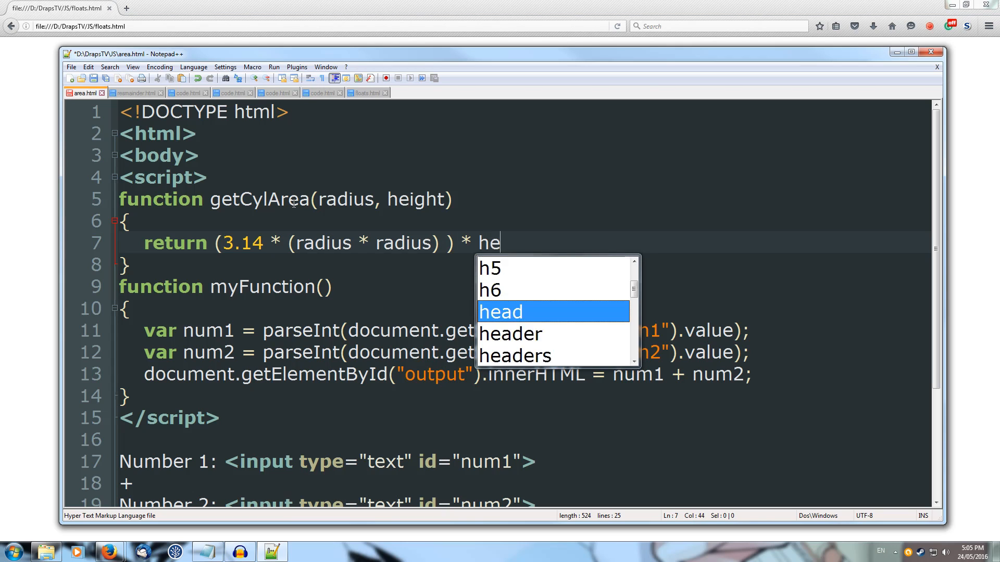
pyautogui.write('ight;')
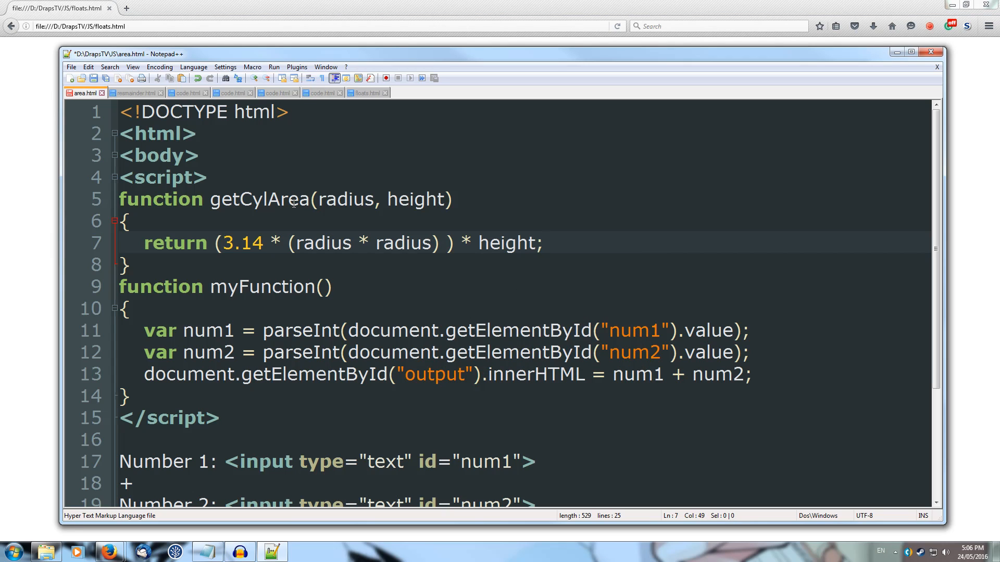
pyautogui.click(127, 265)
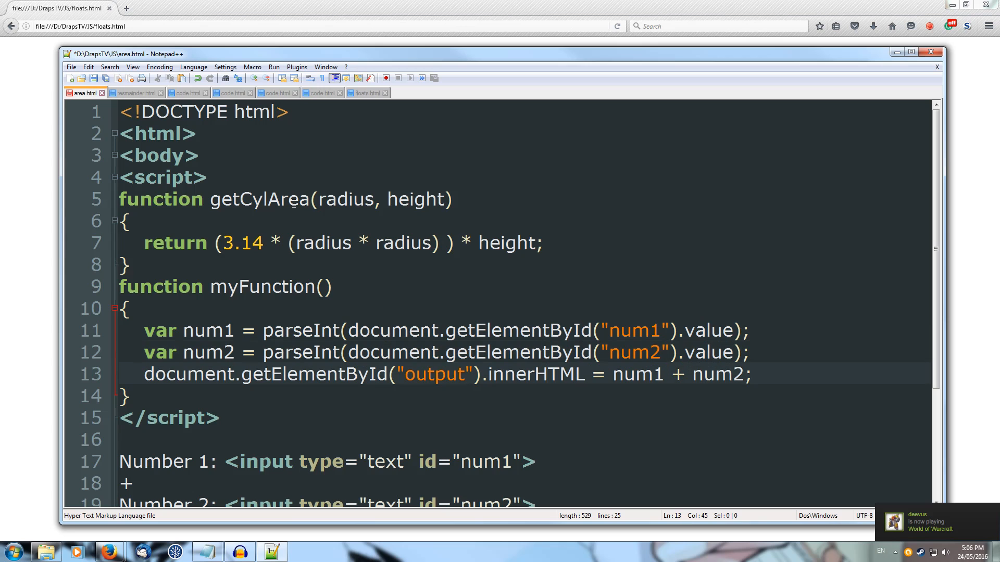
pyautogui.click(355, 353)
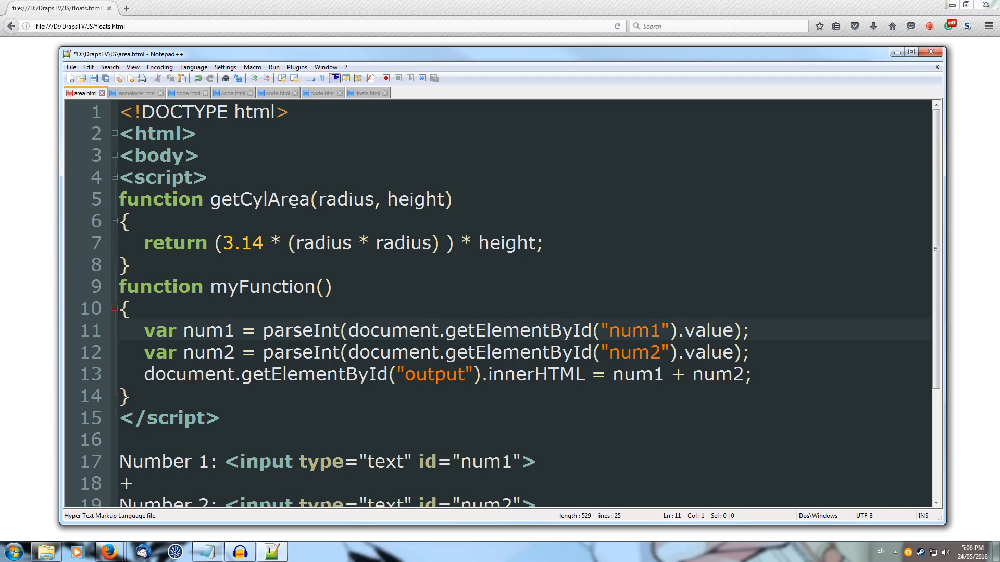
pyautogui.doubleClick(207, 330)
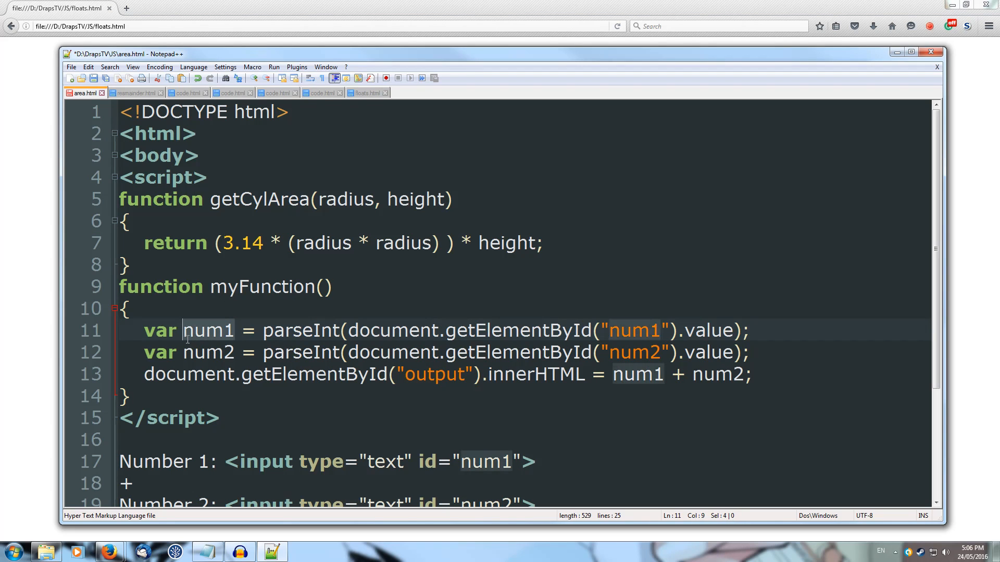
pyautogui.write('r')
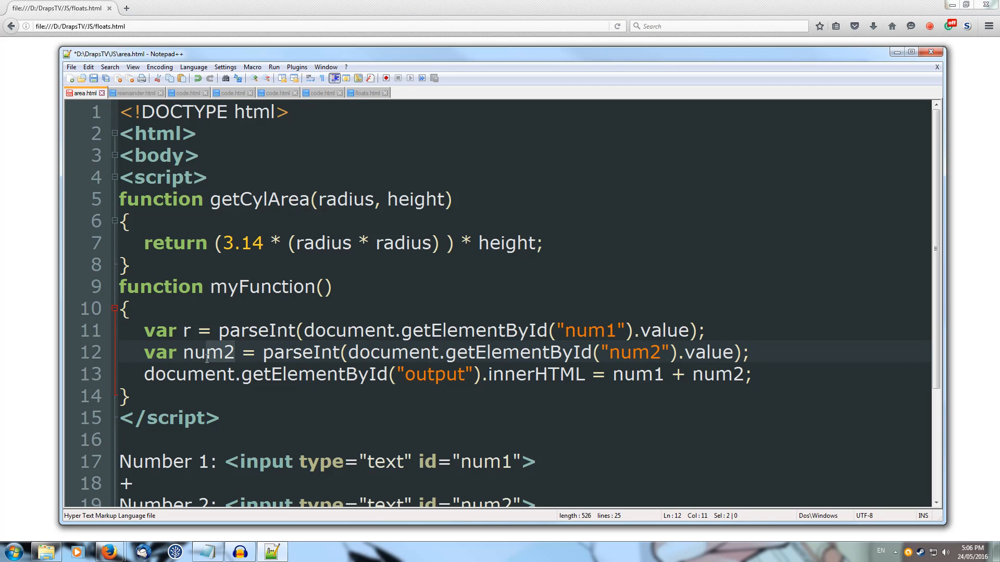
pyautogui.write('h')
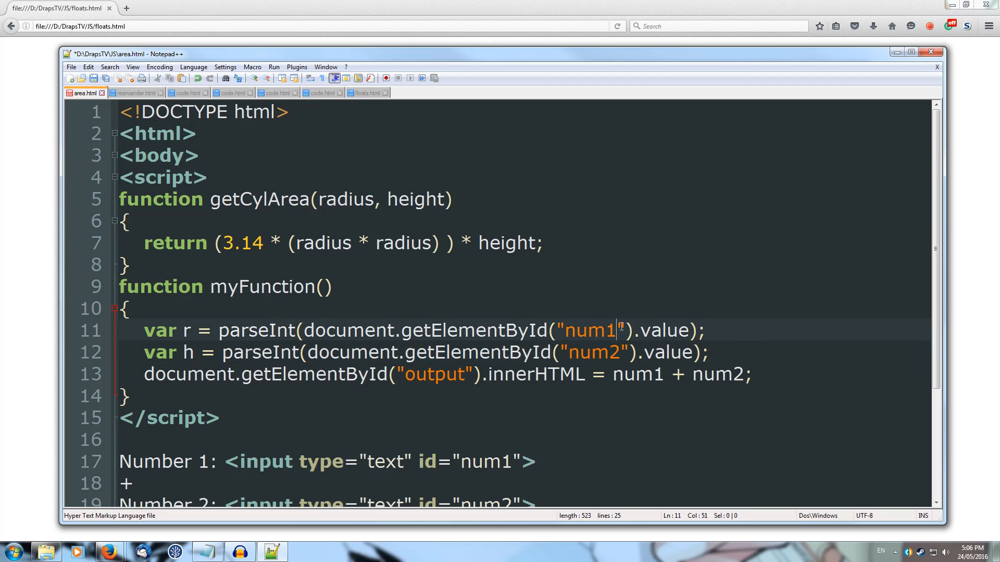
pyautogui.moveTo(438, 390)
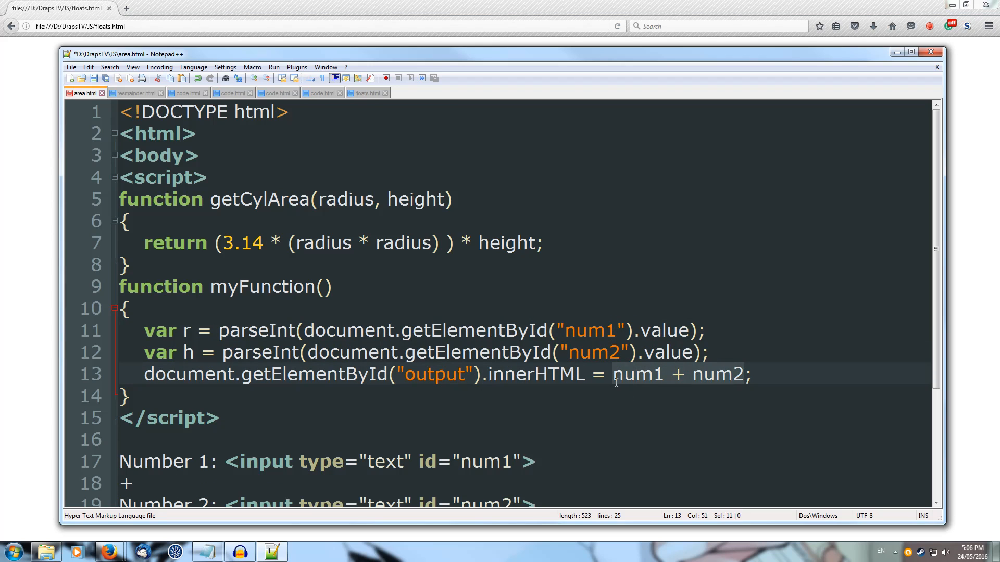
pyautogui.moveTo(645, 435)
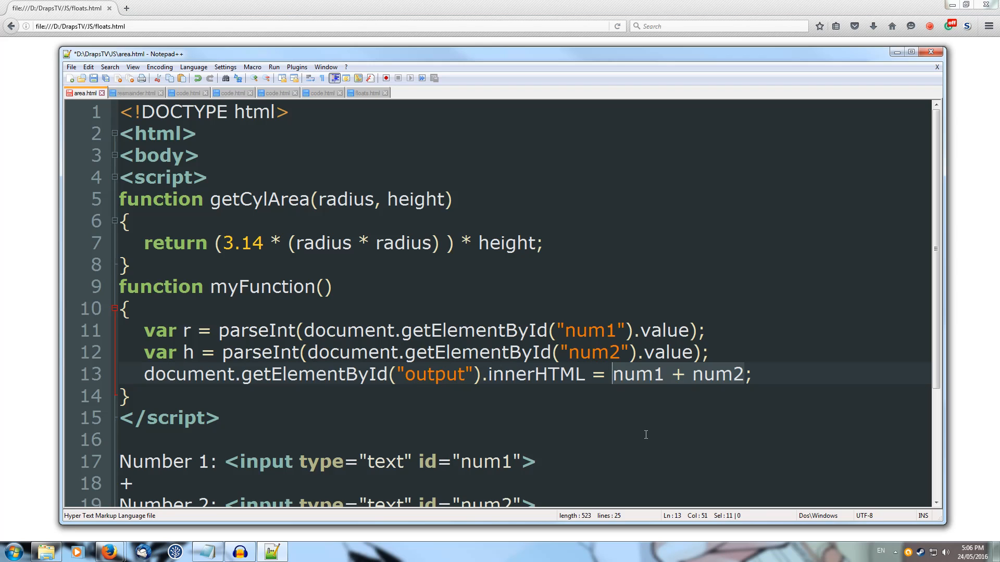
# Replace num1 + num2 in the output with getCylArea(r,h) + "<sup>3</sup>"
pyautogui.write('getCylArea(')
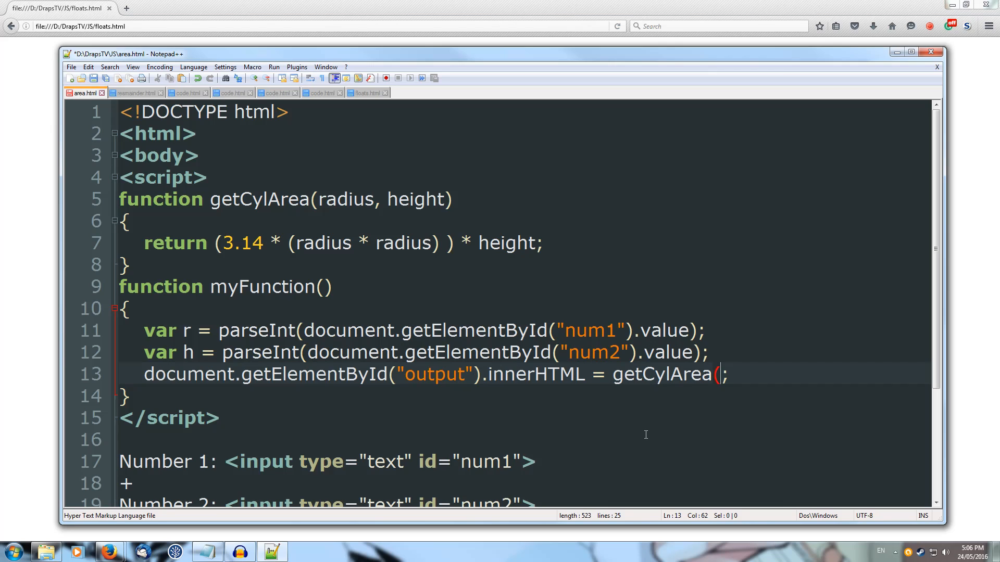
pyautogui.write('r,')
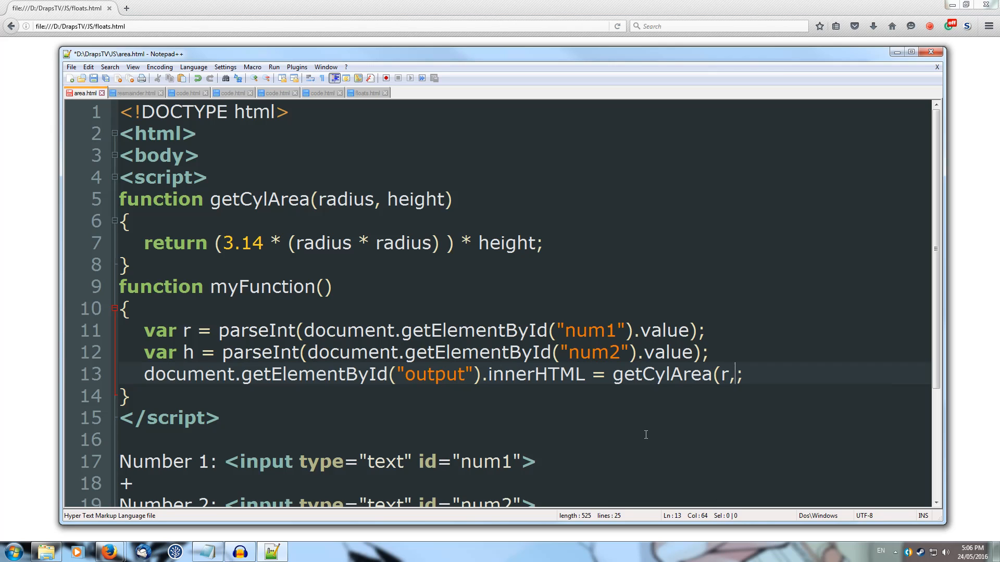
pyautogui.write('h)+')
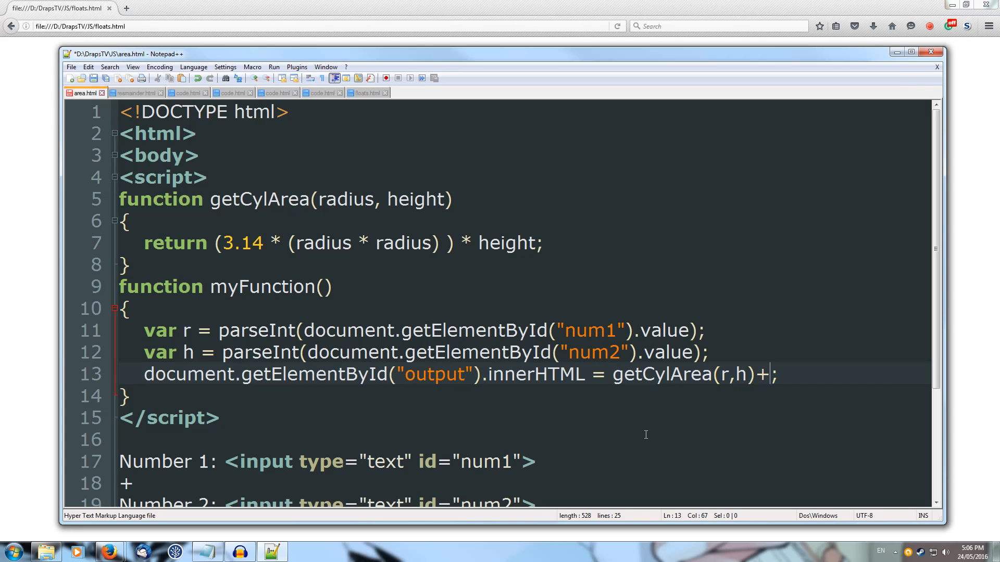
pyautogui.write('"')
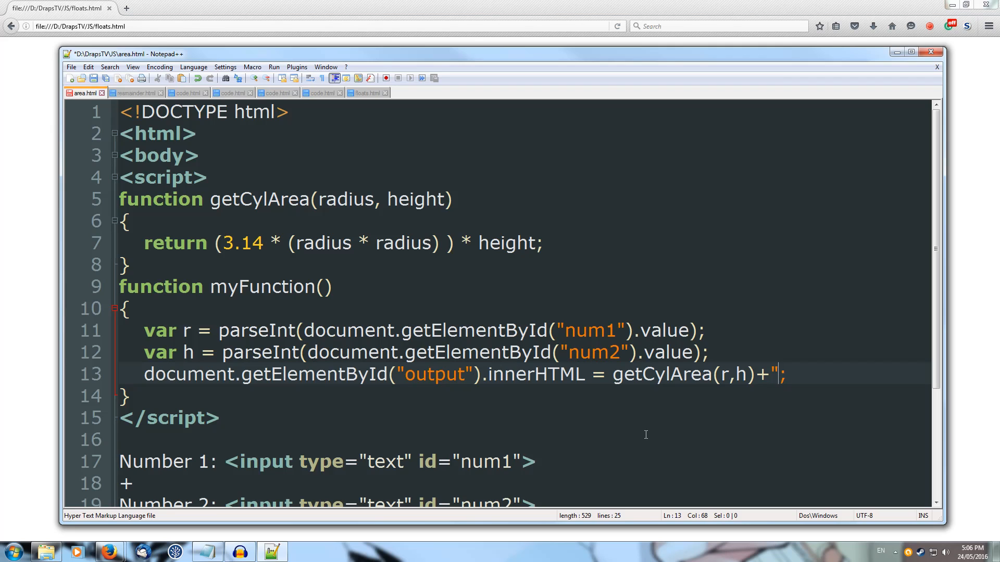
pyautogui.write('<')
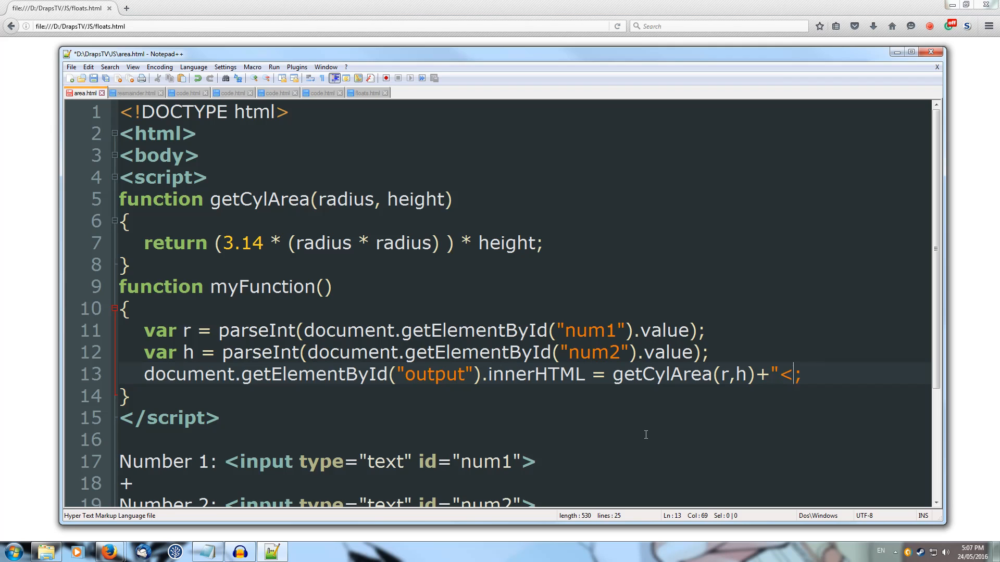
pyautogui.write('up>')
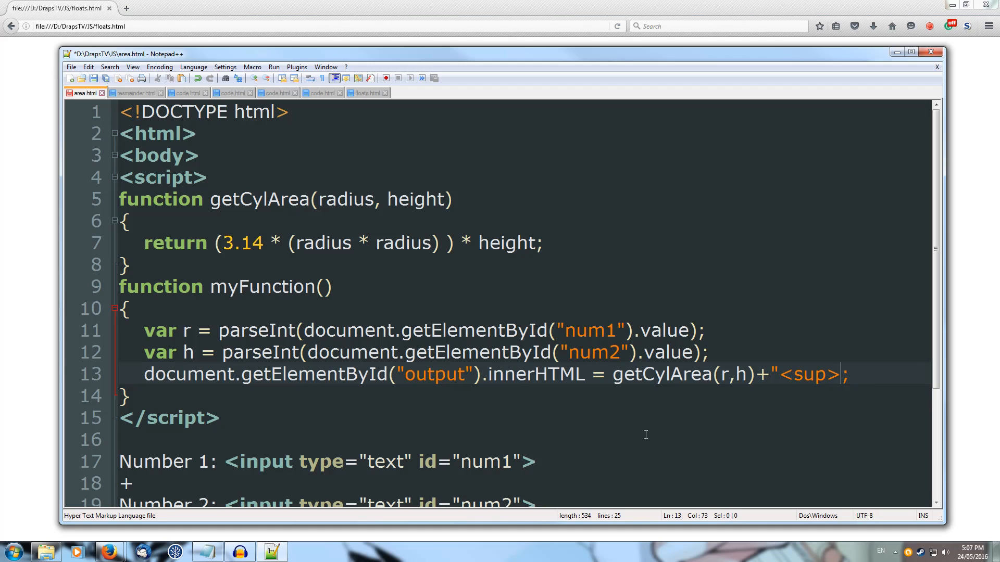
pyautogui.write('3')
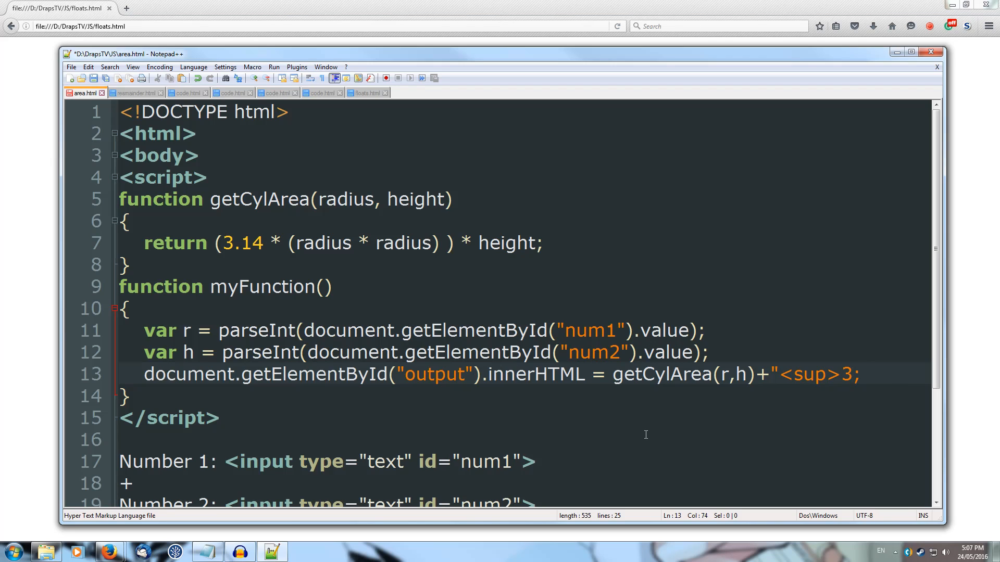
pyautogui.write('<')
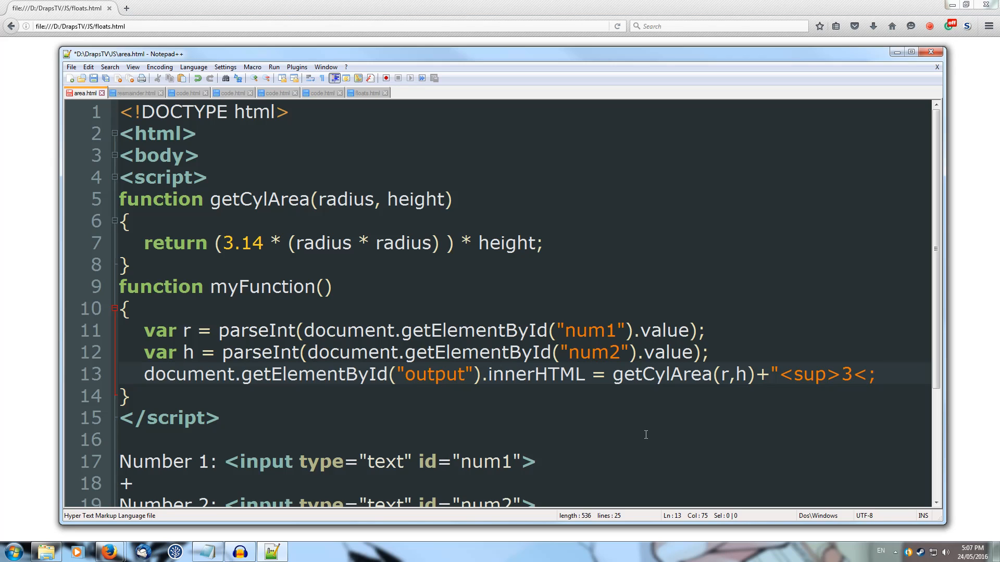
pyautogui.write('/sup>')
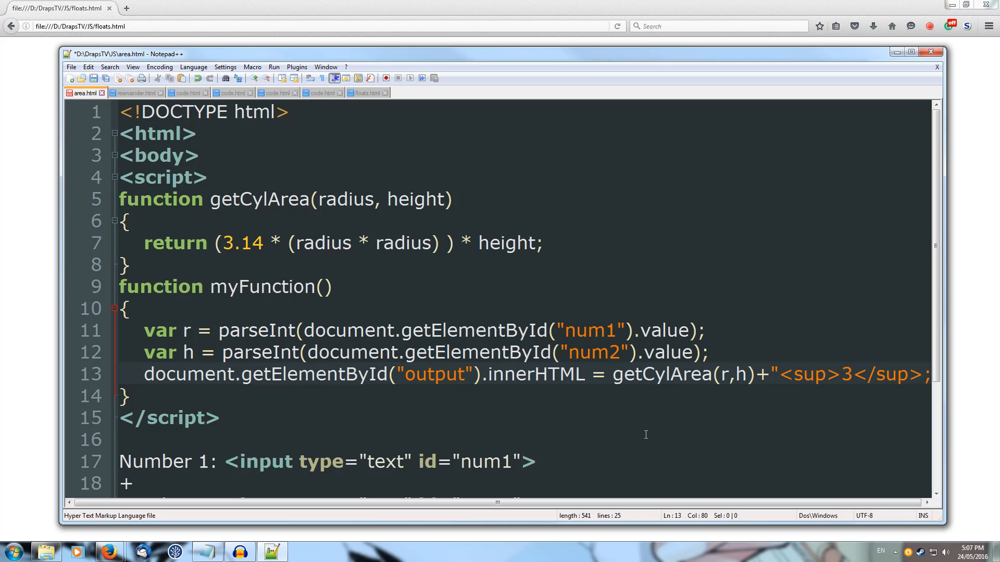
pyautogui.hscroll(3)
pyautogui.write('"')
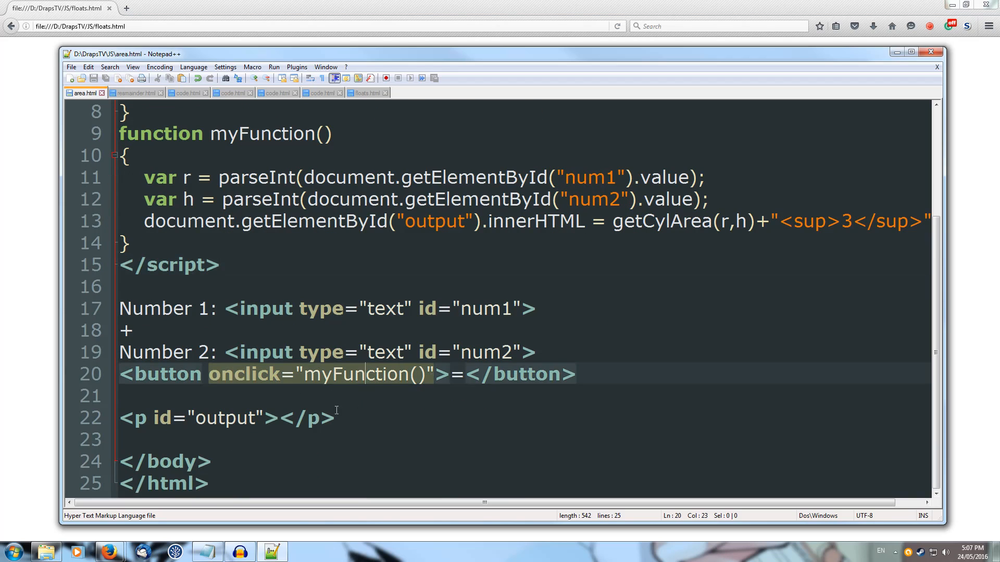
# Label the inputs Radius and Height and remove the plus sign between them
pyautogui.click(210, 352)
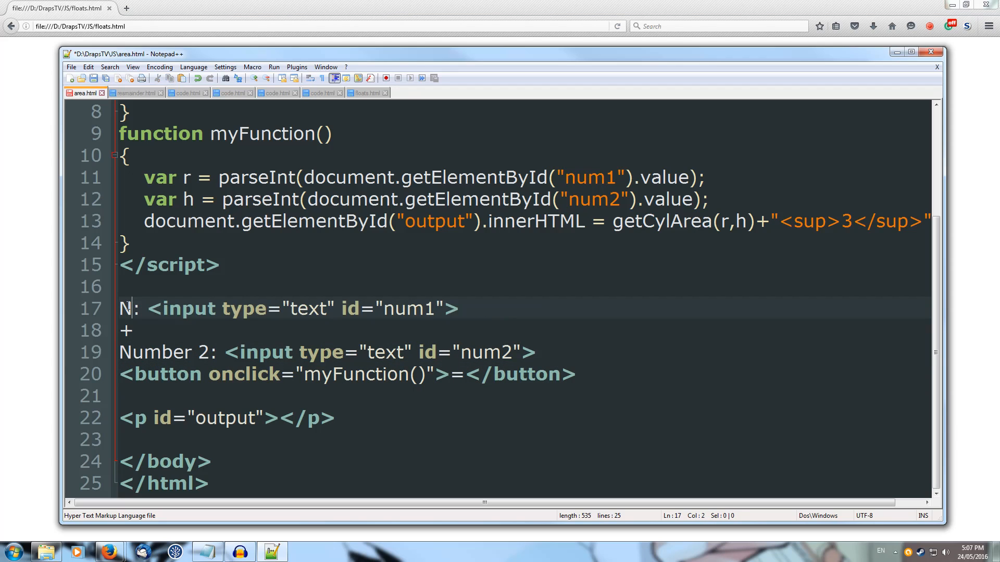
pyautogui.write('Radius')
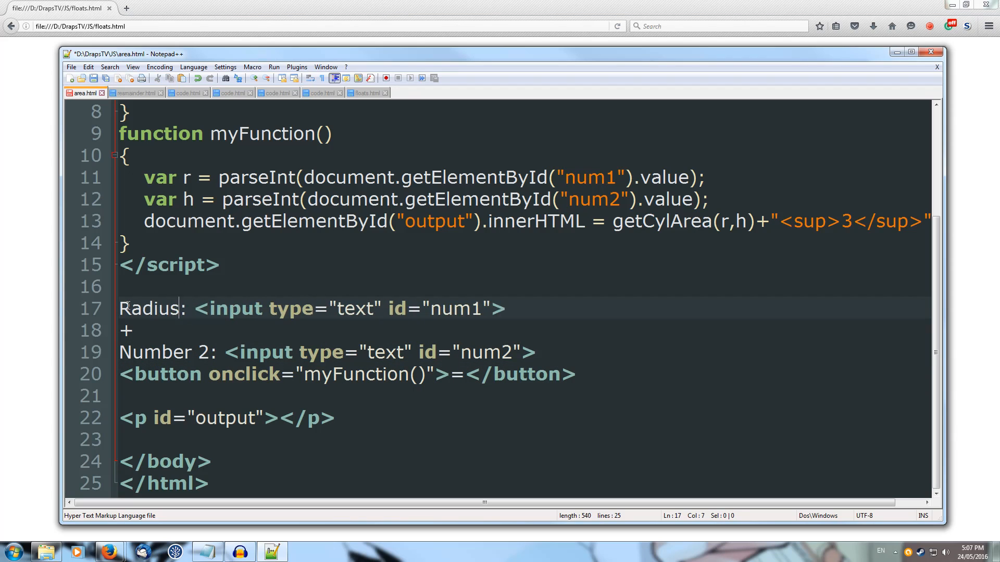
pyautogui.click(165, 331)
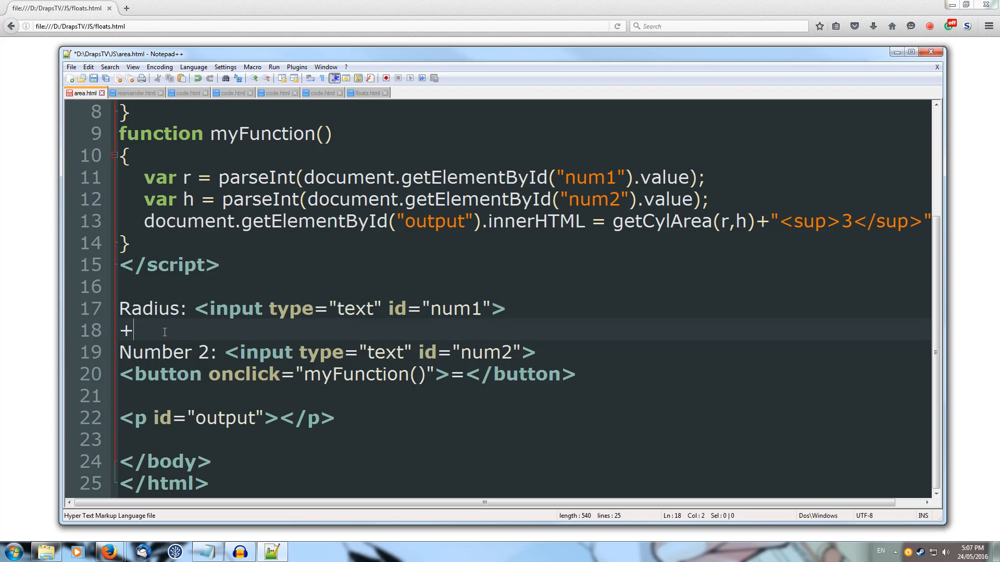
pyautogui.press('BackSpace')
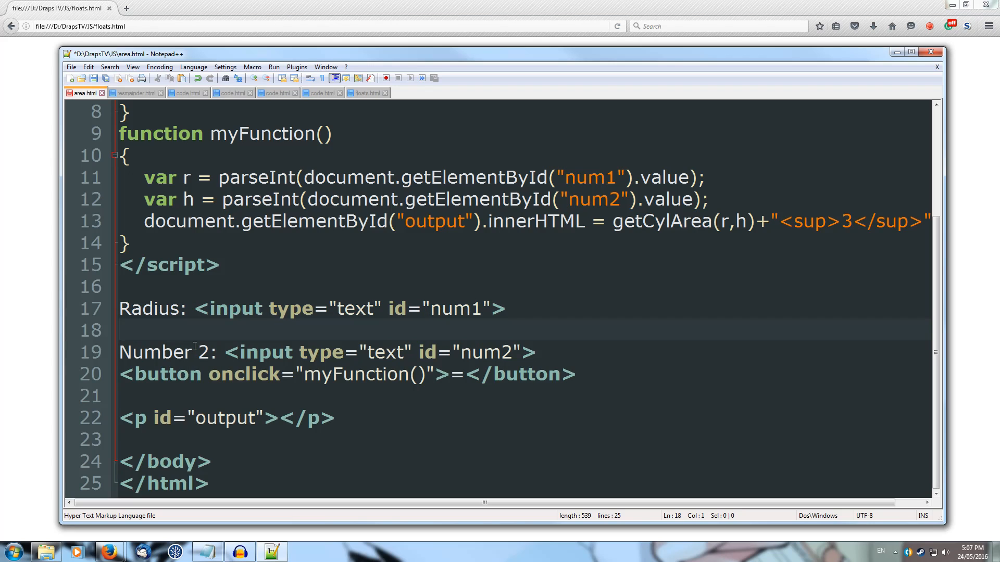
pyautogui.click(208, 353)
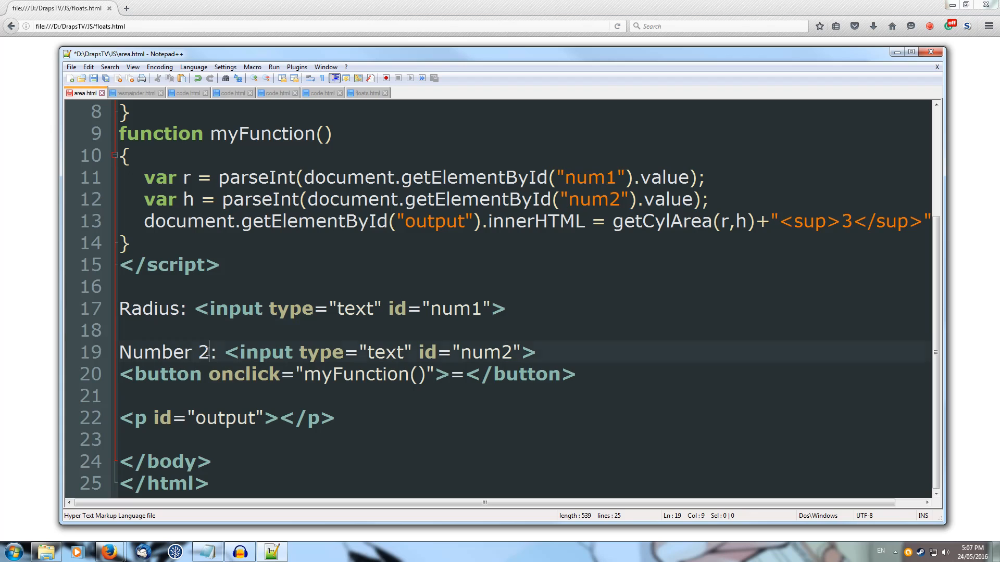
pyautogui.write('Heigh')
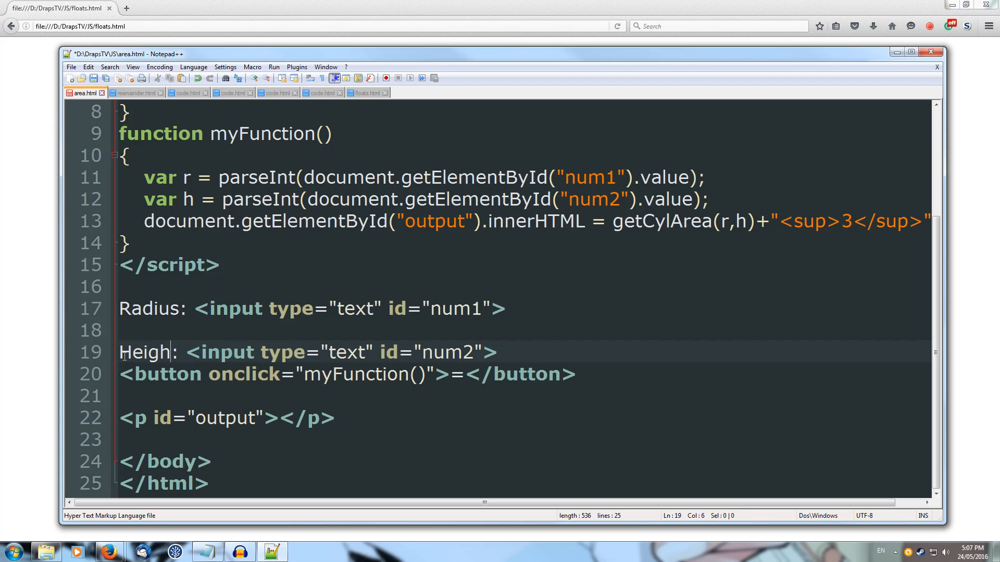
pyautogui.write('t')
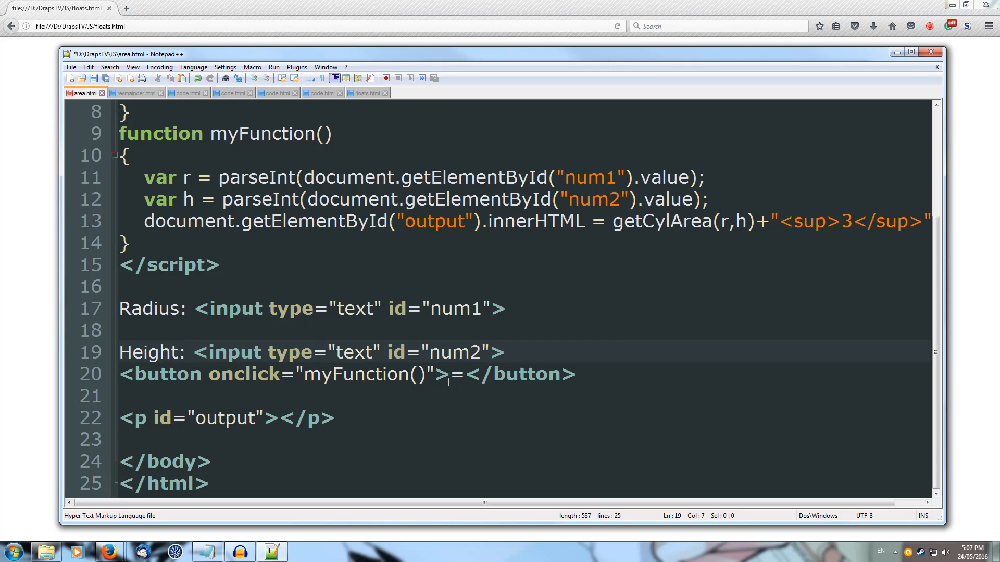
# Name the button Calculate Cylinder Area and run area.html in Firefox
pyautogui.click(451, 374)
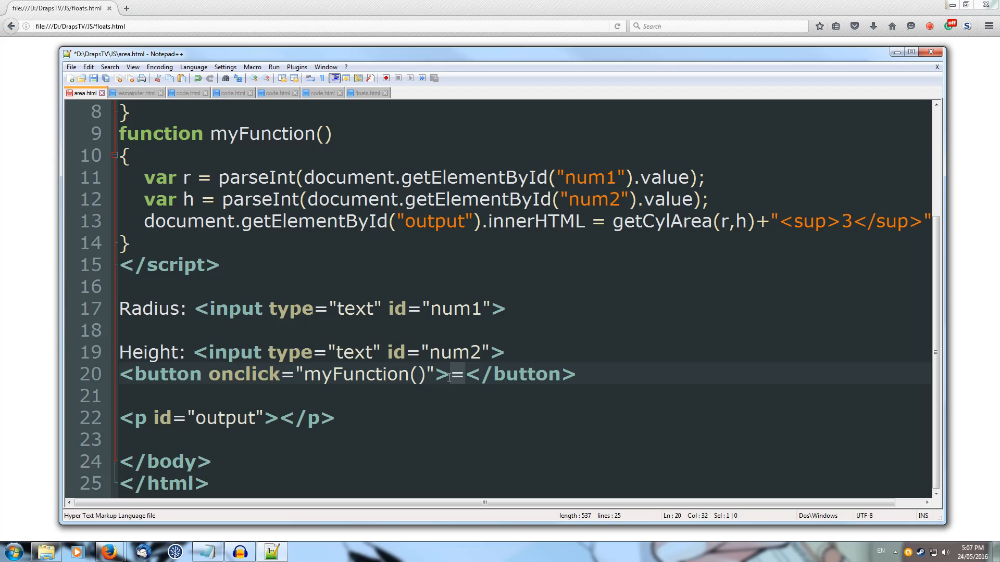
pyautogui.write('Cal')
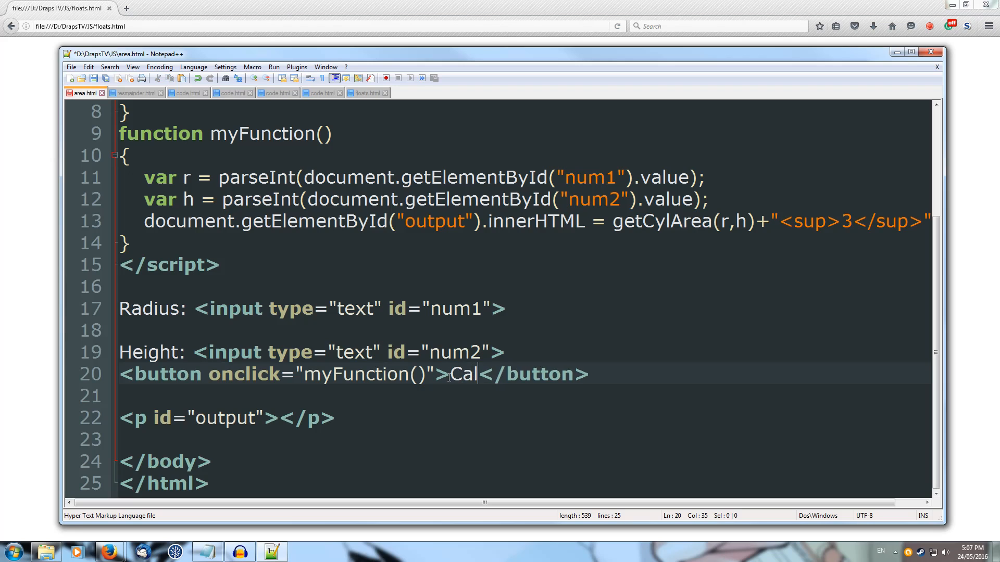
pyautogui.write('culate')
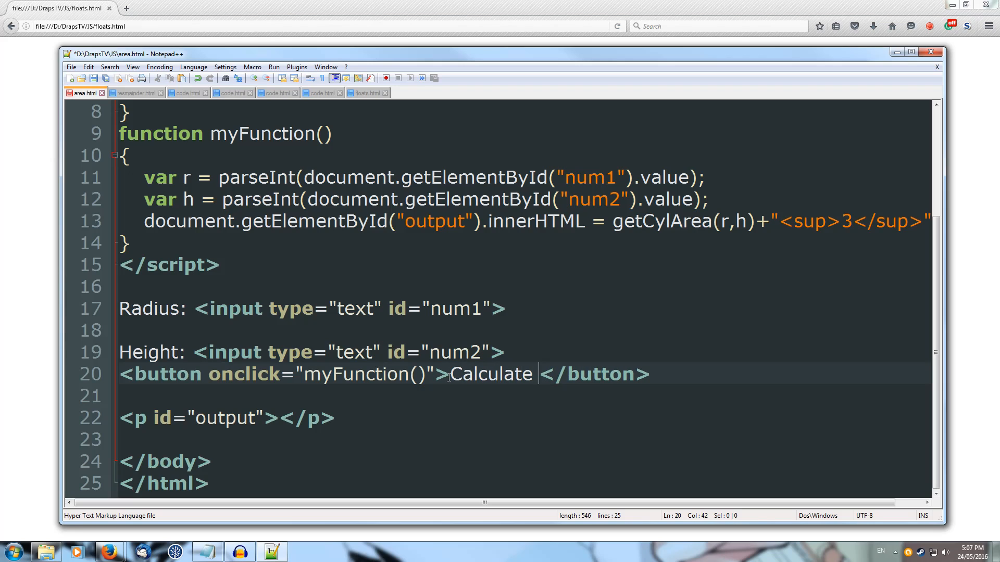
pyautogui.write('Cy')
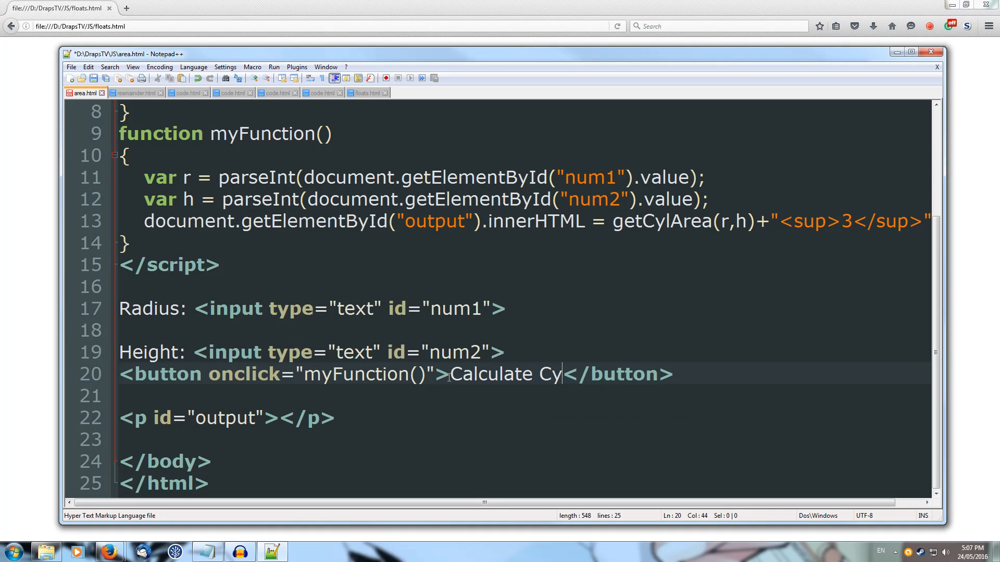
pyautogui.write('lin')
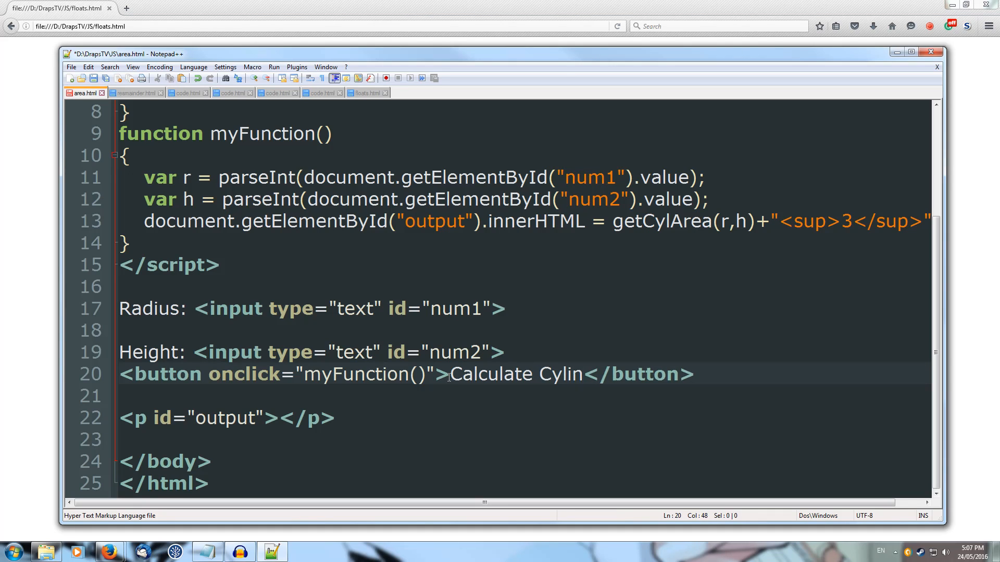
pyautogui.write('der Adrea')
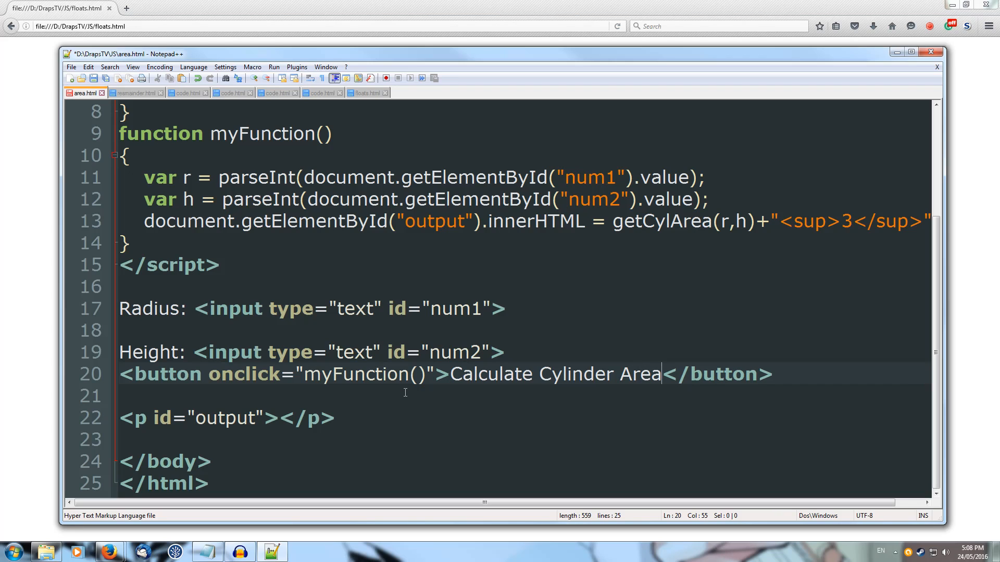
pyautogui.click(311, 330)
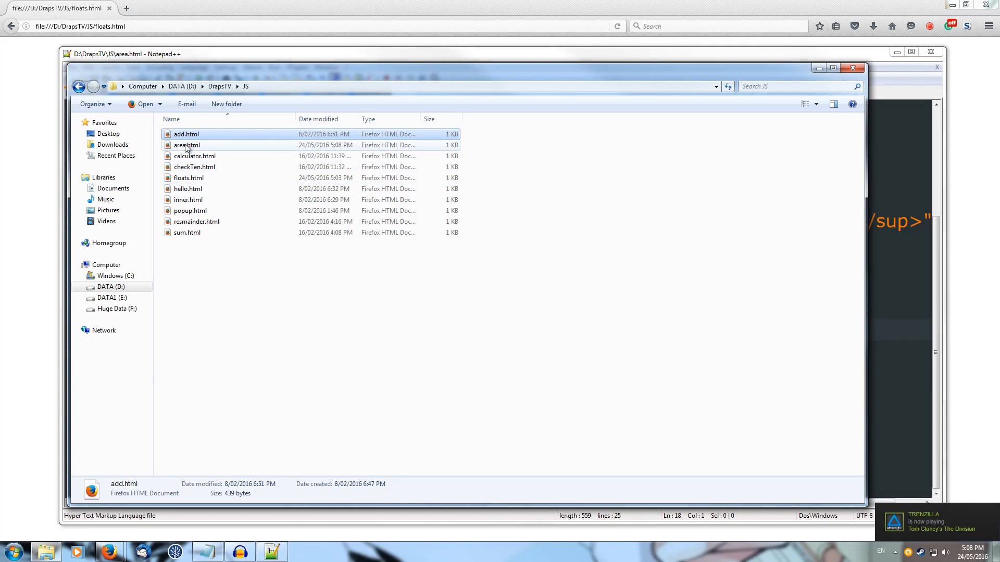
pyautogui.doubleClick(186, 144)
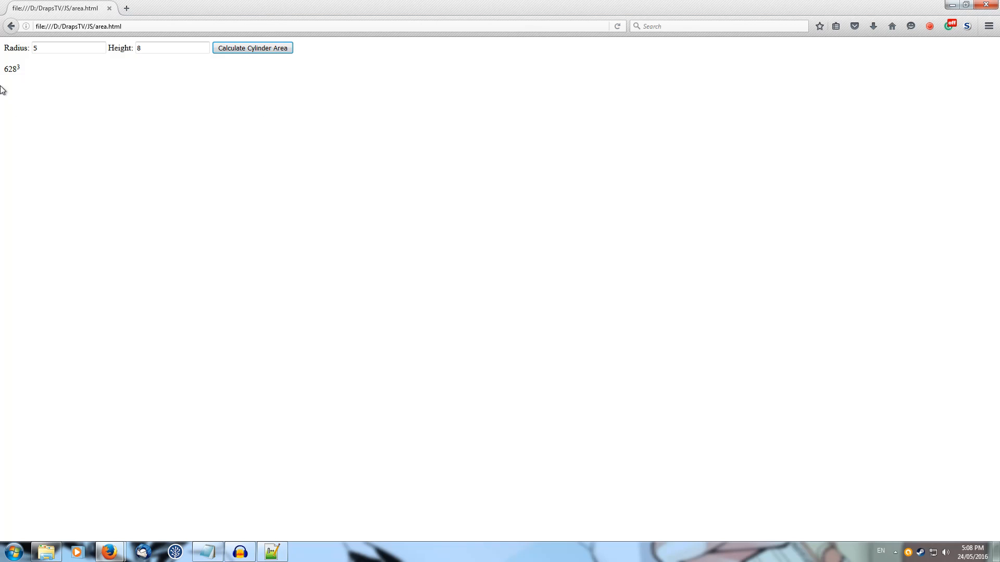